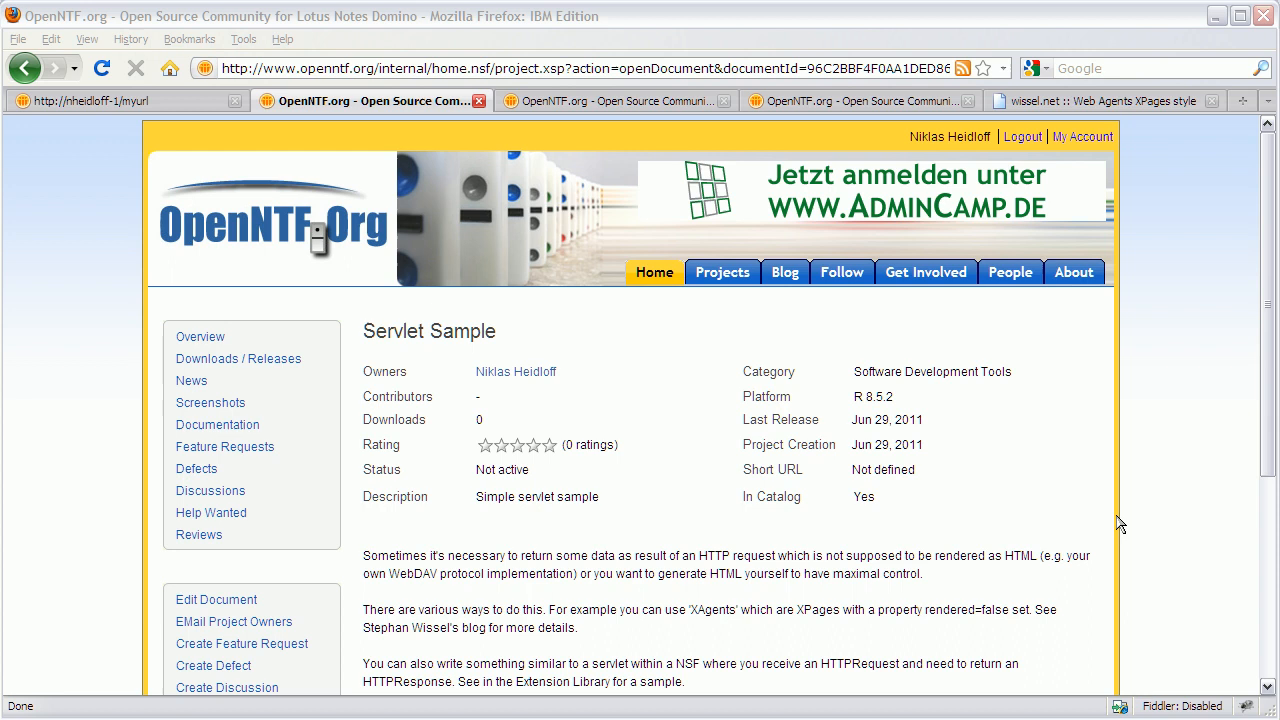
# Bring up the wissel.net XPages agents post scrolled to the facesContext.getExternalContext() snippet
pyautogui.click(1110, 100)
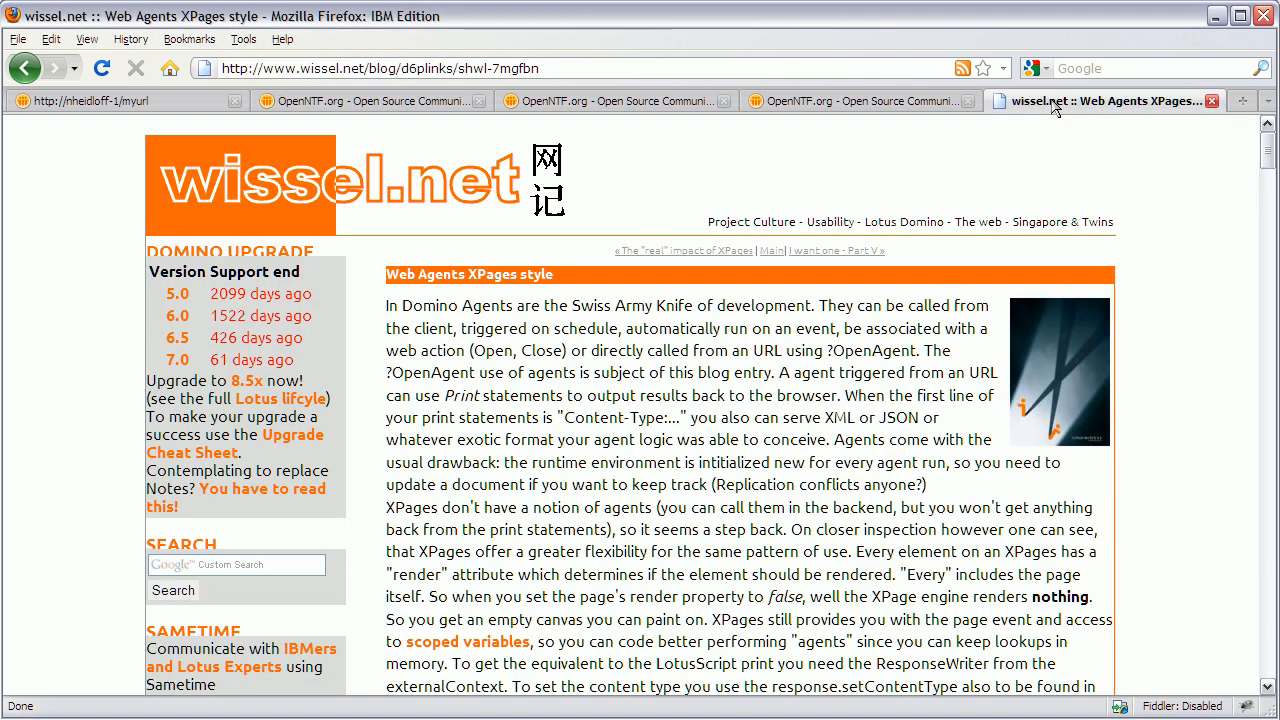
pyautogui.scroll(-3)
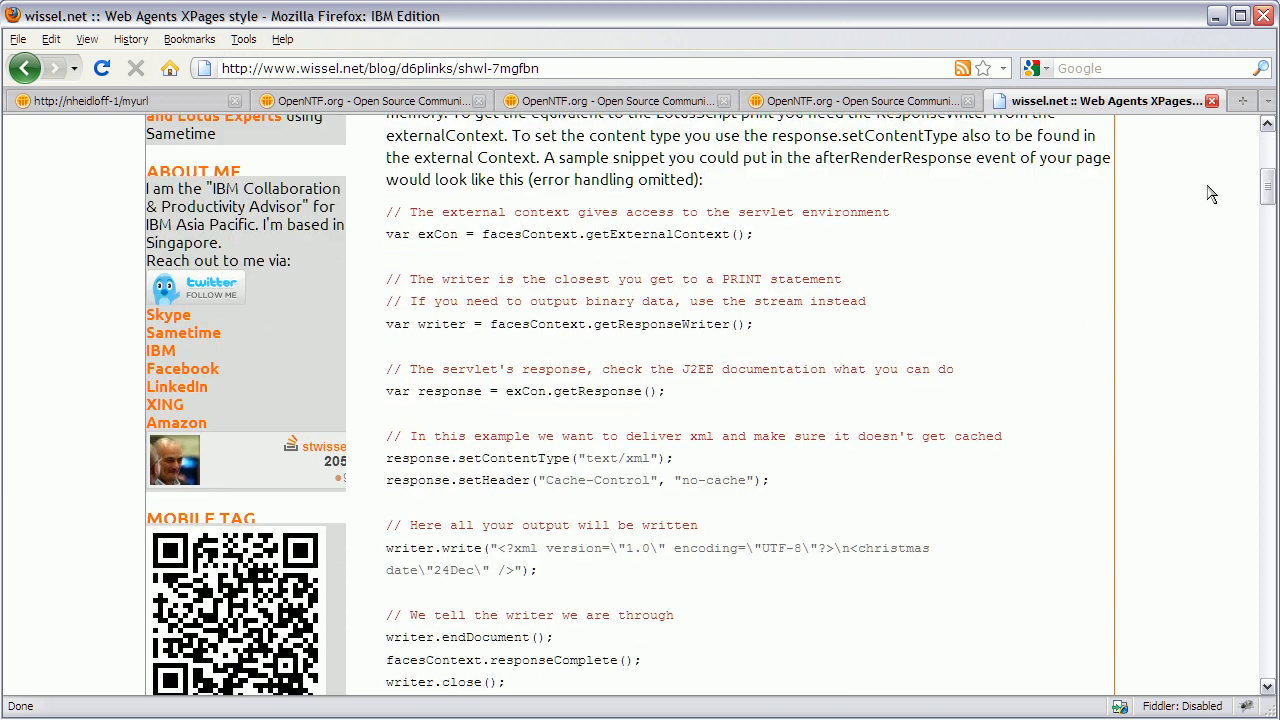
pyautogui.moveTo(1136, 184)
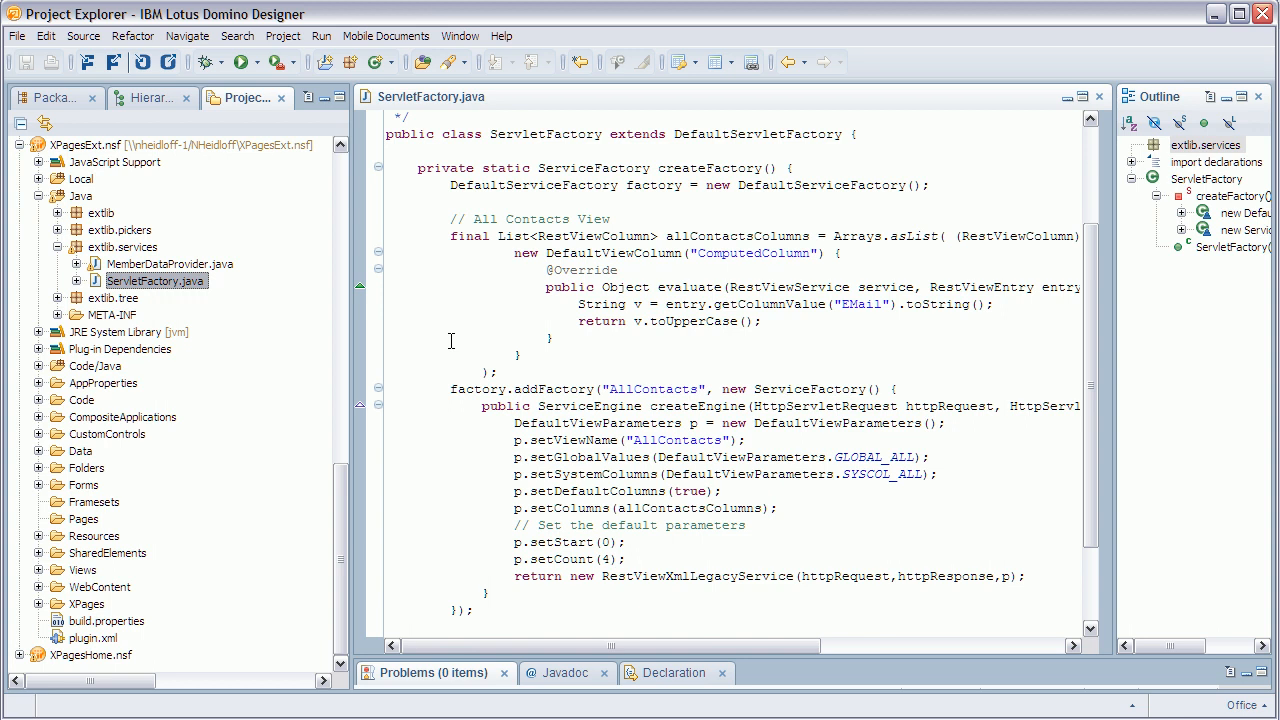
pyautogui.moveTo(460, 334)
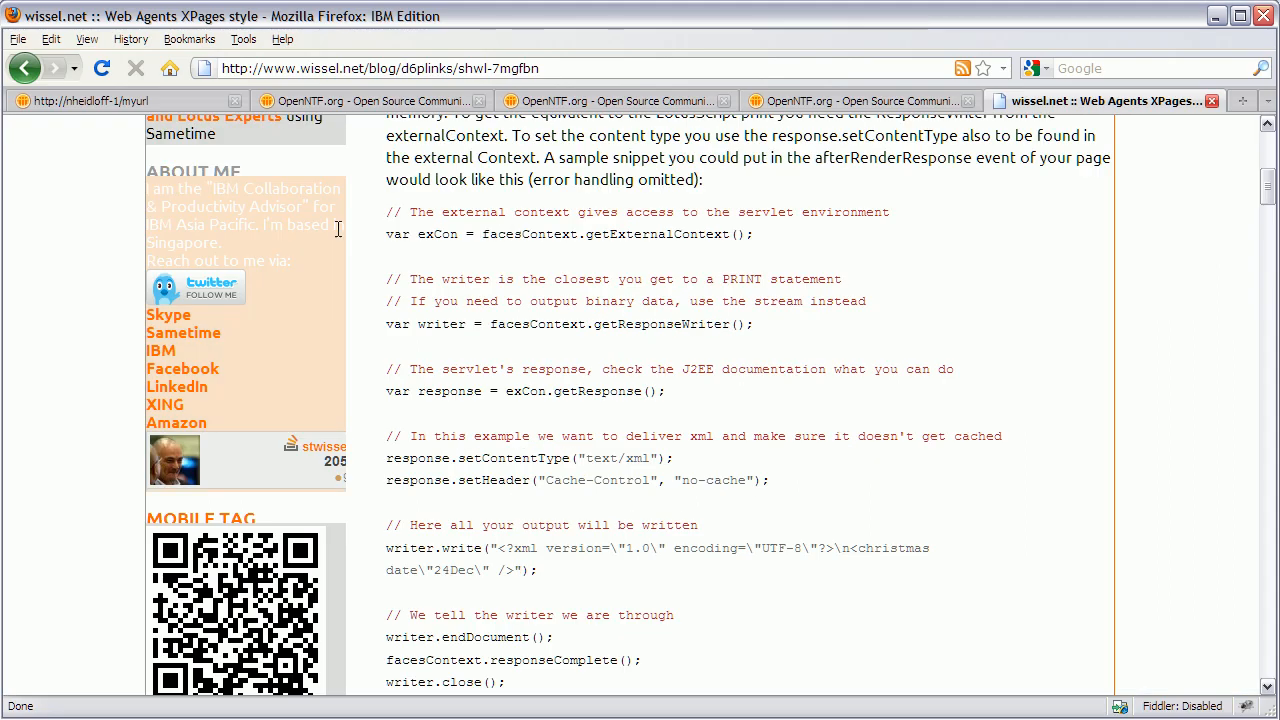
# Show the Servlet Sample page's servlet URLs and highlight 'myurl' in the first one
pyautogui.click(364, 100)
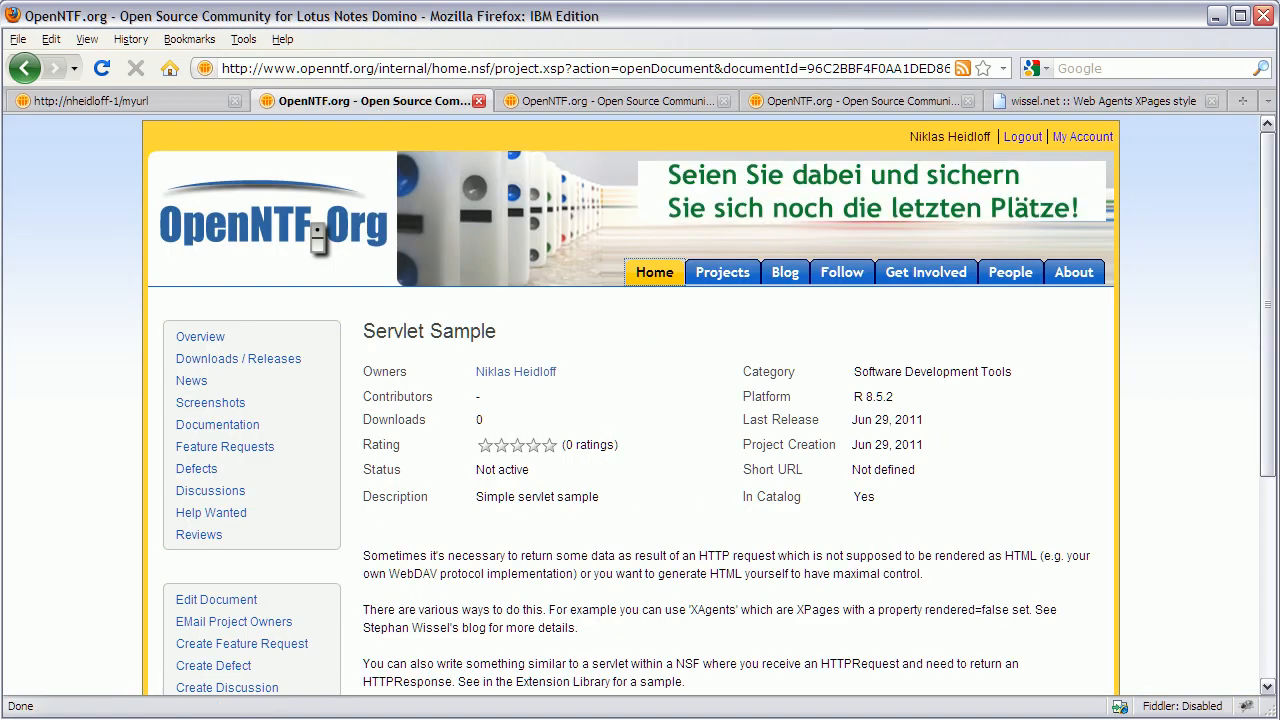
pyautogui.scroll(-3)
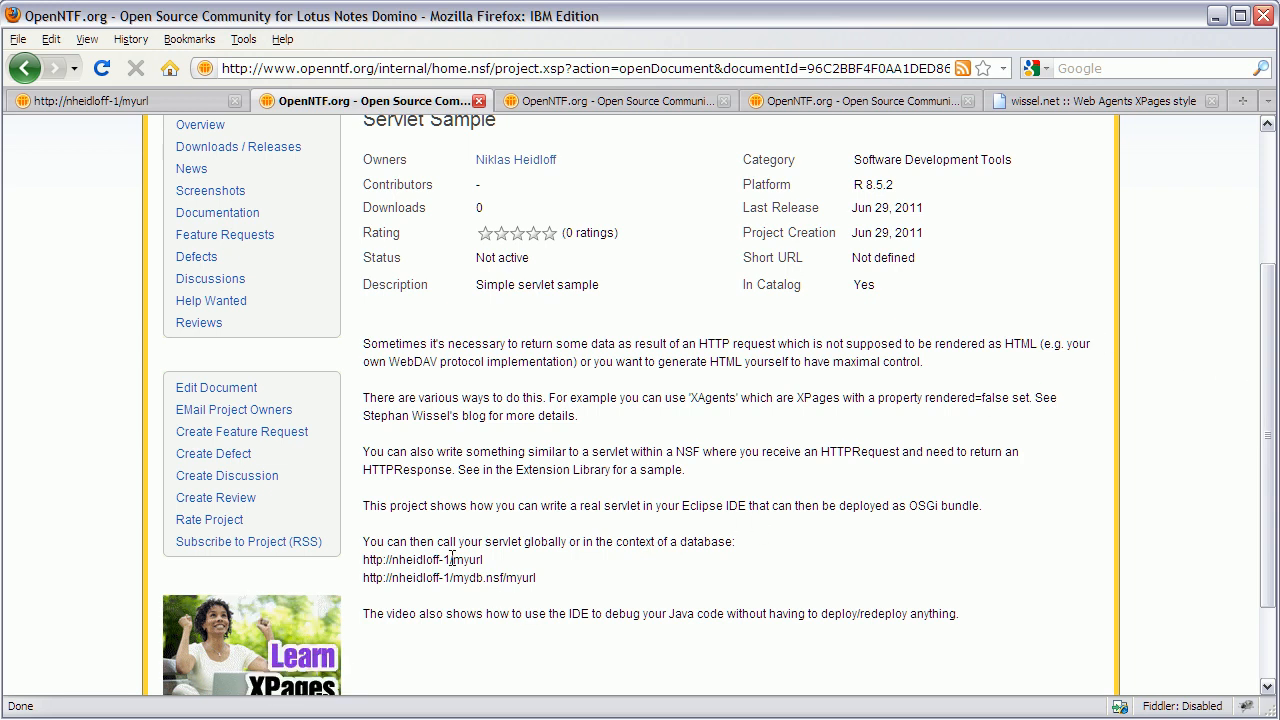
pyautogui.doubleClick(460, 560)
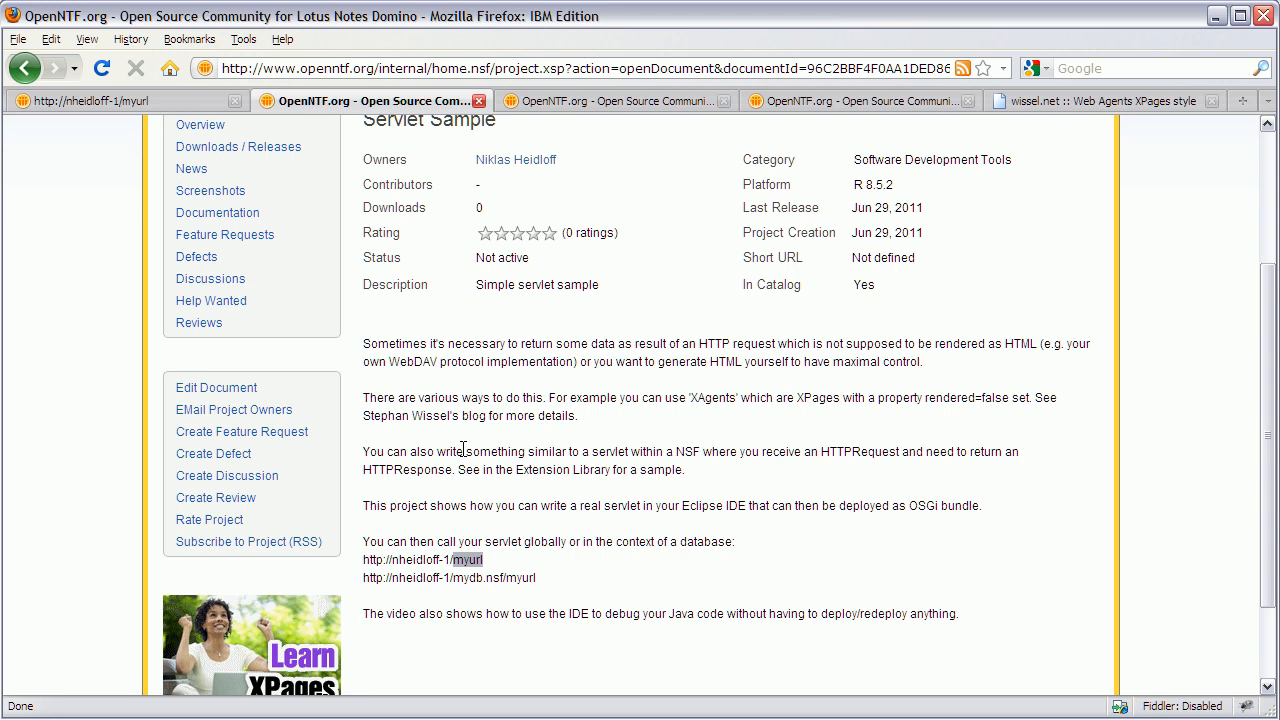
pyautogui.moveTo(192, 168)
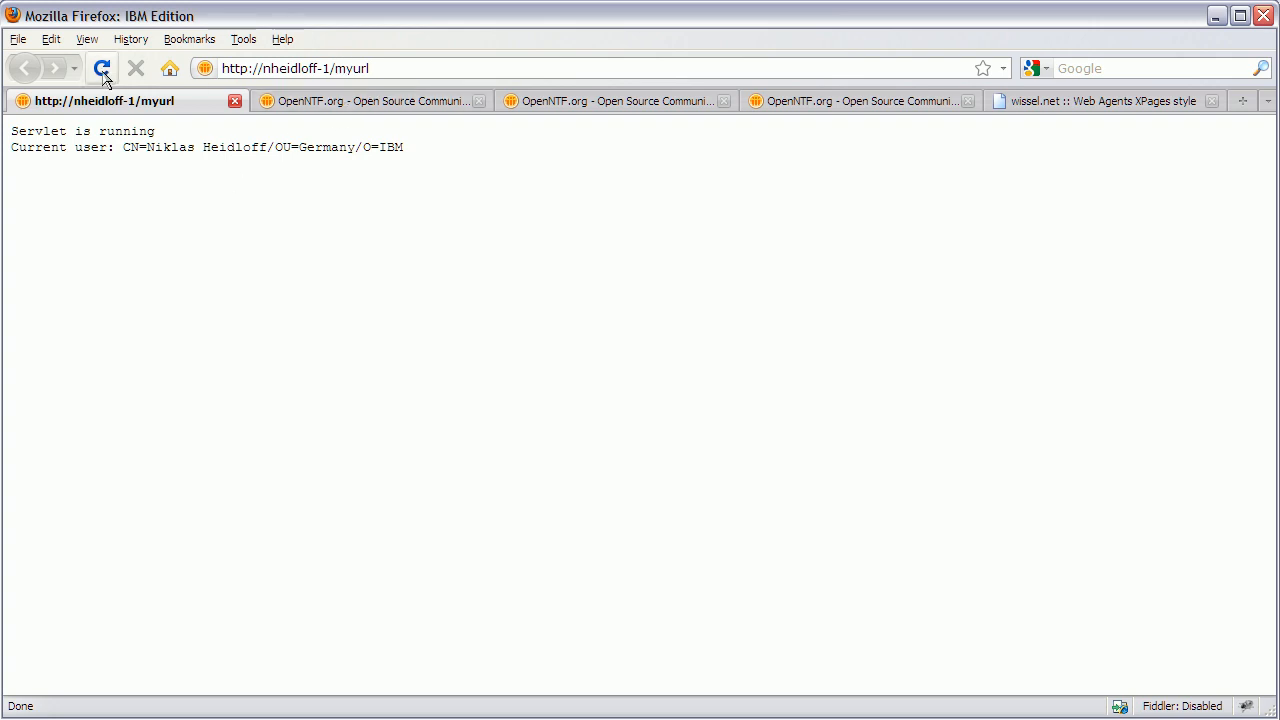
# Reload the myurl servlet page to show 'Servlet is running' with the current user
pyautogui.click(374, 68)
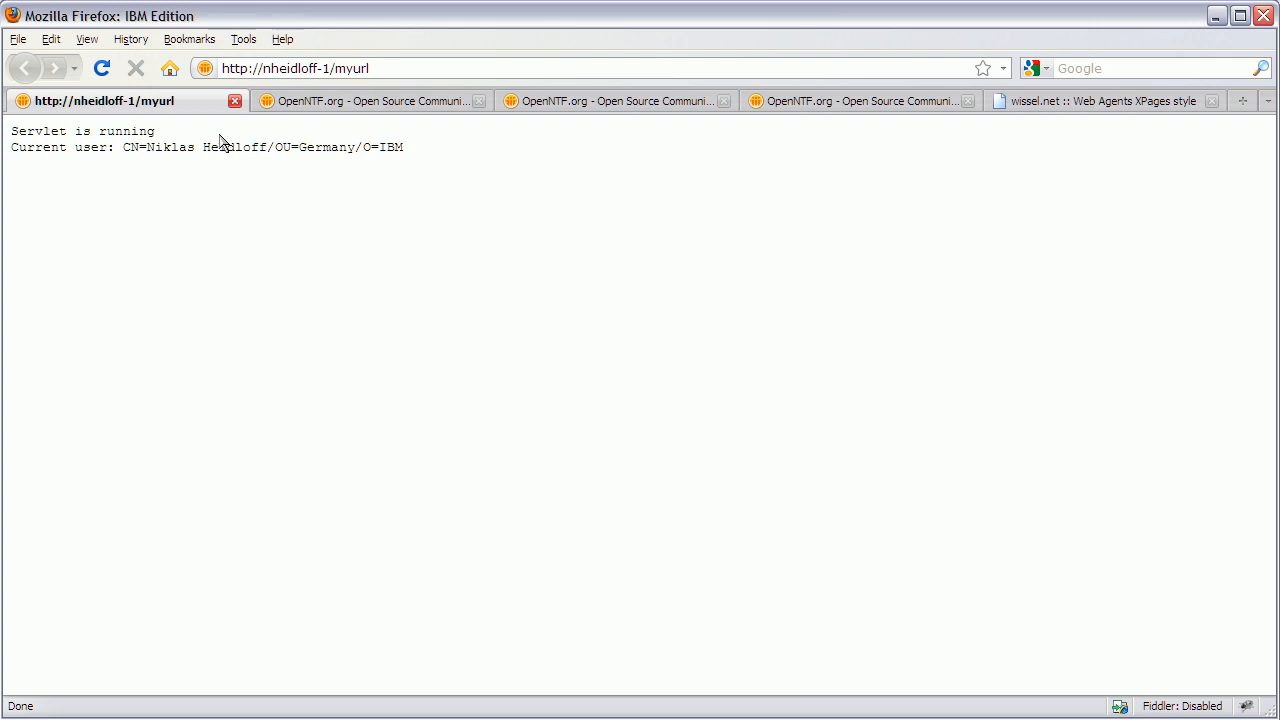
pyautogui.moveTo(220, 146)
pyautogui.write('Inbox.nsf/')
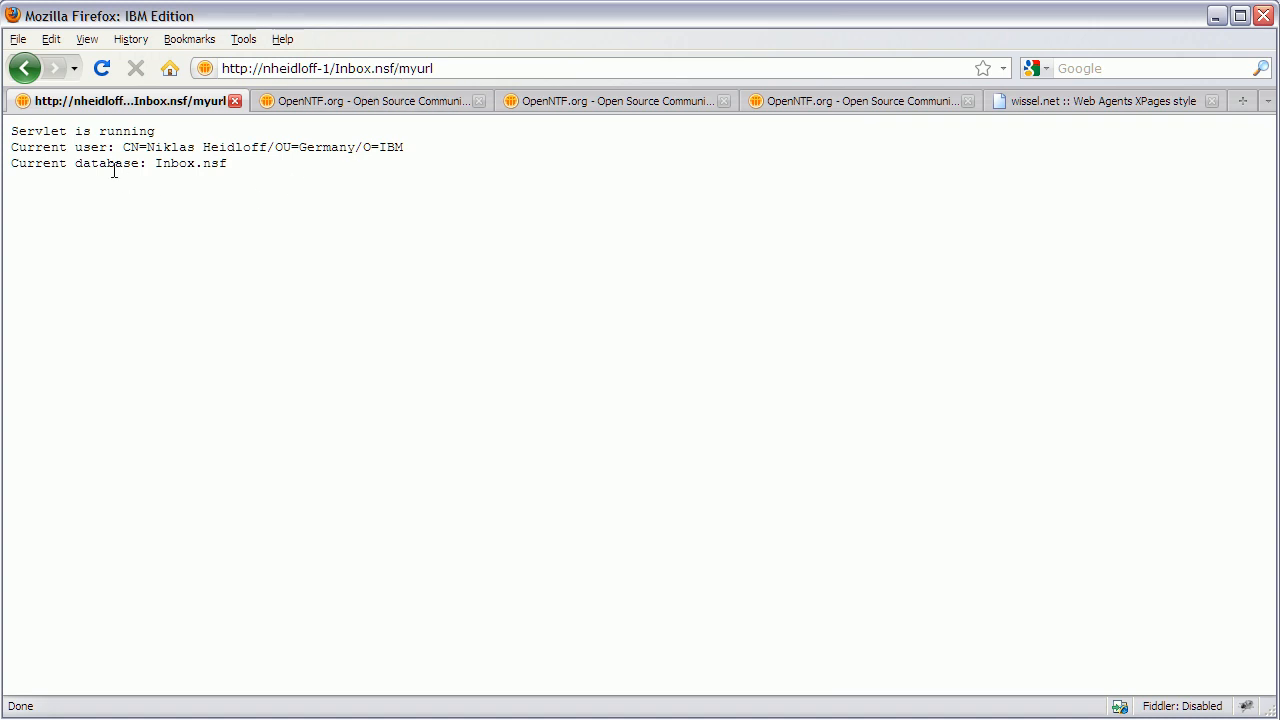
pyautogui.moveTo(290, 100)
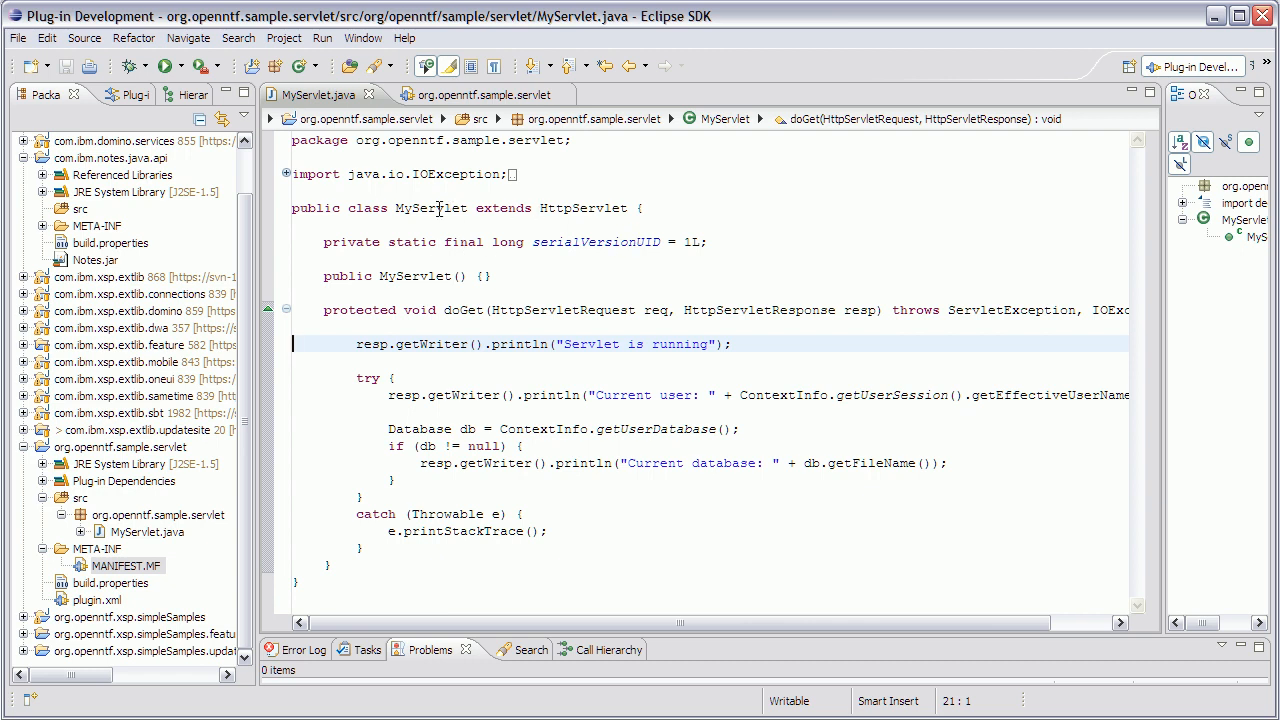
# Select the MyServlet class name in the MyServlet.java editor
pyautogui.doubleClick(430, 208)
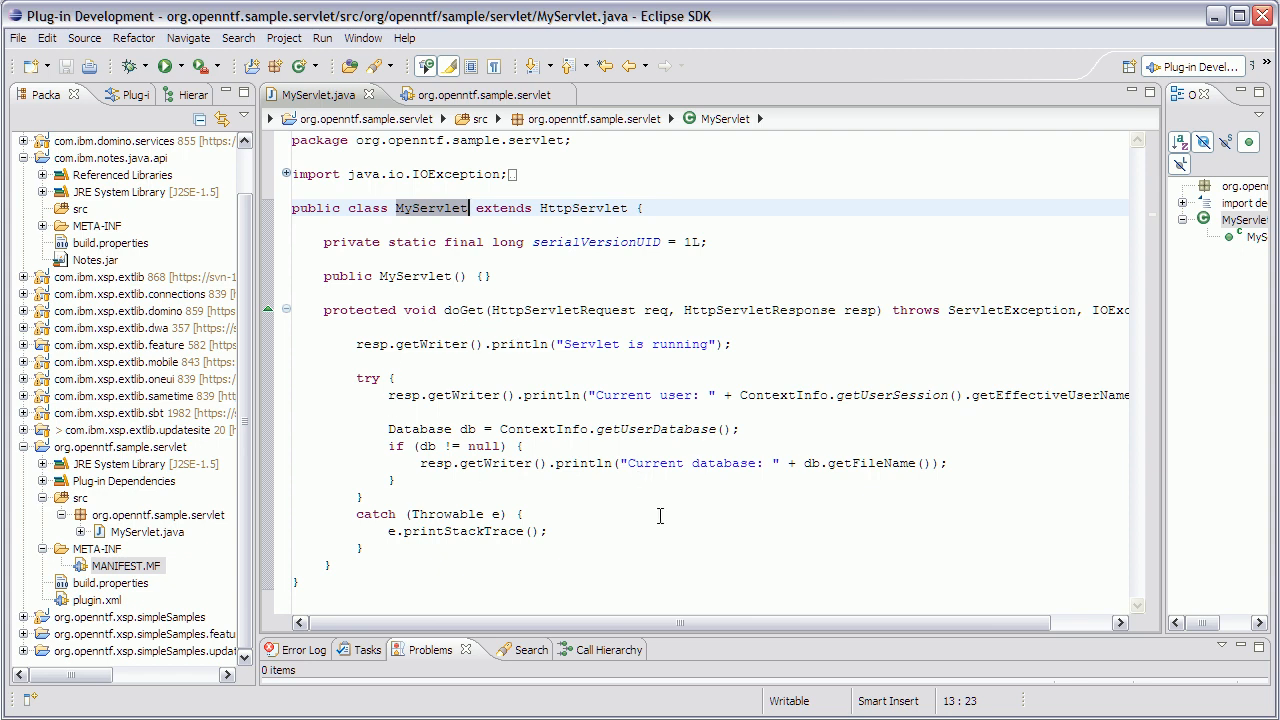
pyautogui.moveTo(584, 206)
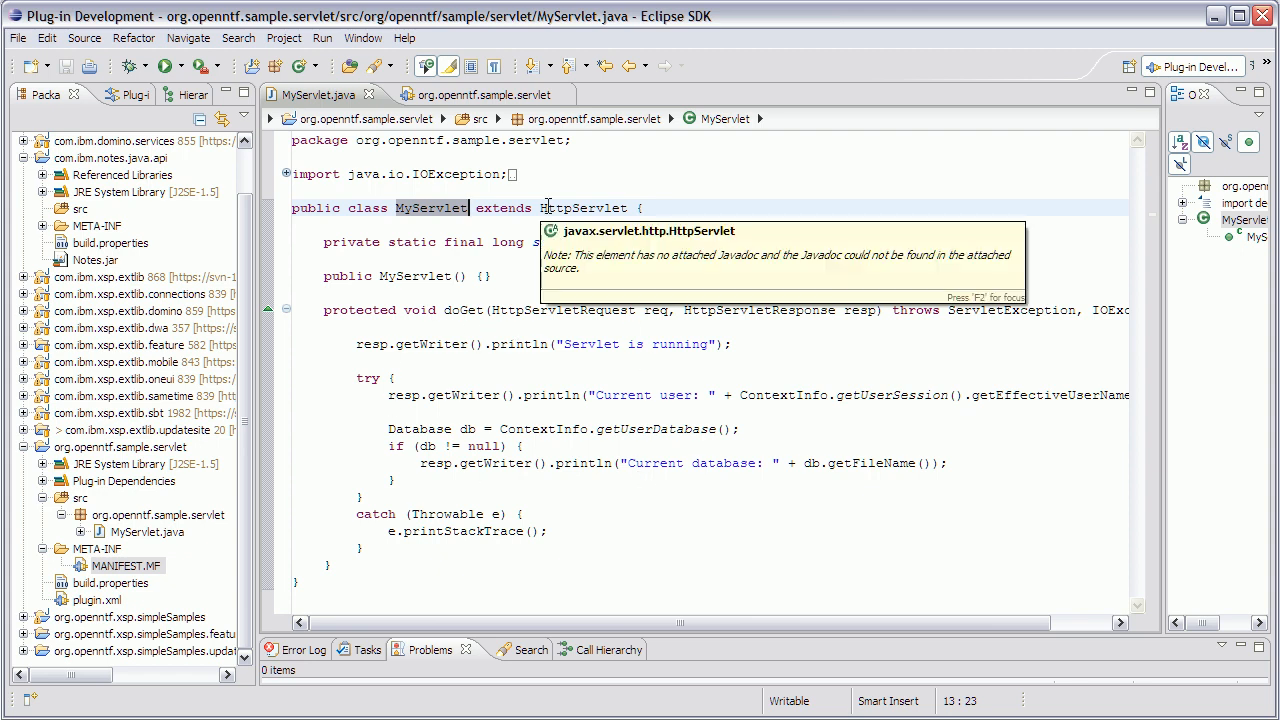
pyautogui.moveTo(680, 310)
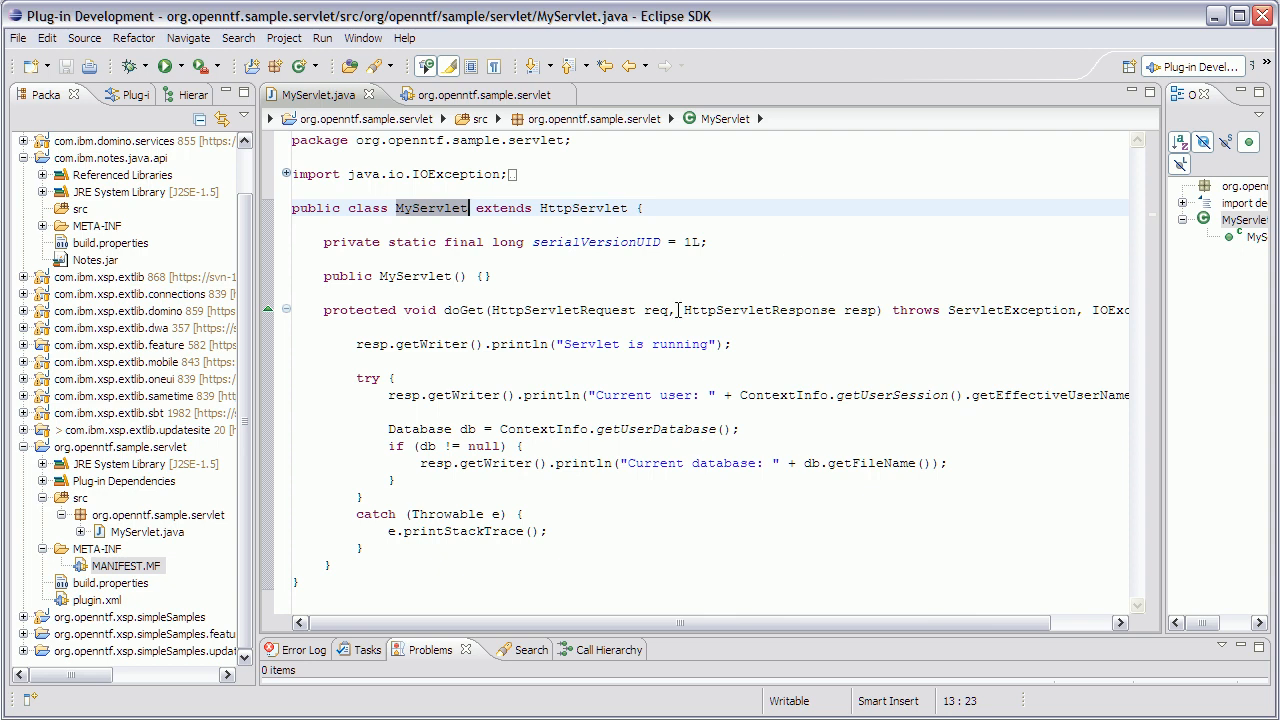
pyautogui.moveTo(692, 344)
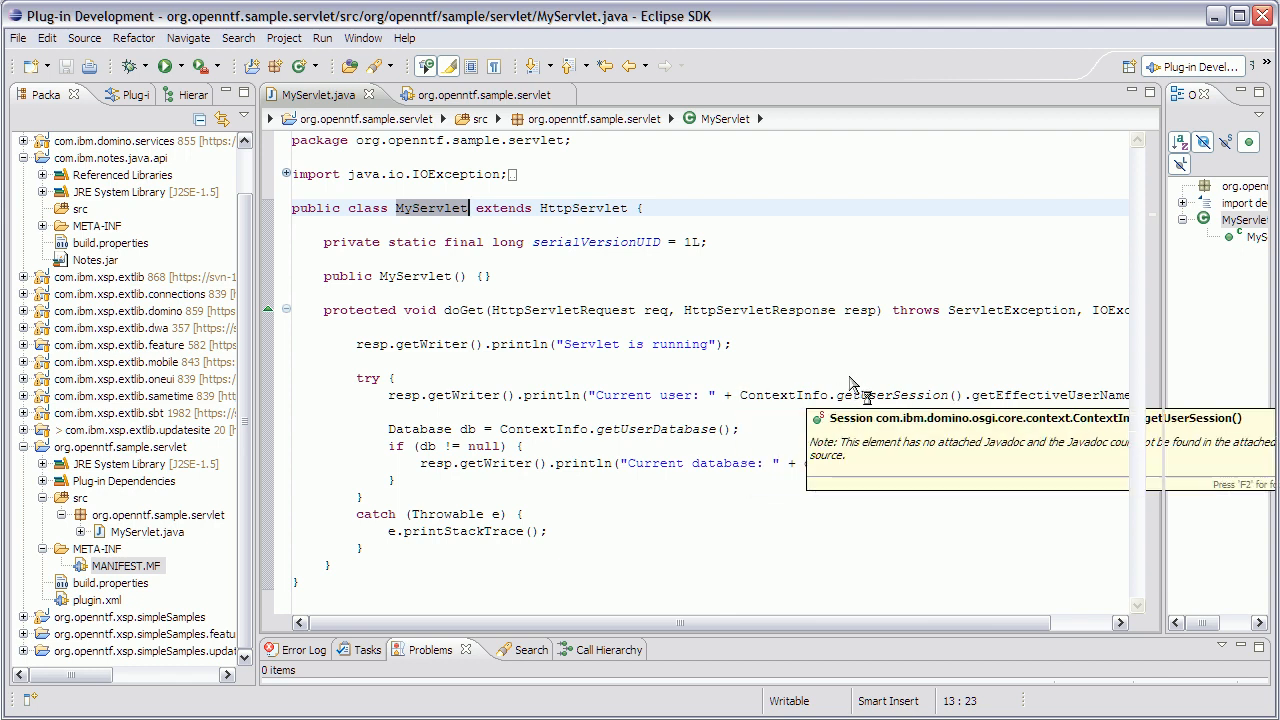
pyautogui.moveTo(588, 396)
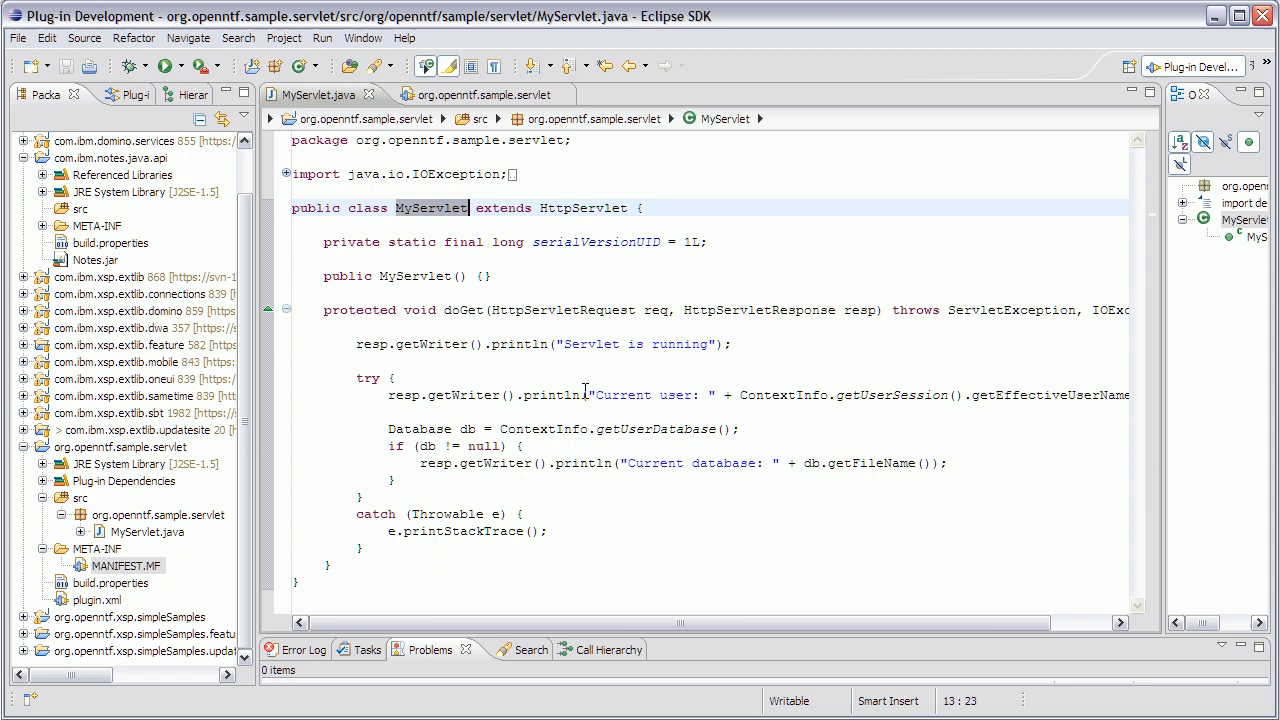
pyautogui.moveTo(610, 428)
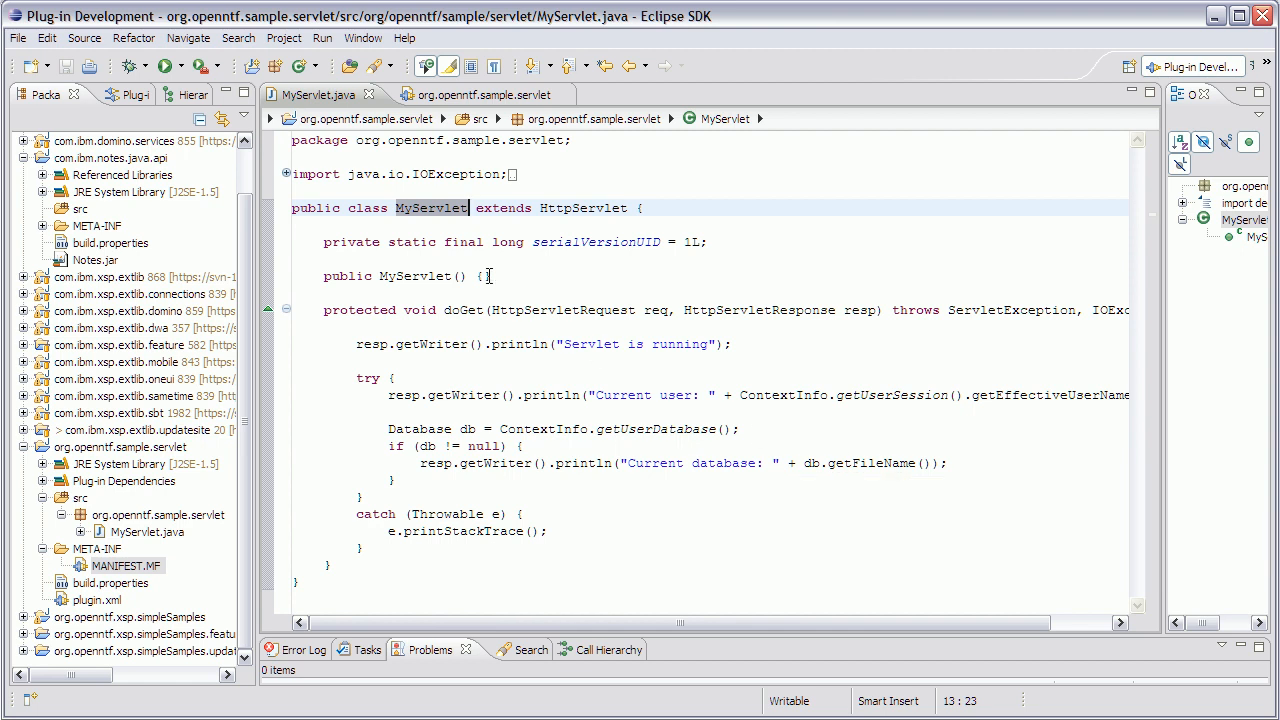
pyautogui.moveTo(430, 344)
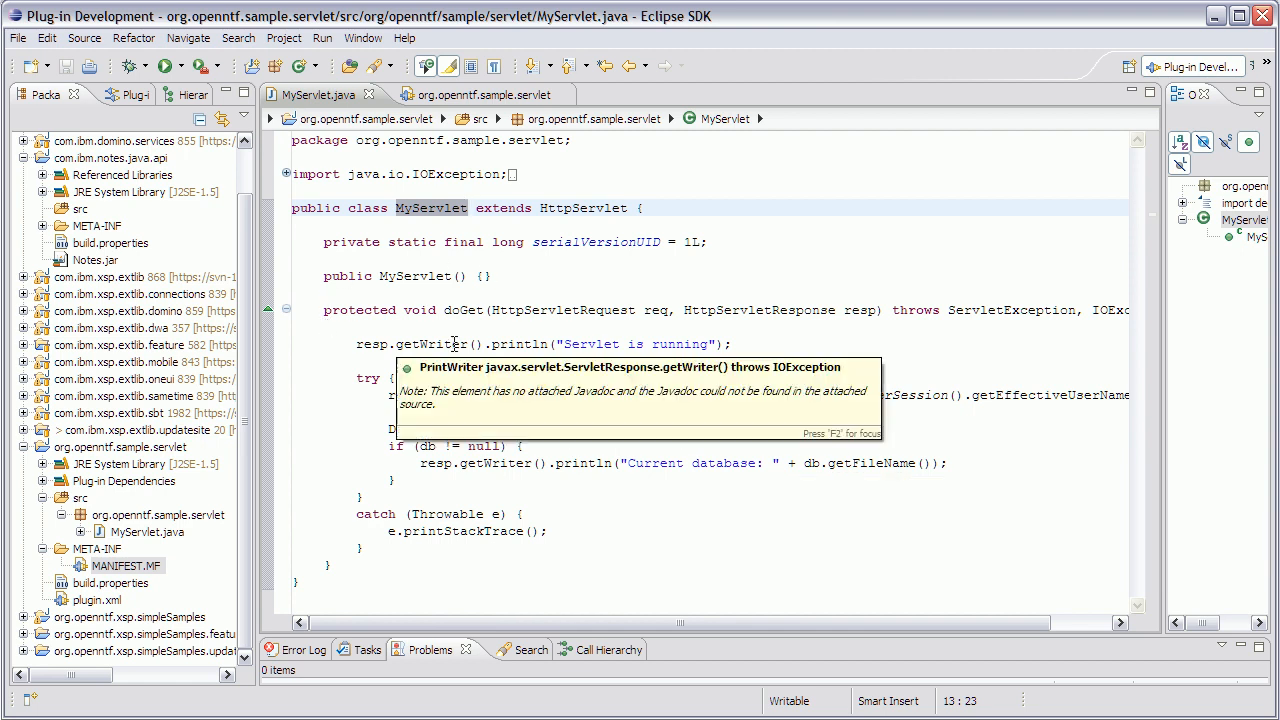
pyautogui.moveTo(440, 94)
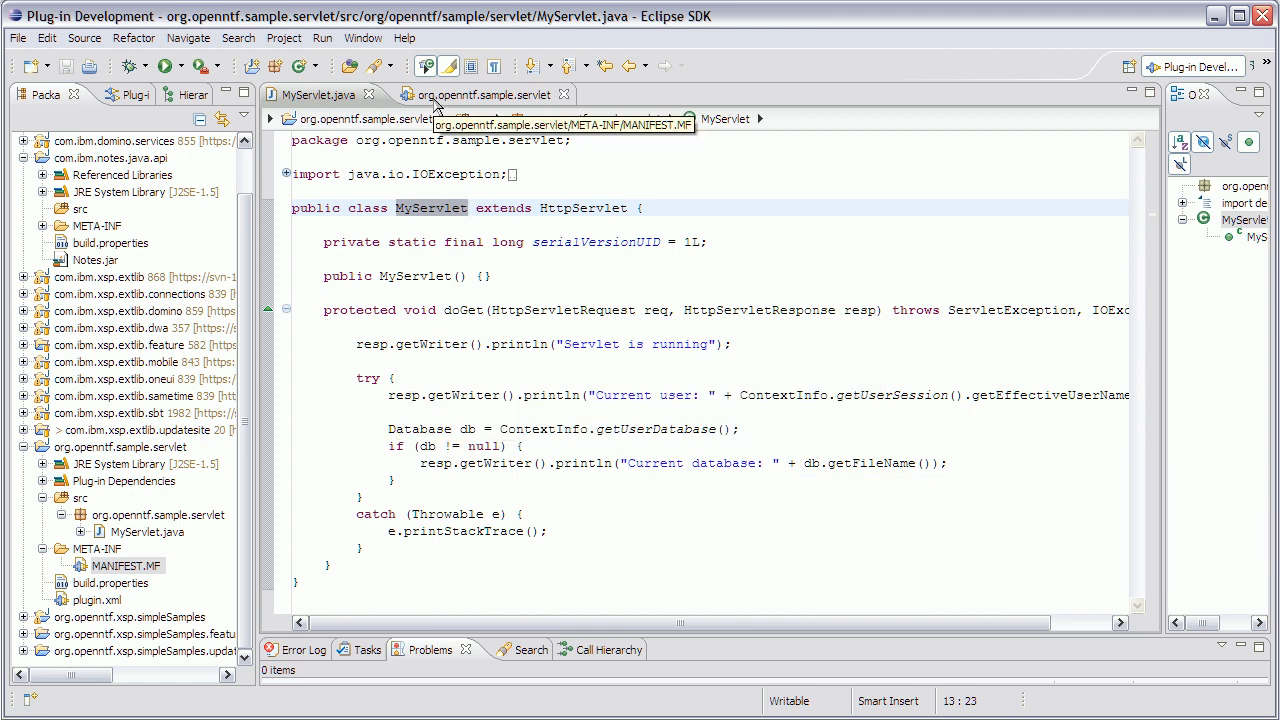
# View the org.openntf.sample.servlet manifest, then its plugin.xml mapping /myurl to MyServlet
pyautogui.click(496, 94)
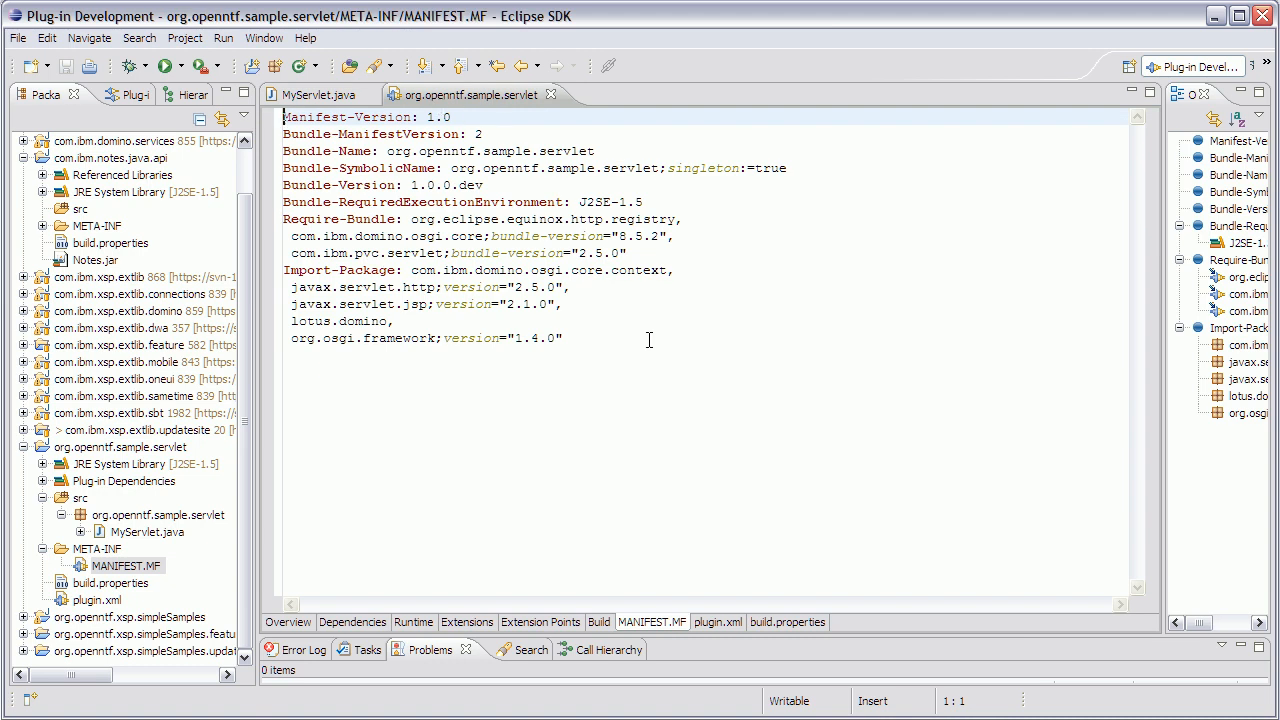
pyautogui.moveTo(576, 320)
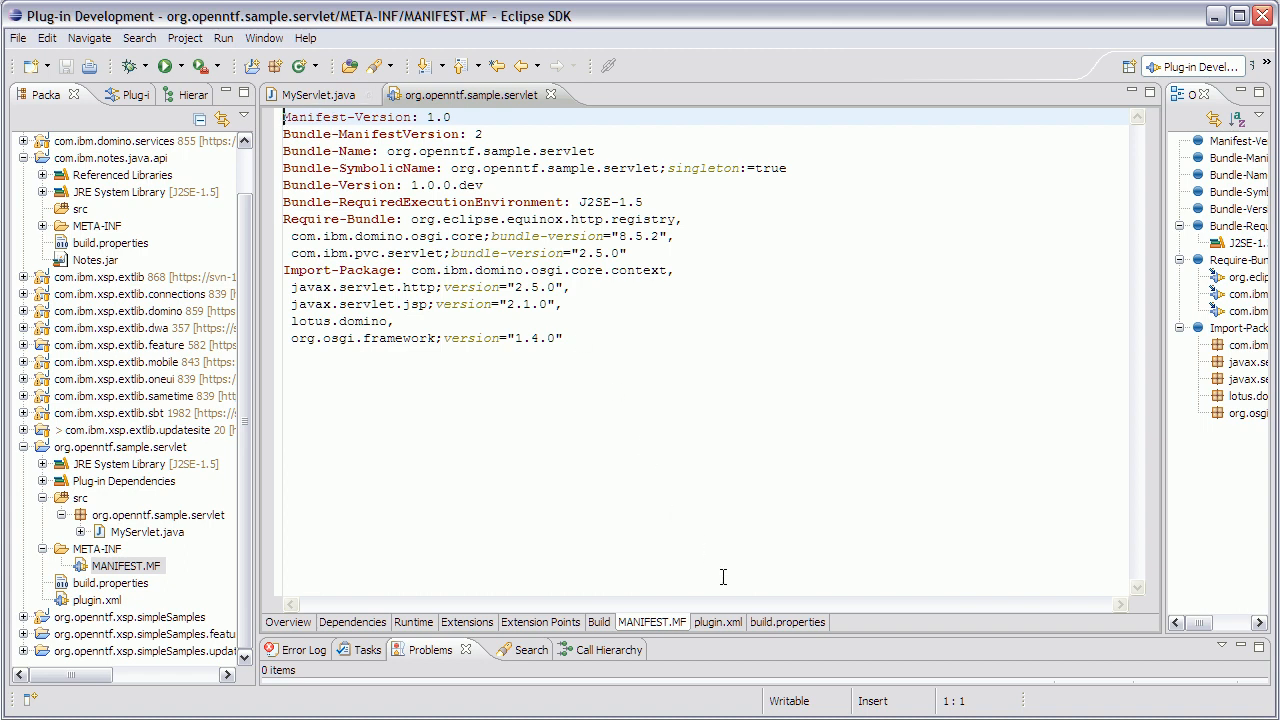
pyautogui.click(716, 620)
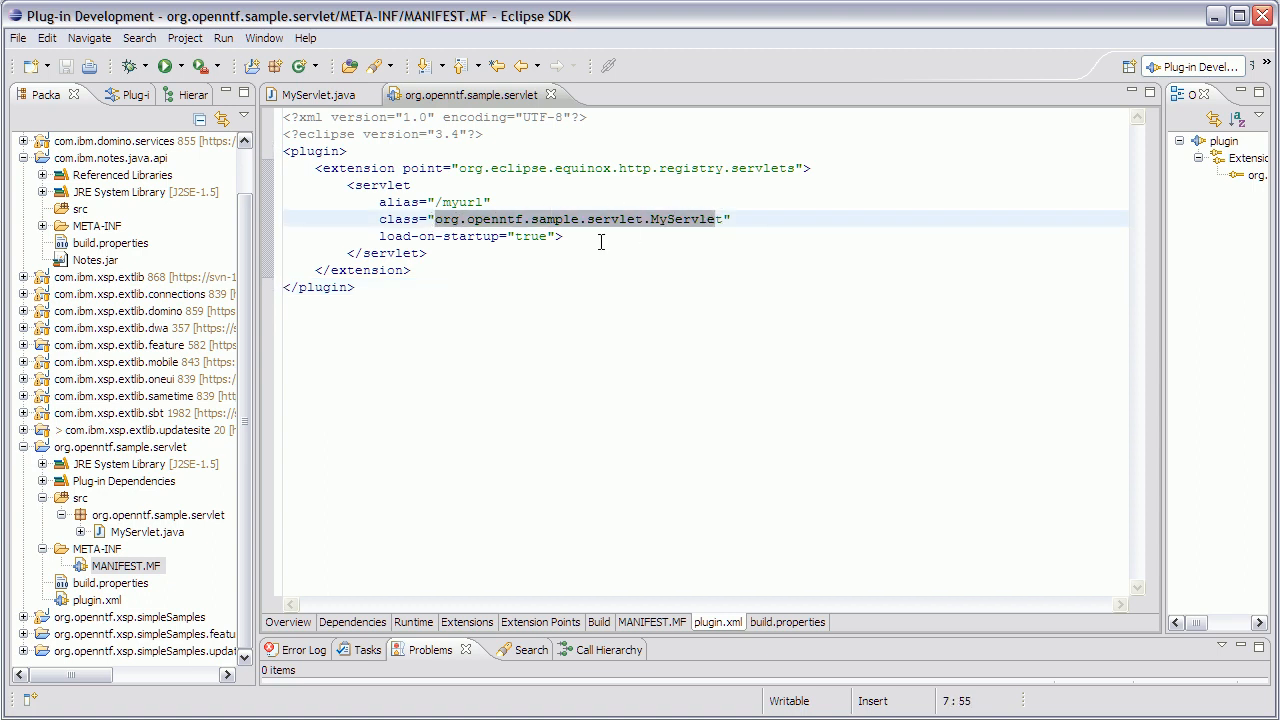
pyautogui.moveTo(434, 200)
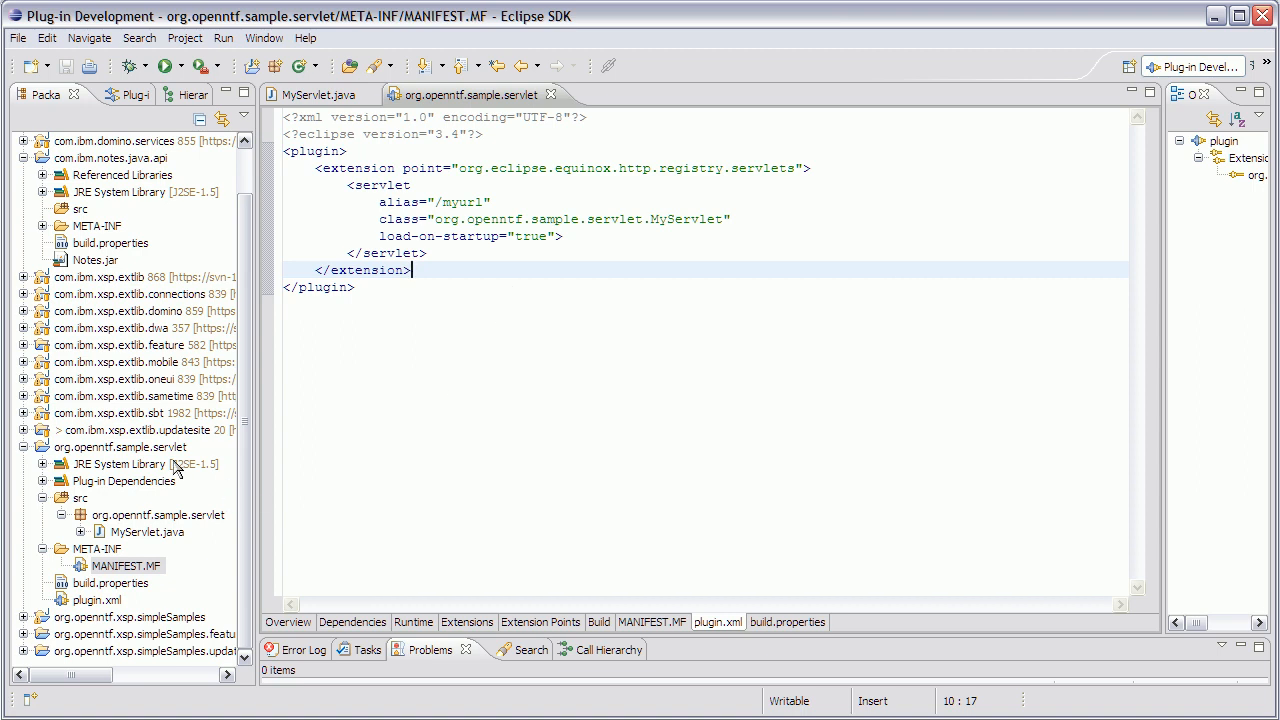
pyautogui.rightClick(104, 464)
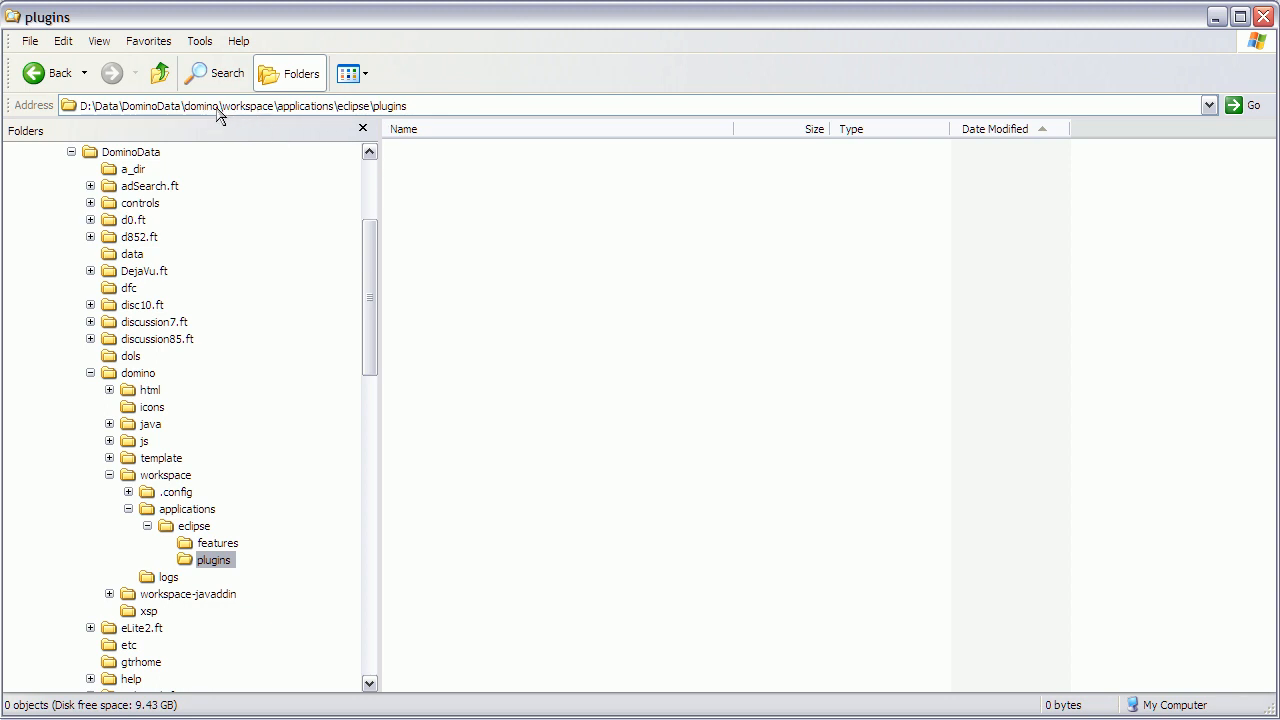
pyautogui.moveTo(262, 108)
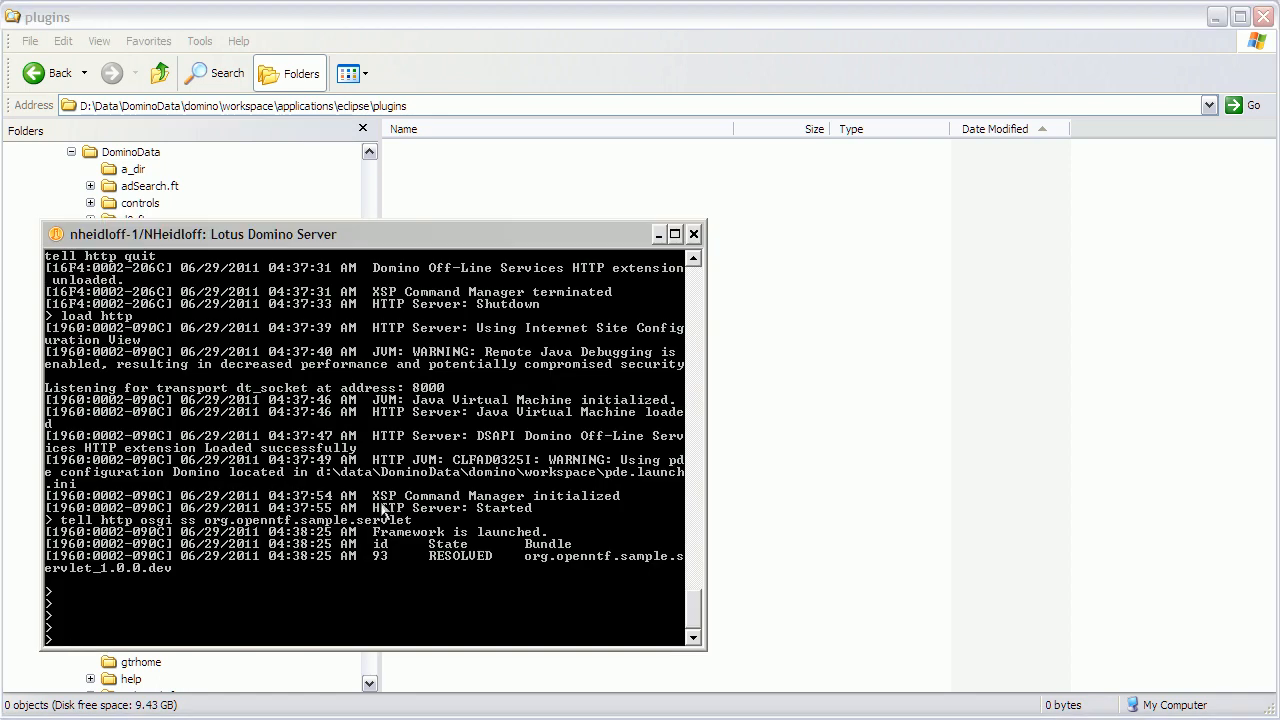
pyautogui.moveTo(392, 496)
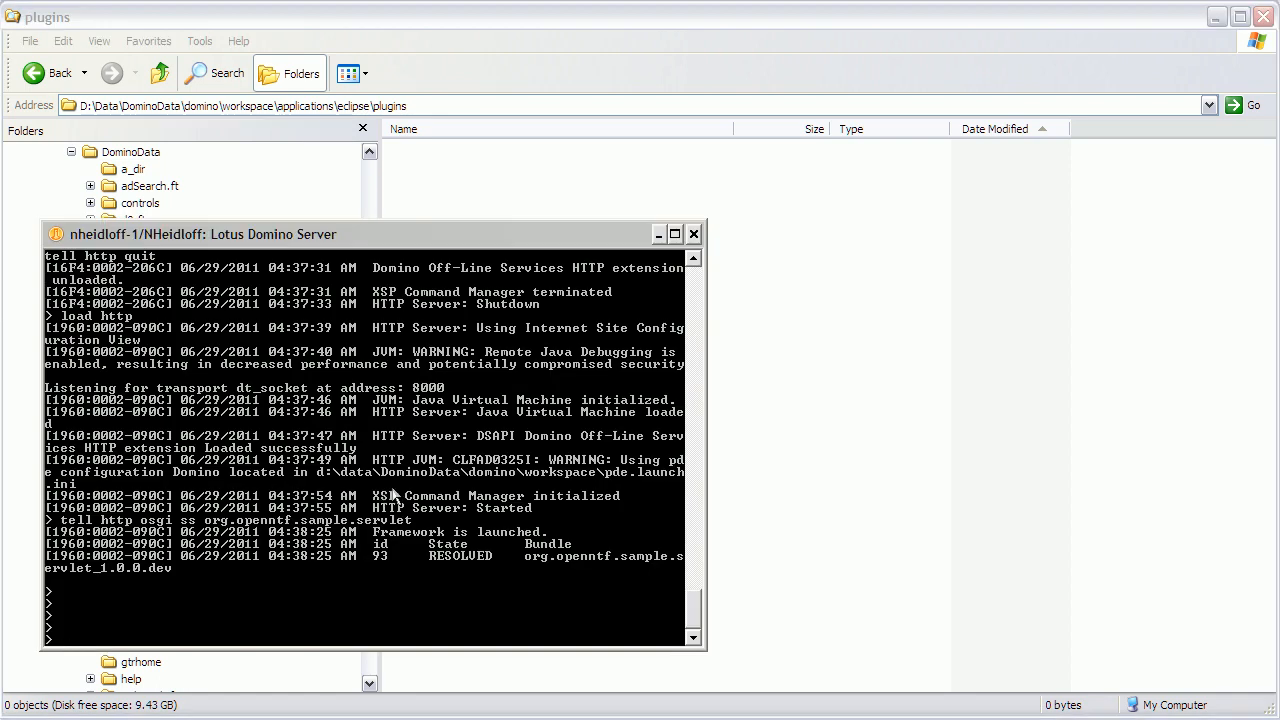
pyautogui.moveTo(376, 444)
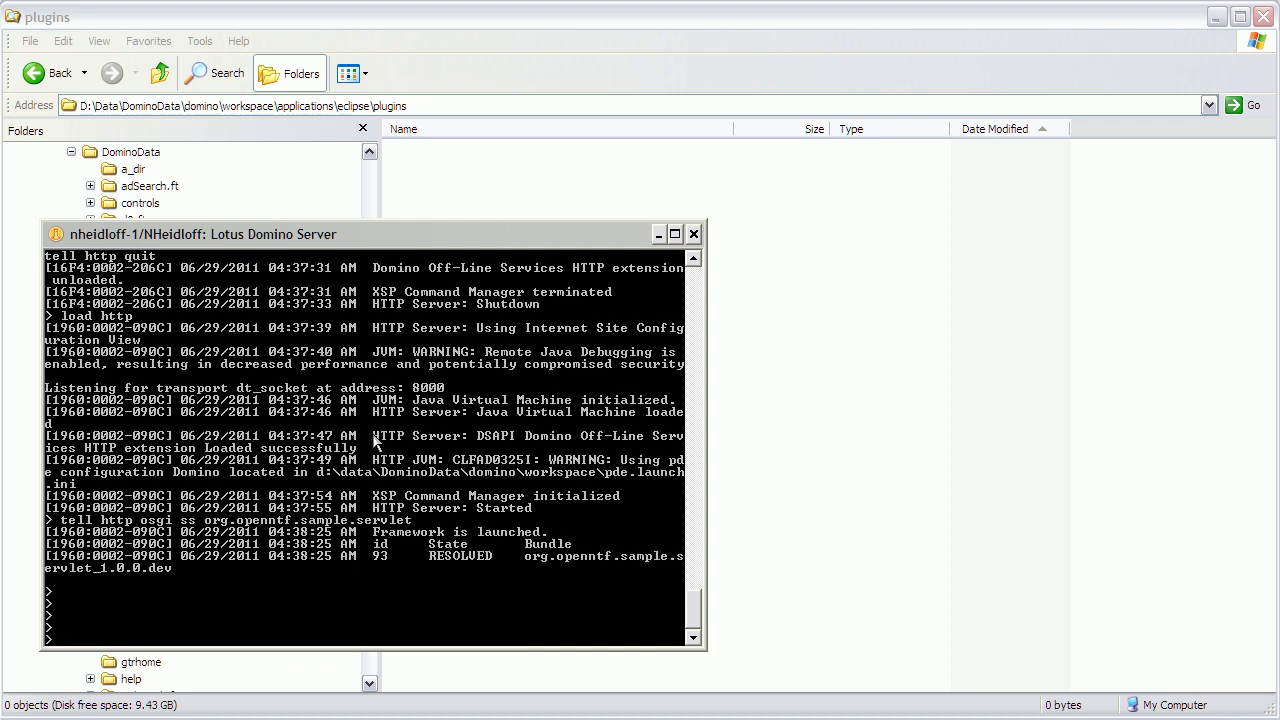
# Query the servlet bundle state with 'tell http osgi ss org.openntf.sample.servlet'
pyautogui.write('tell http osgi ss org.openntf.sample.servlet')
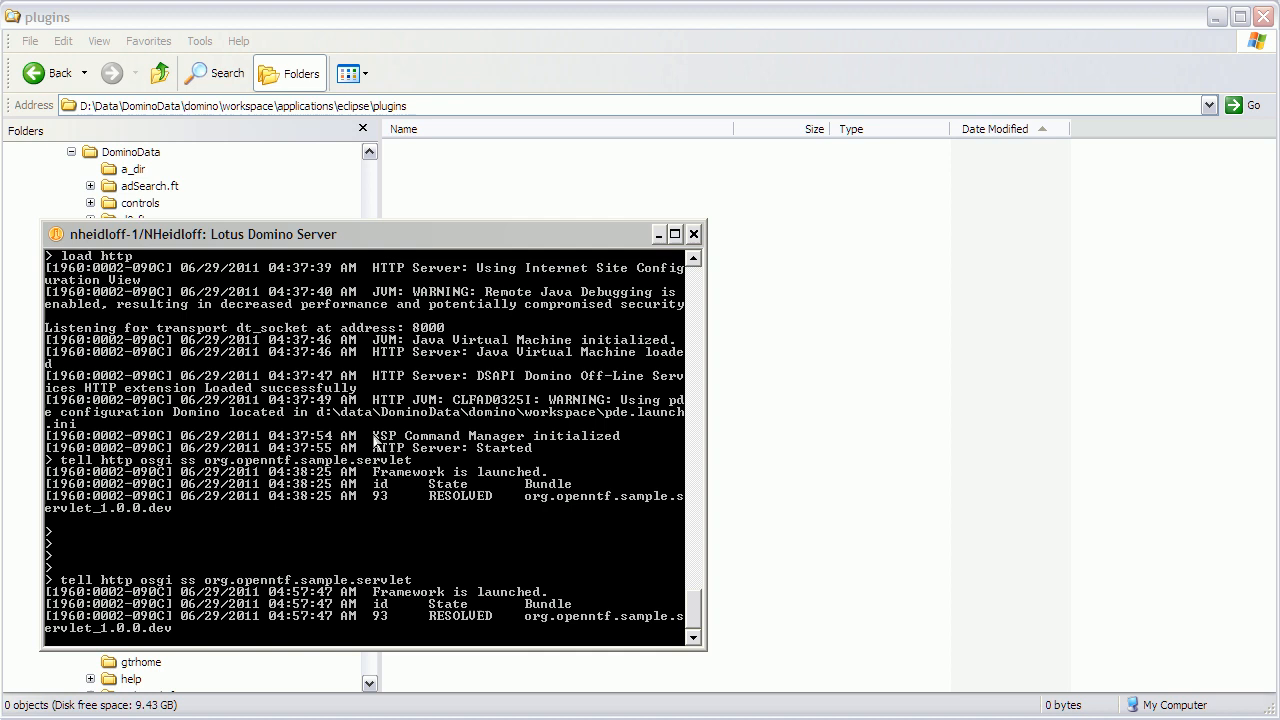
pyautogui.moveTo(350, 248)
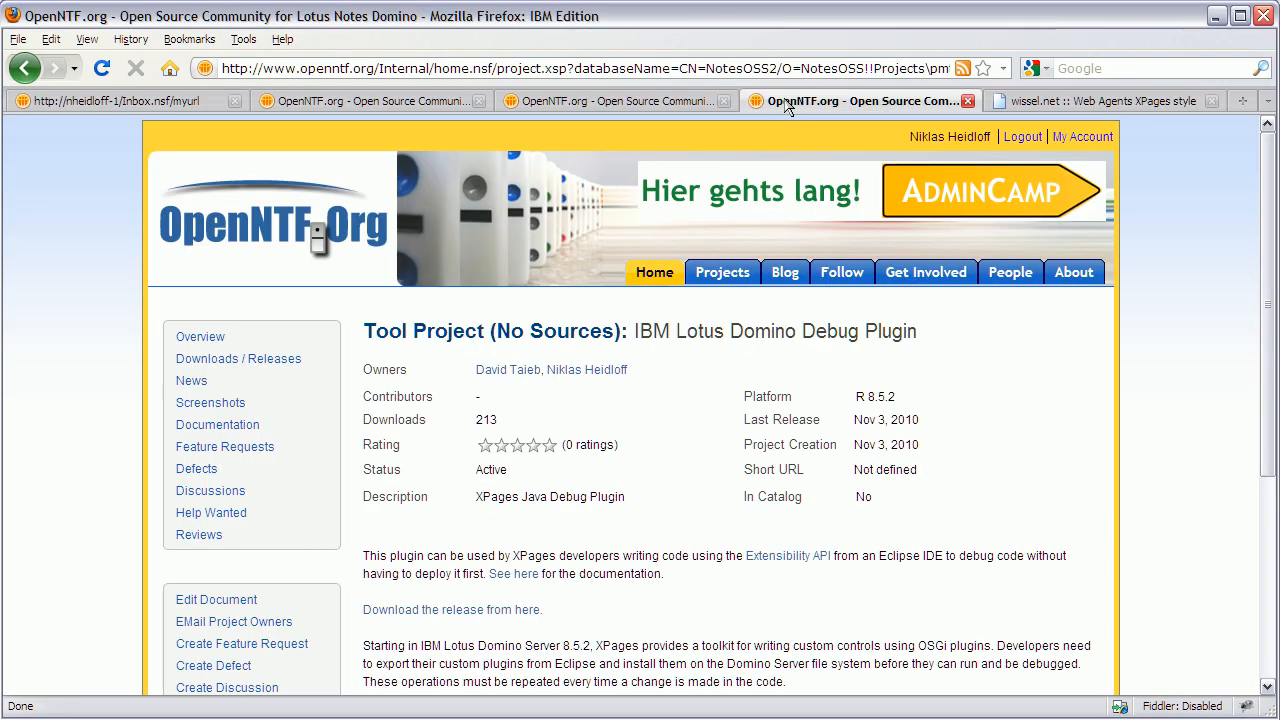
# Switch to the OpenNTF 'Plugins Deployment for Domino' project page
pyautogui.click(616, 100)
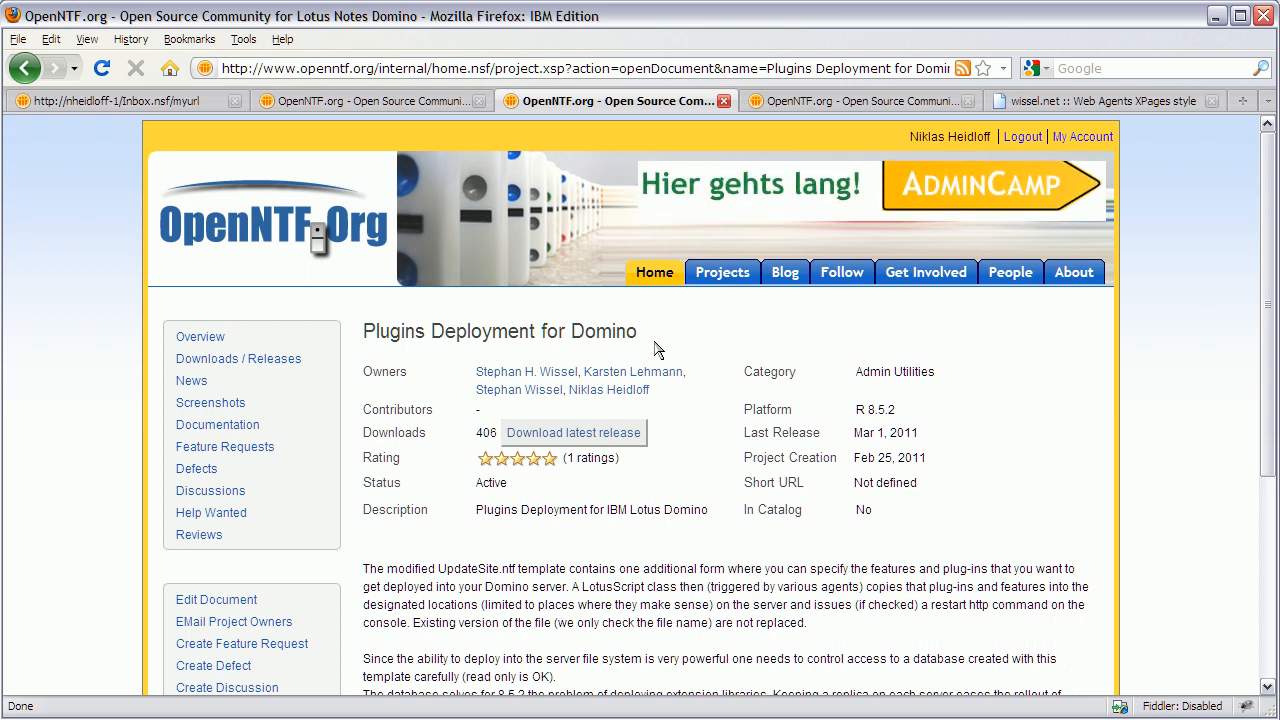
pyautogui.moveTo(652, 330)
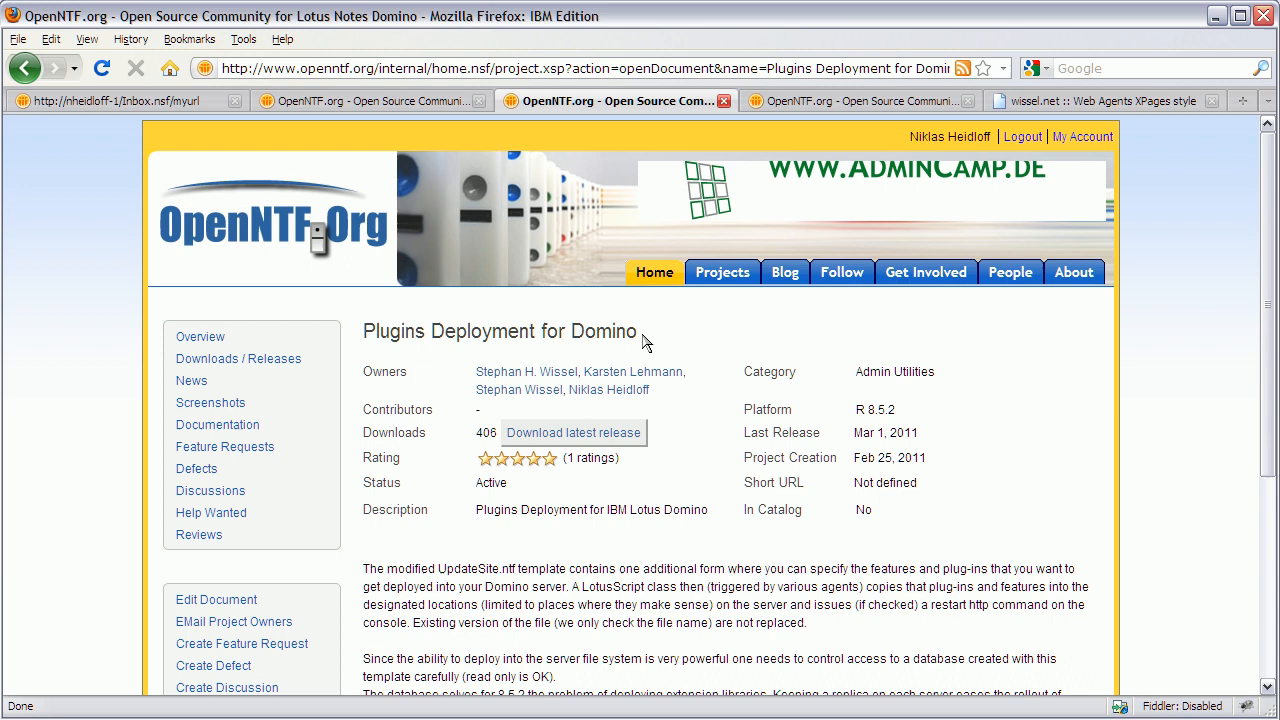
pyautogui.moveTo(678, 340)
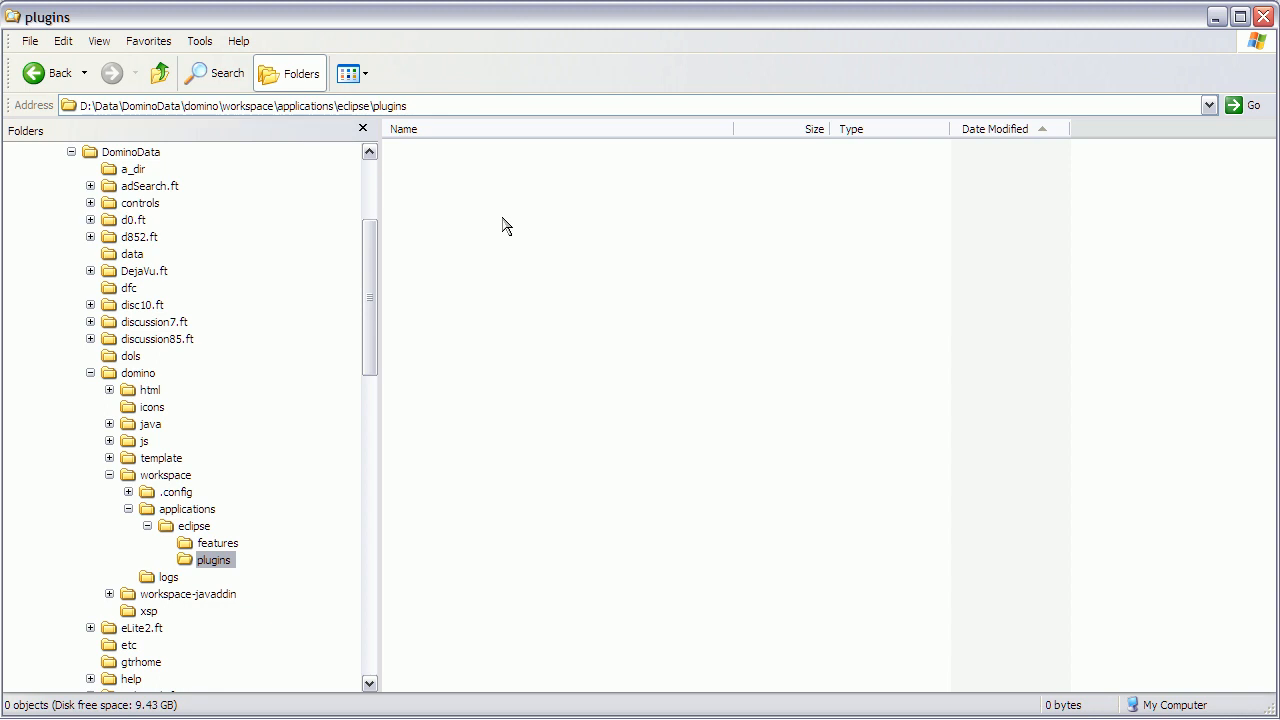
pyautogui.moveTo(512, 312)
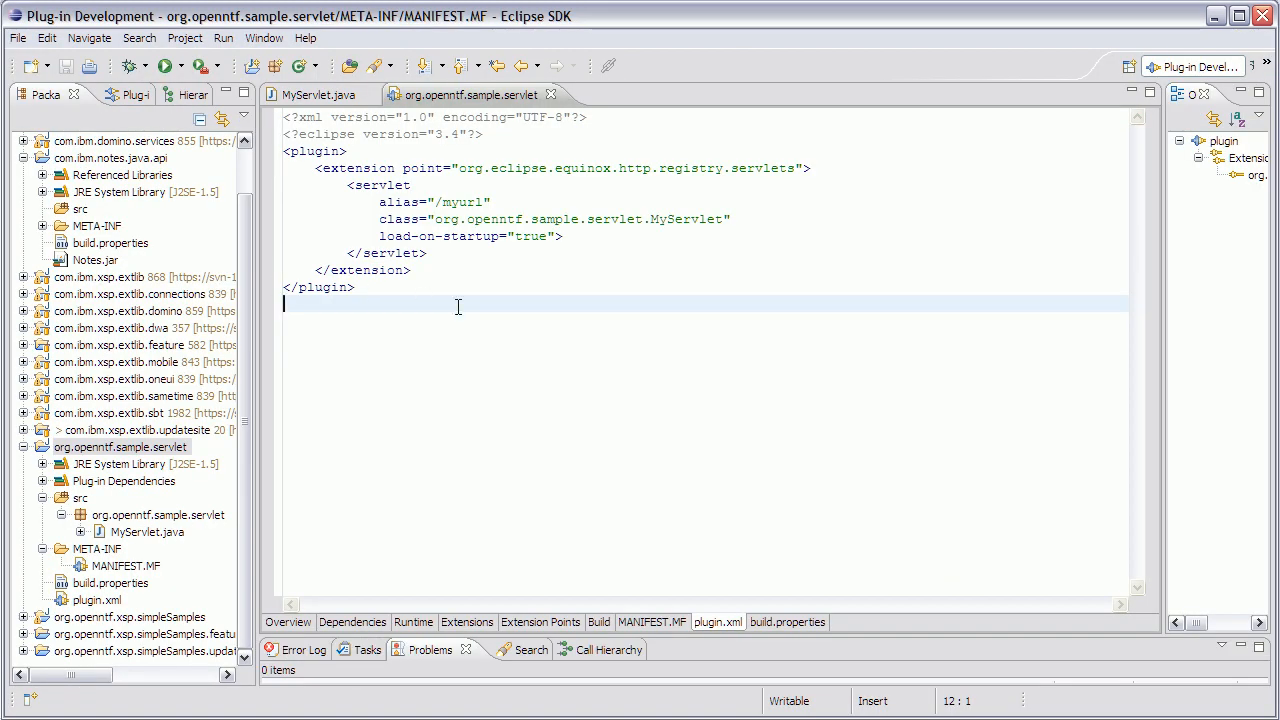
# Return to the MyServlet.java source with its doGet method
pyautogui.click(318, 96)
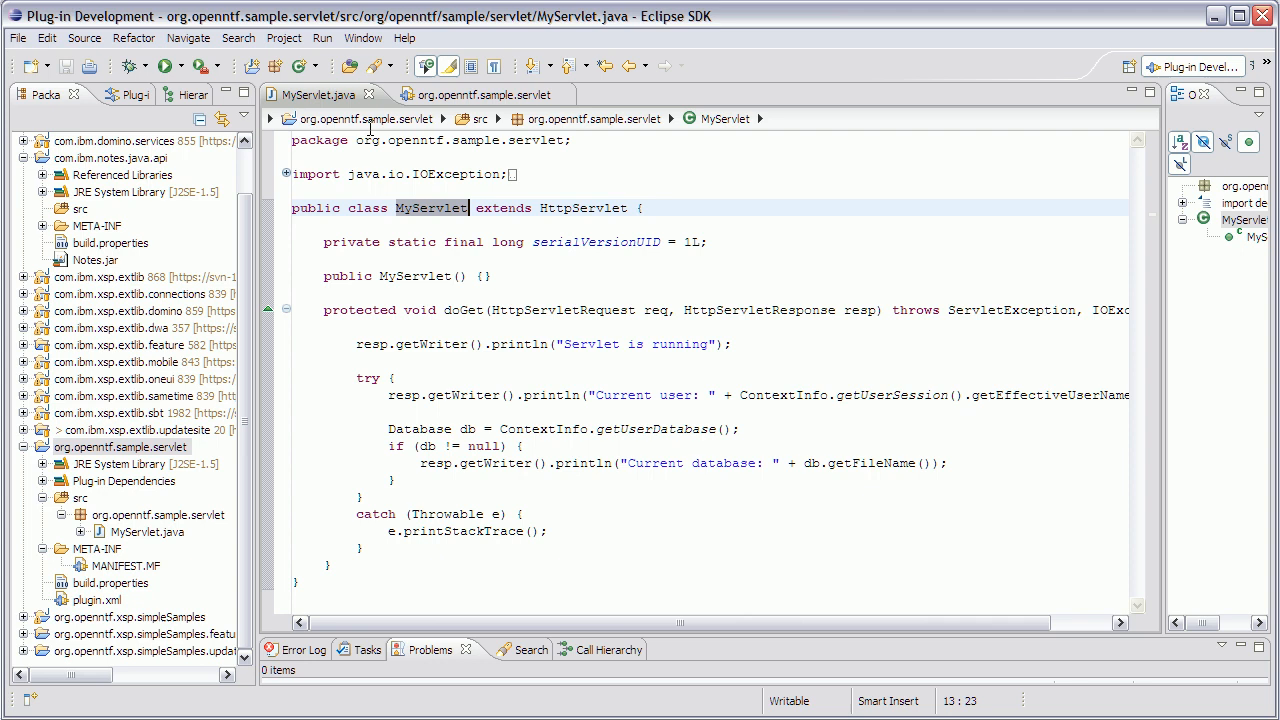
pyautogui.moveTo(640, 192)
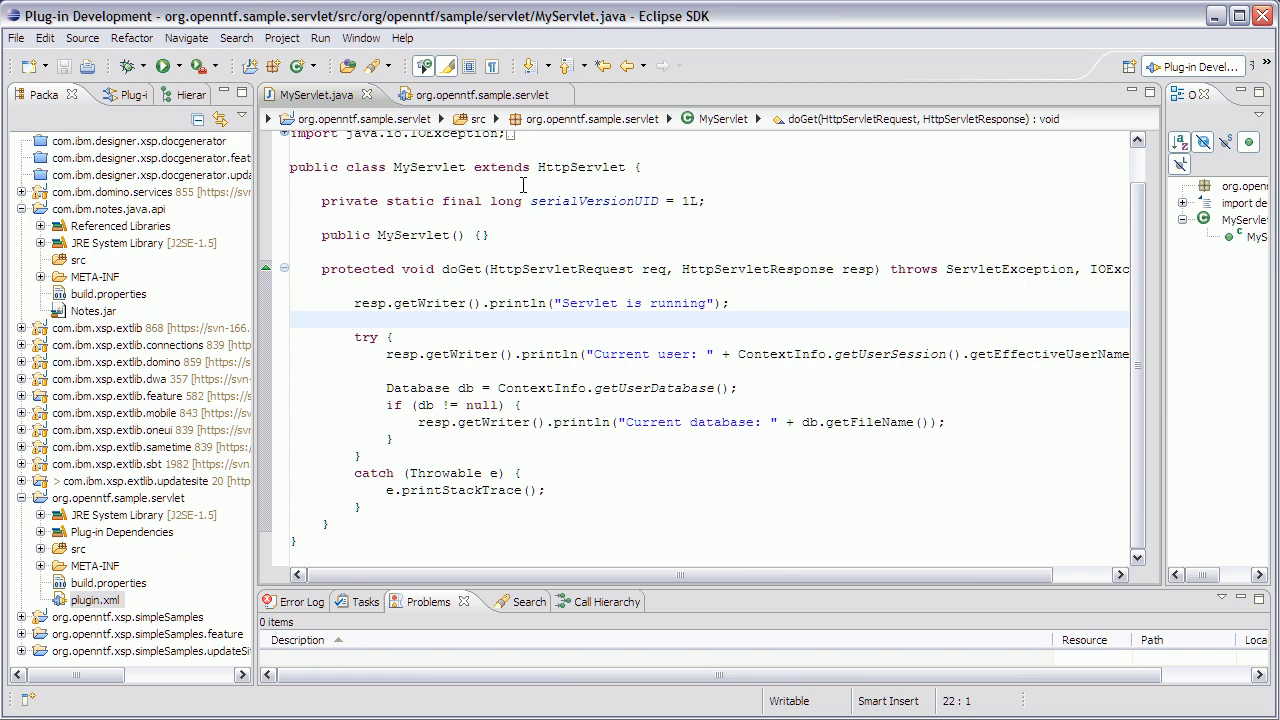
pyautogui.click(400, 38)
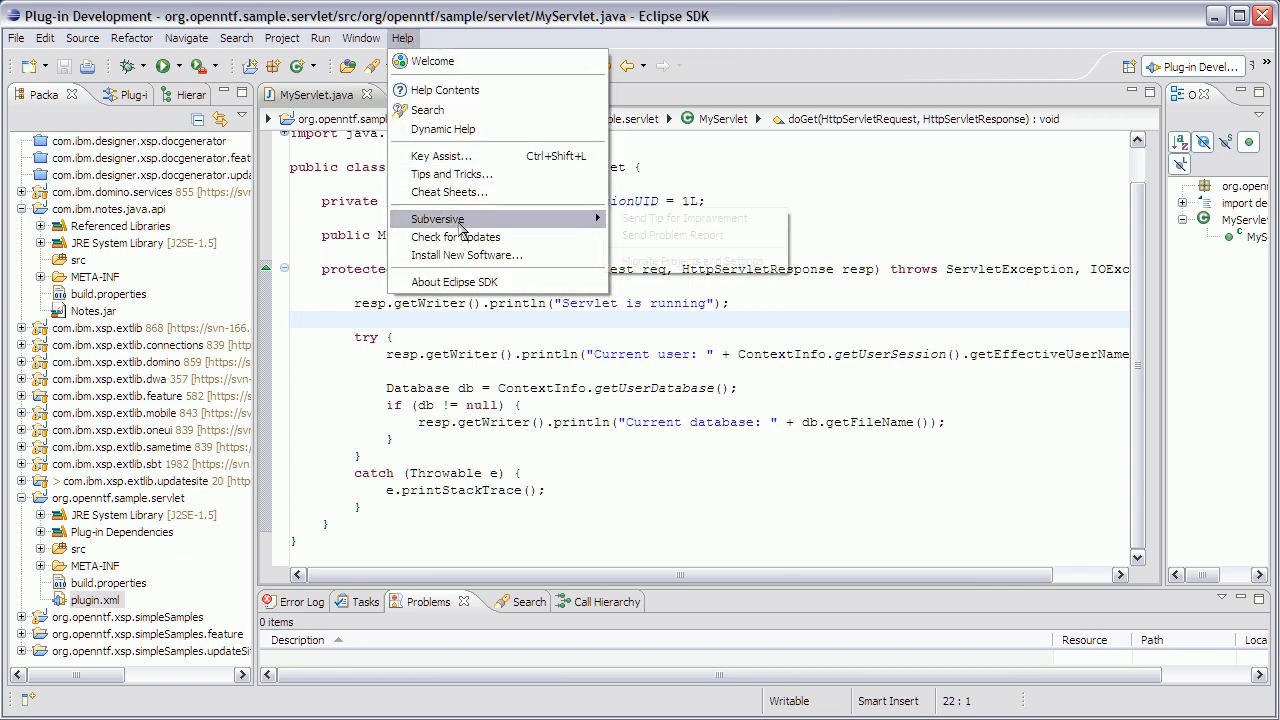
pyautogui.click(466, 254)
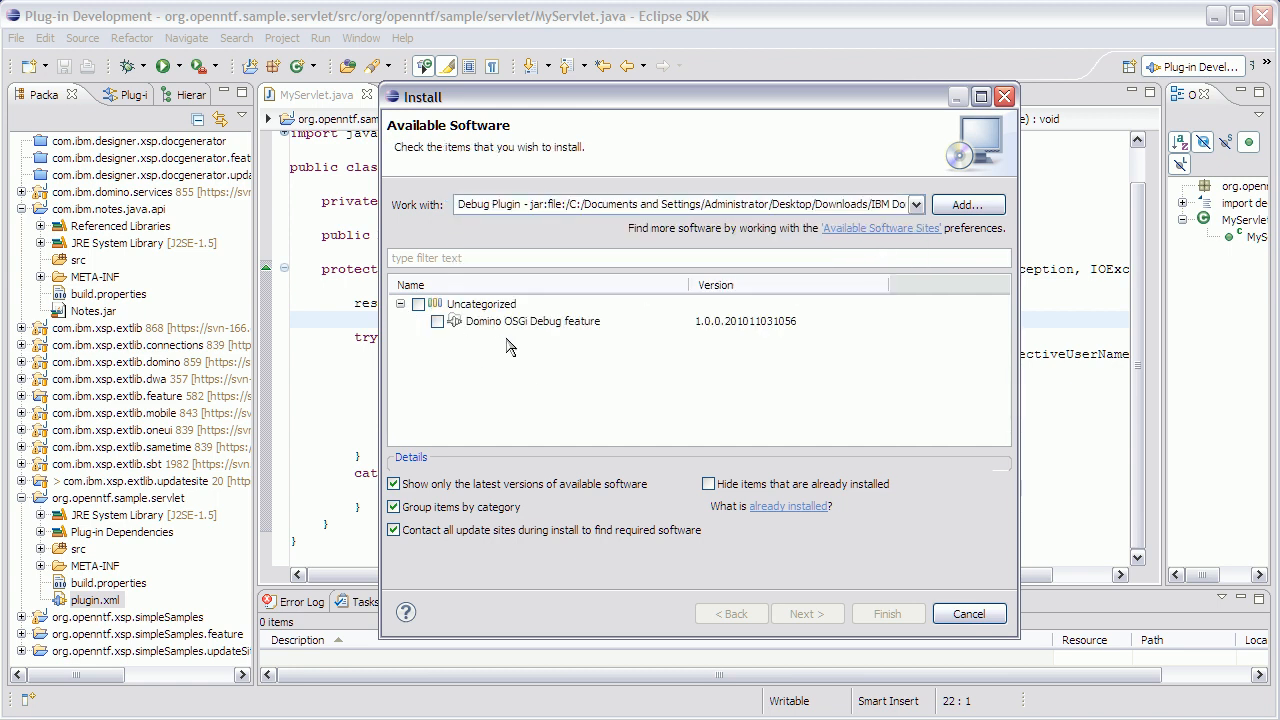
pyautogui.moveTo(580, 334)
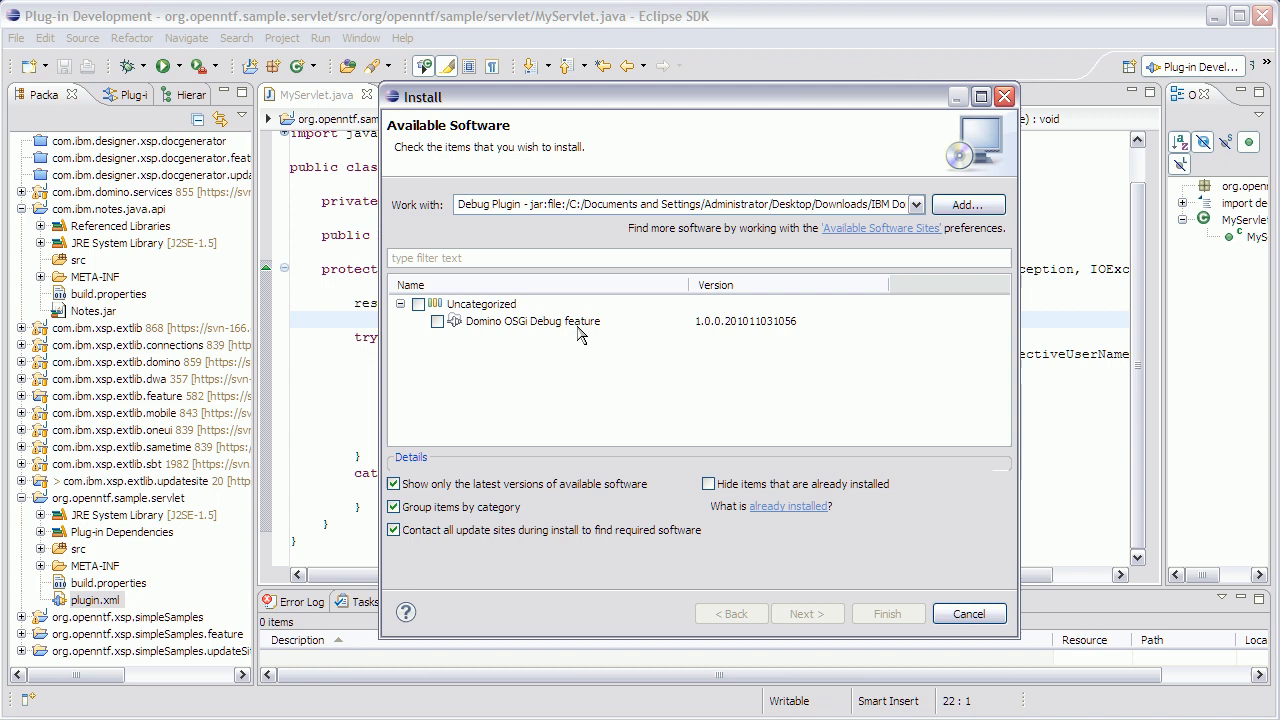
pyautogui.moveTo(956, 588)
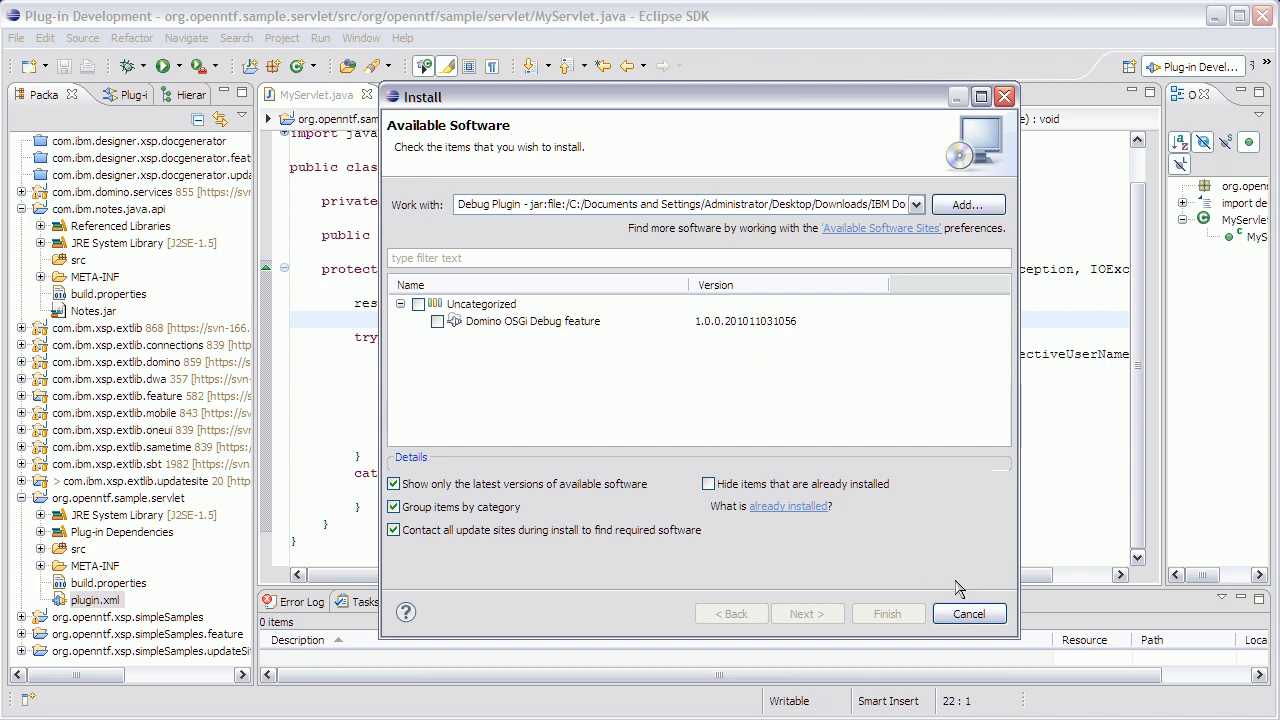
pyautogui.click(970, 612)
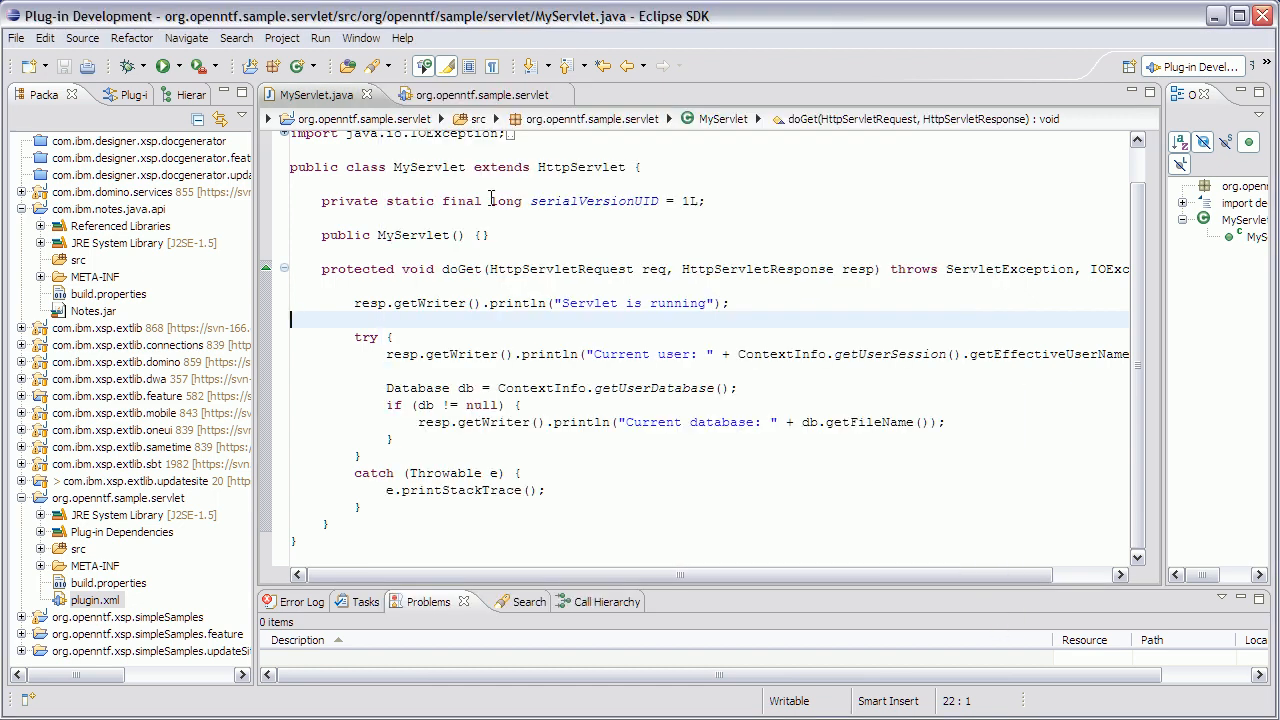
pyautogui.click(320, 38)
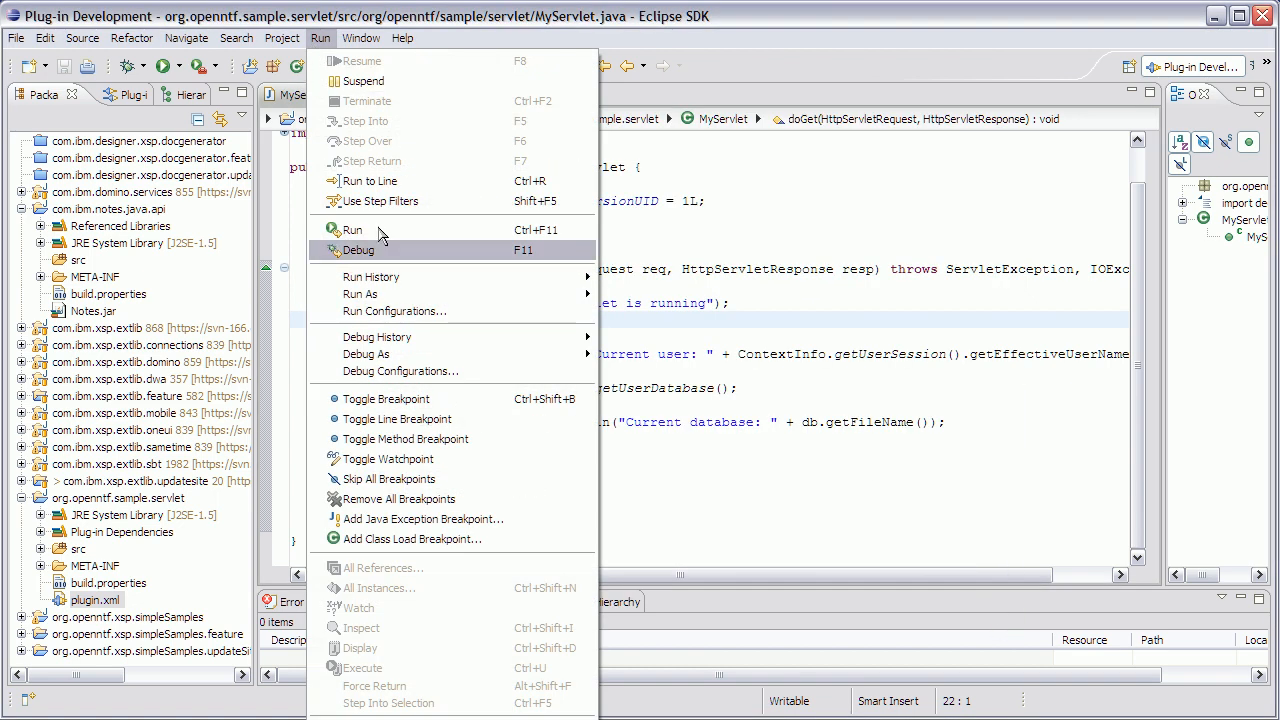
# Review the Domino OSGi Framework debug configuration and its selected workspace bundle org.openntf.sample.servlet
pyautogui.click(396, 370)
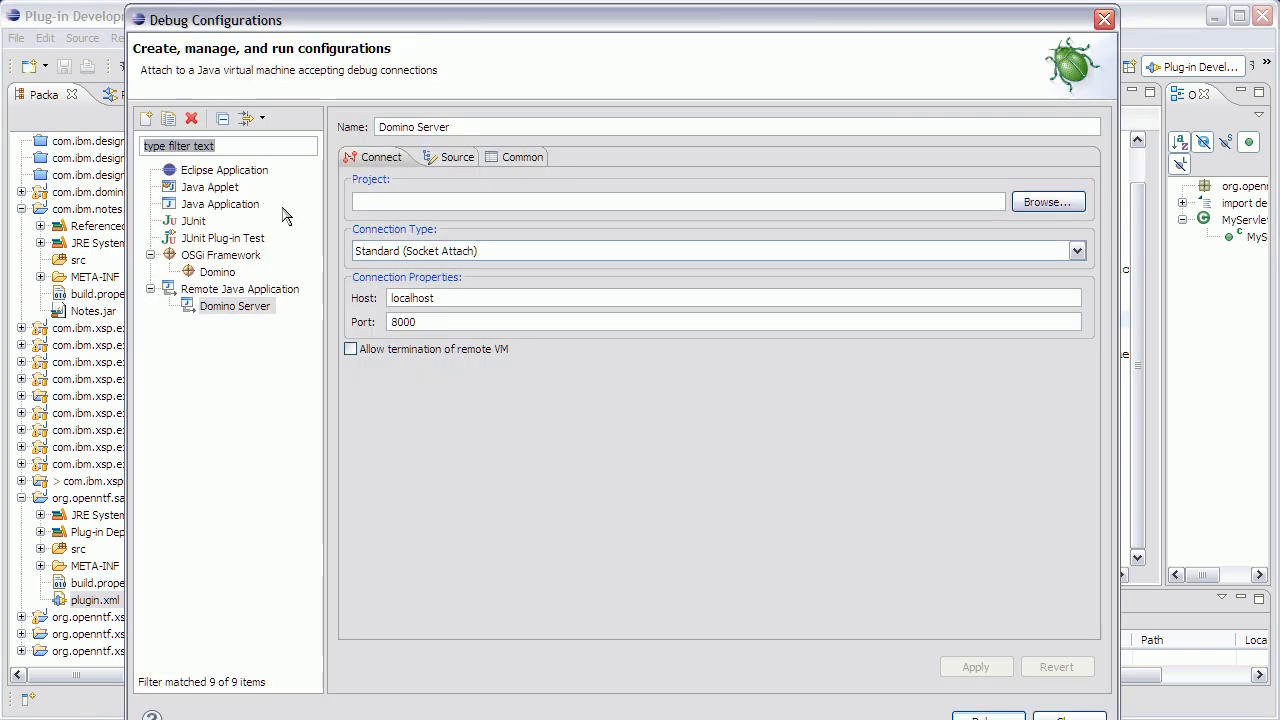
pyautogui.click(216, 272)
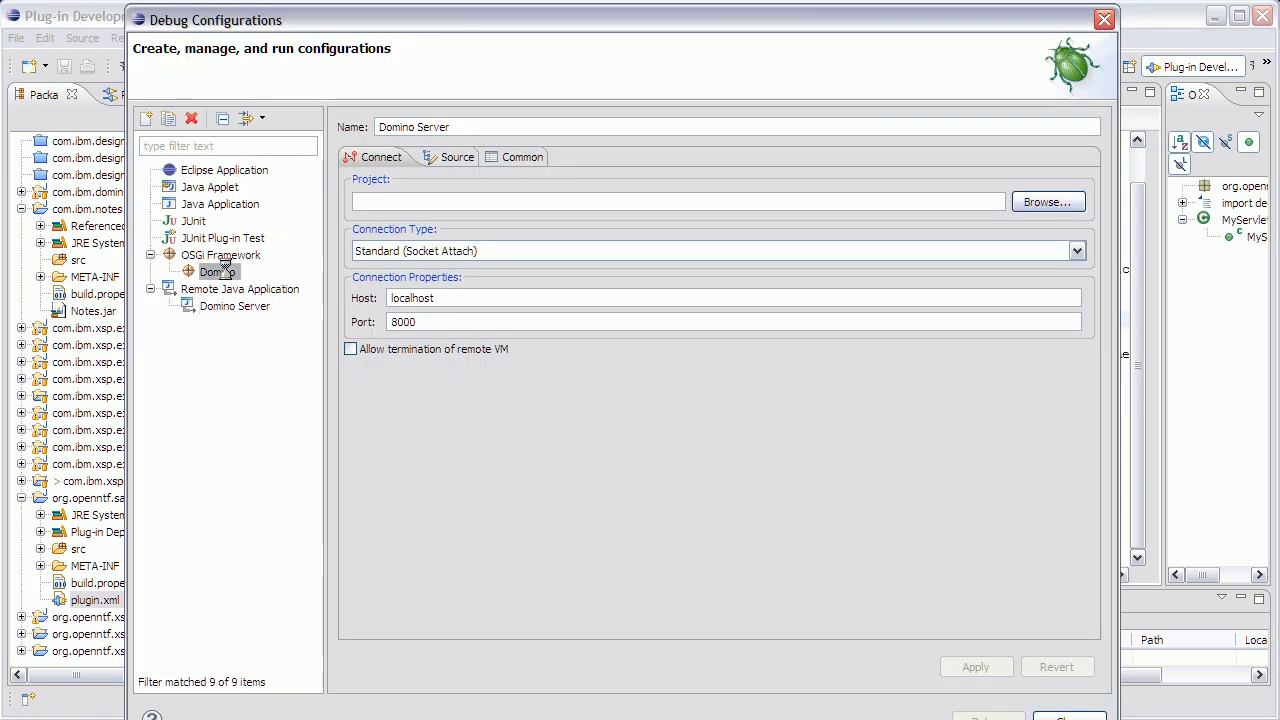
pyautogui.click(216, 272)
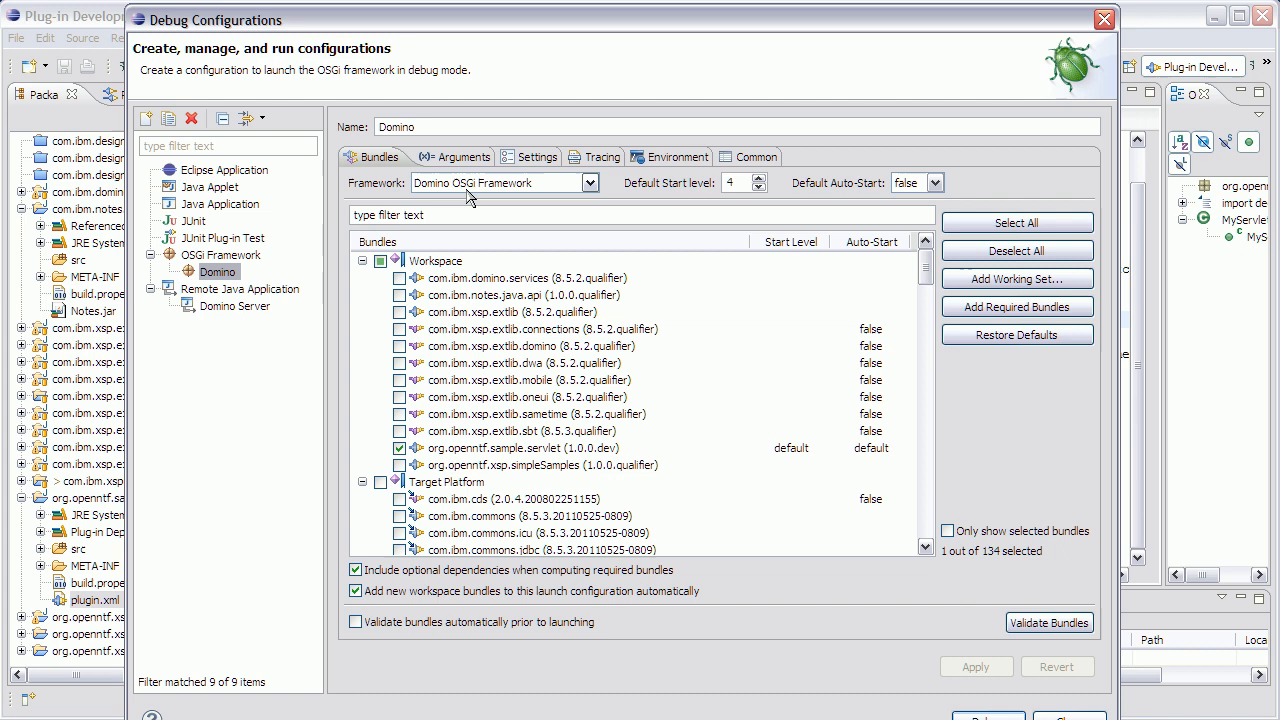
pyautogui.moveTo(476, 188)
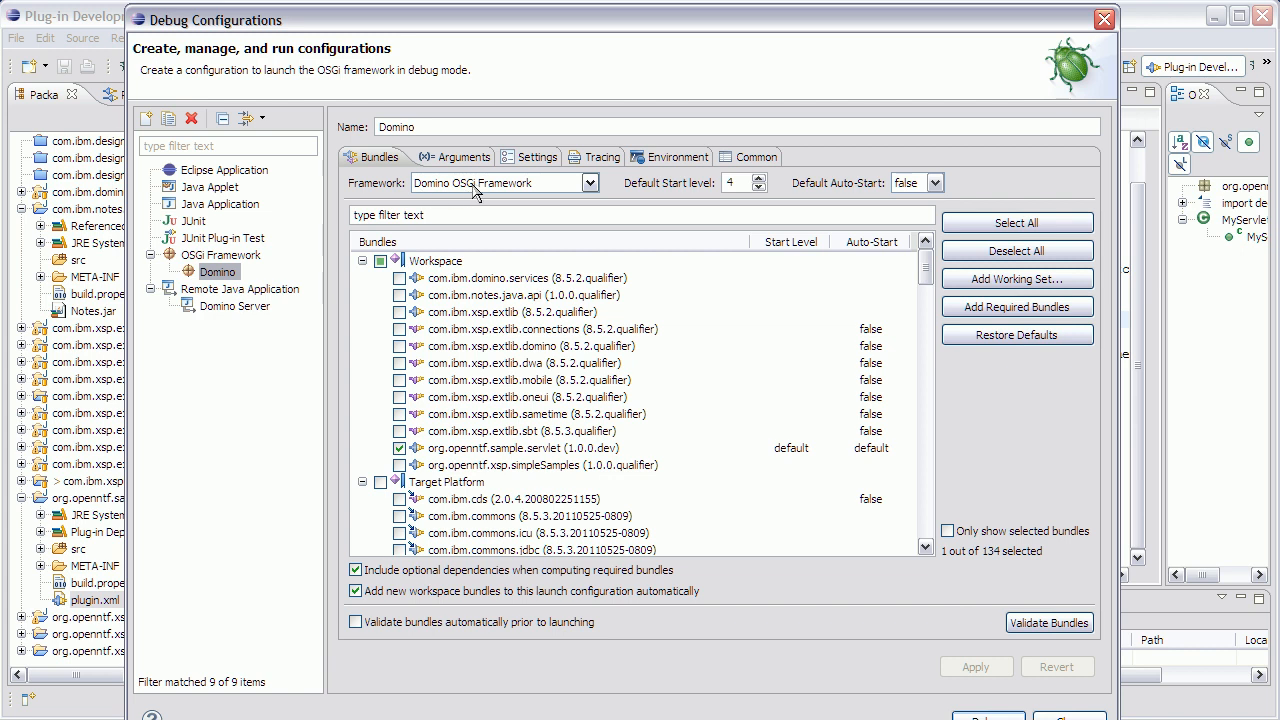
pyautogui.moveTo(440, 300)
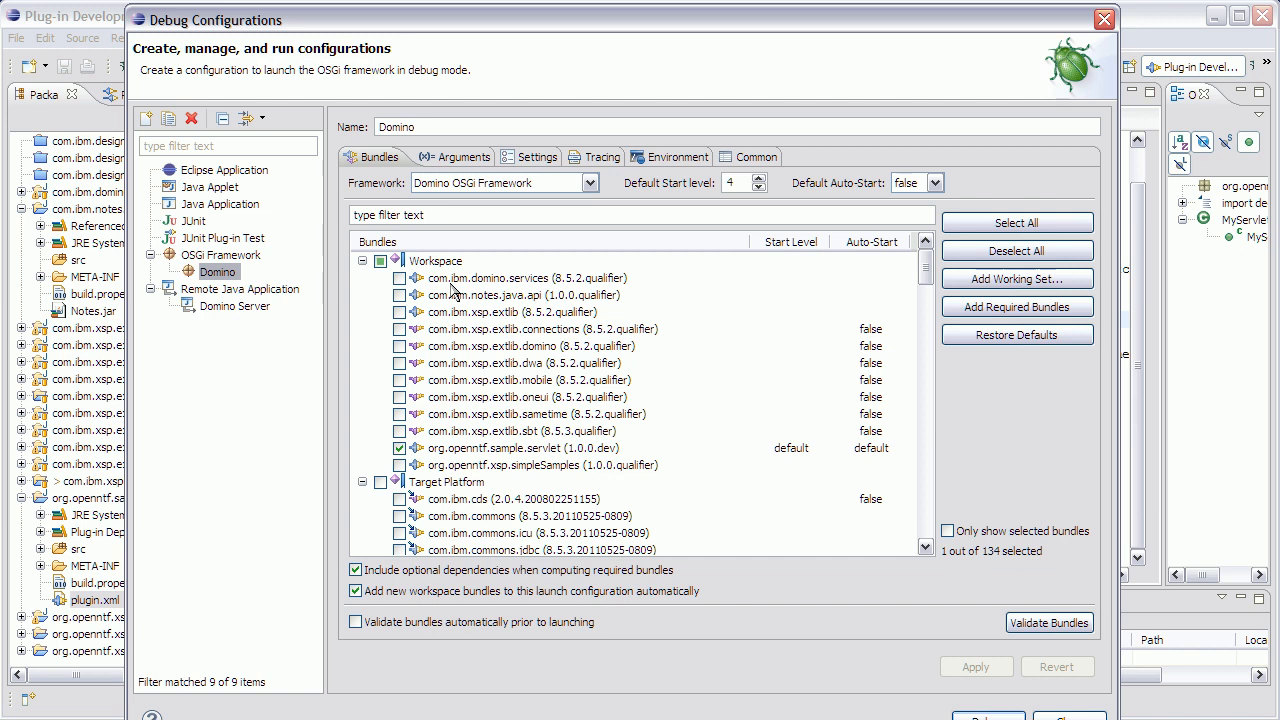
pyautogui.click(514, 448)
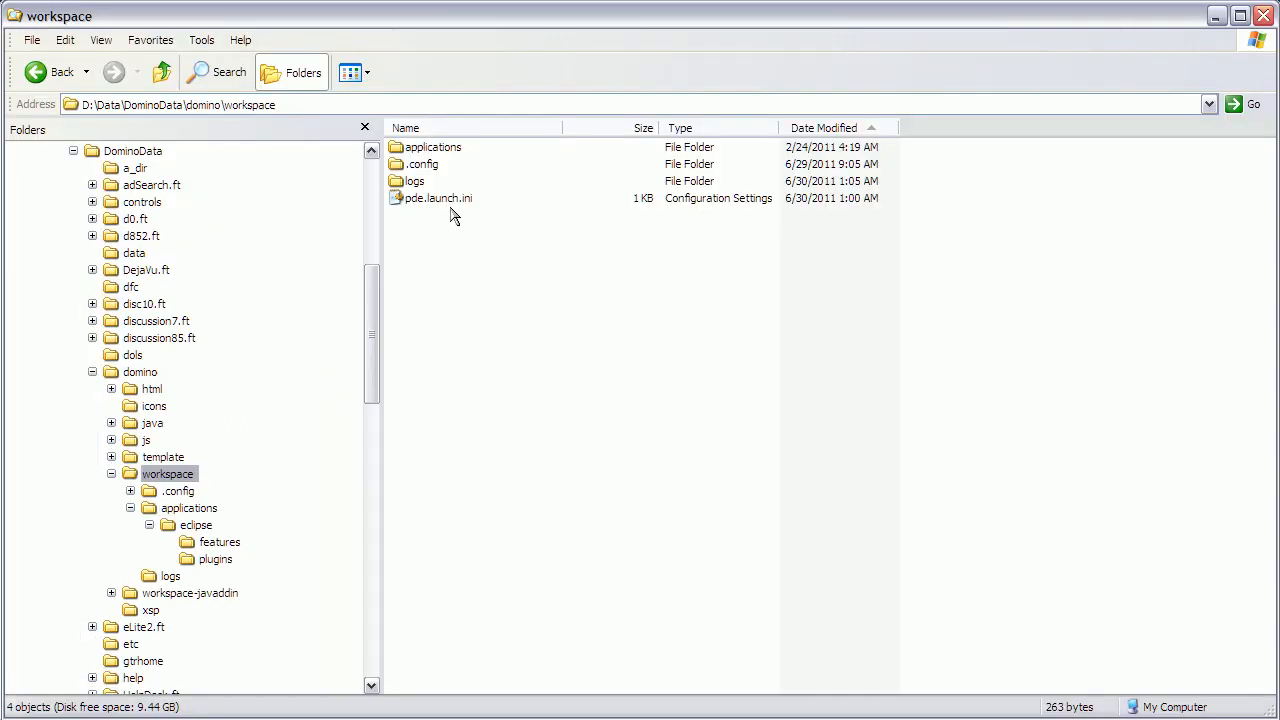
pyautogui.moveTo(438, 204)
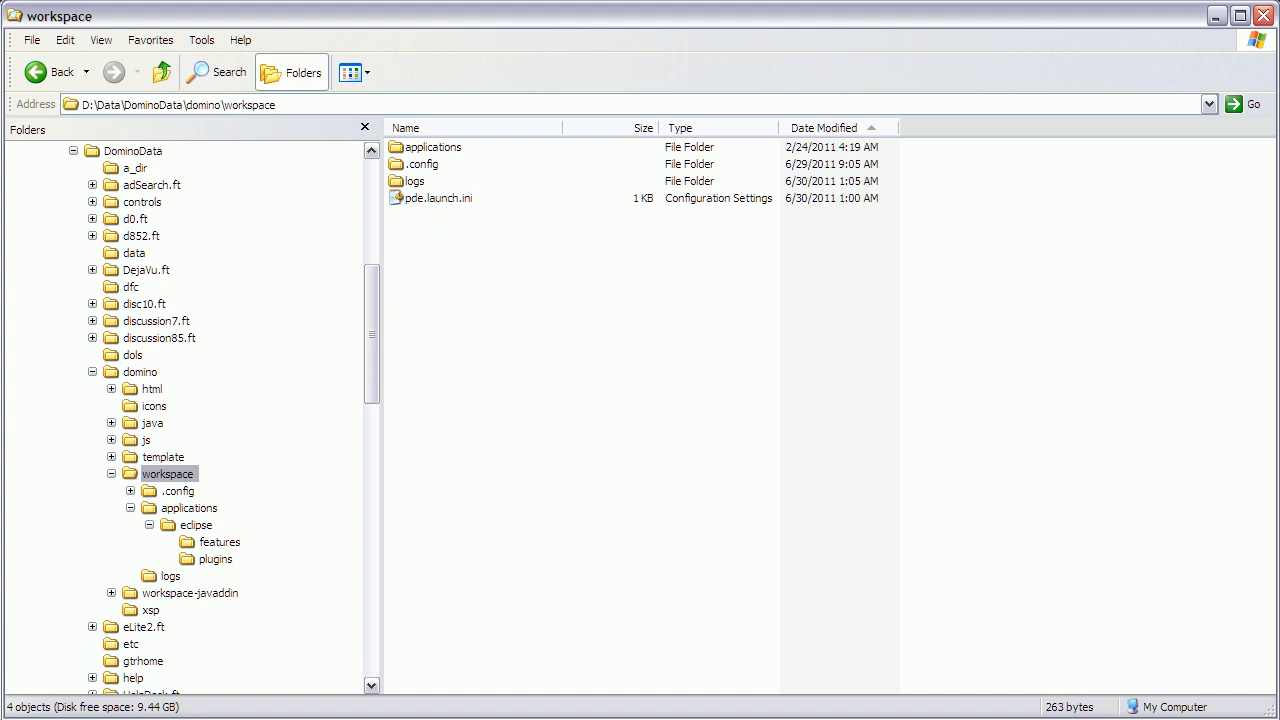
pyautogui.doubleClick(440, 198)
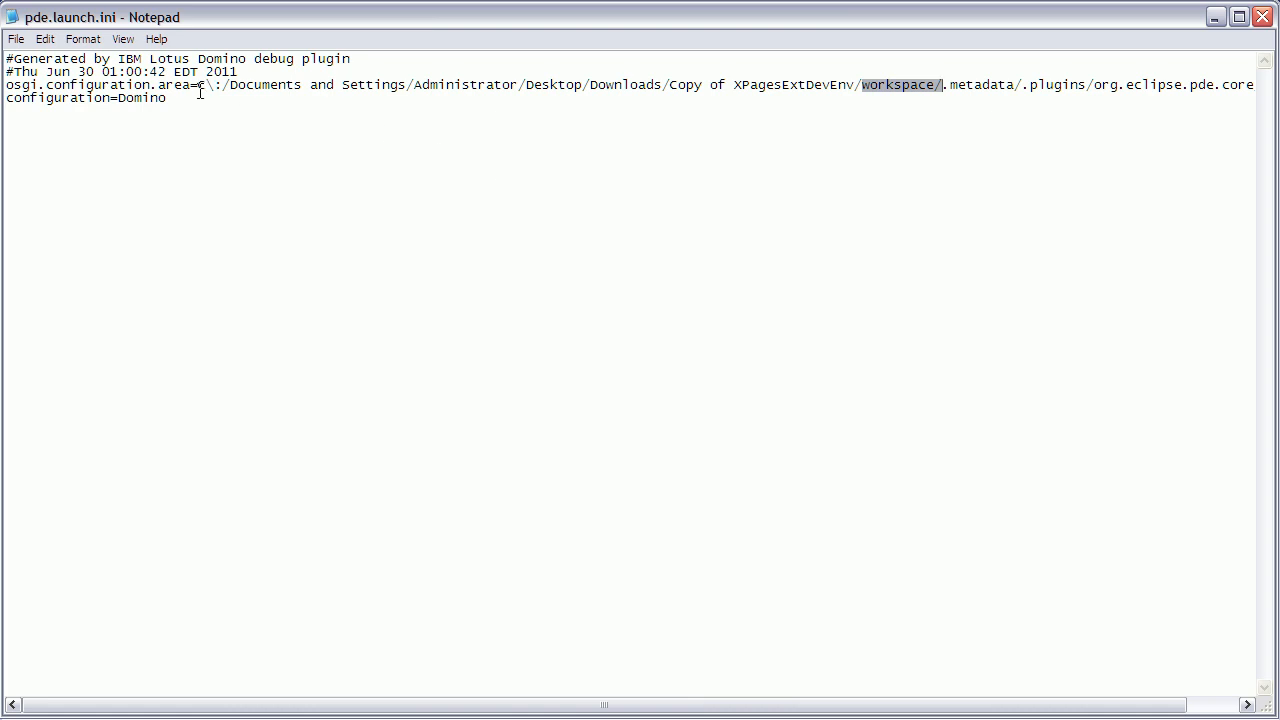
pyautogui.click(870, 84)
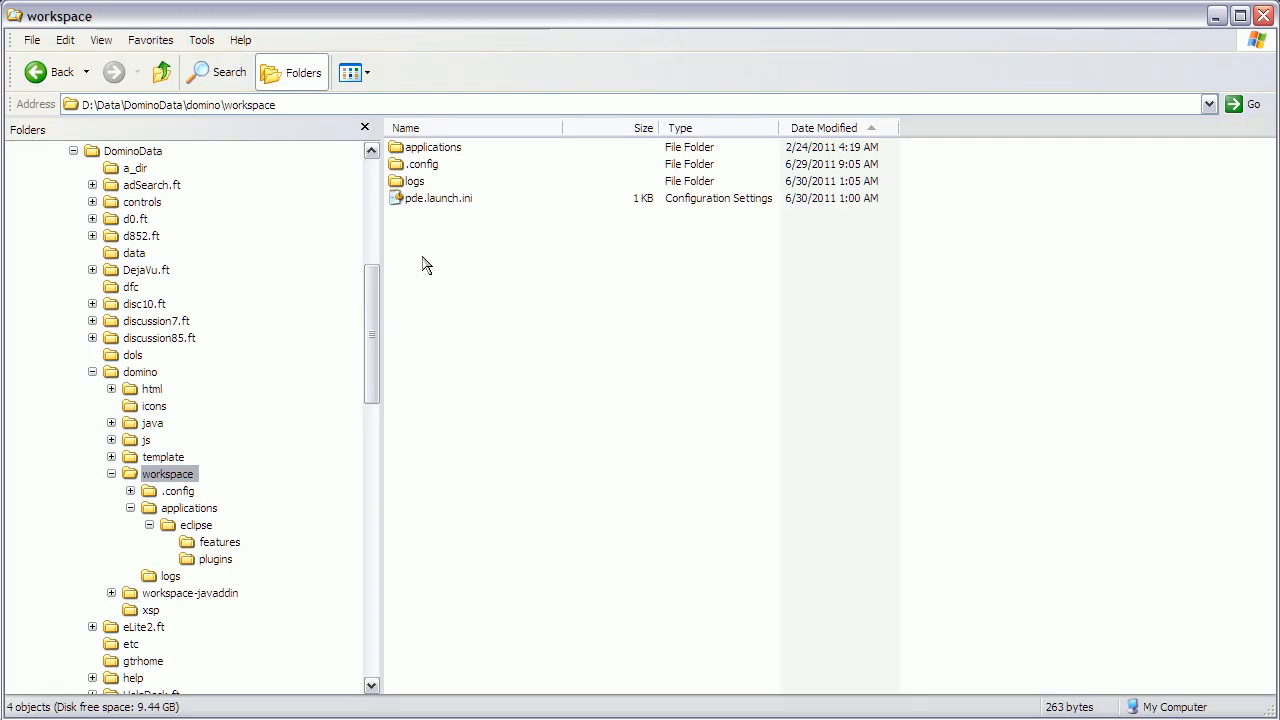
pyautogui.moveTo(512, 412)
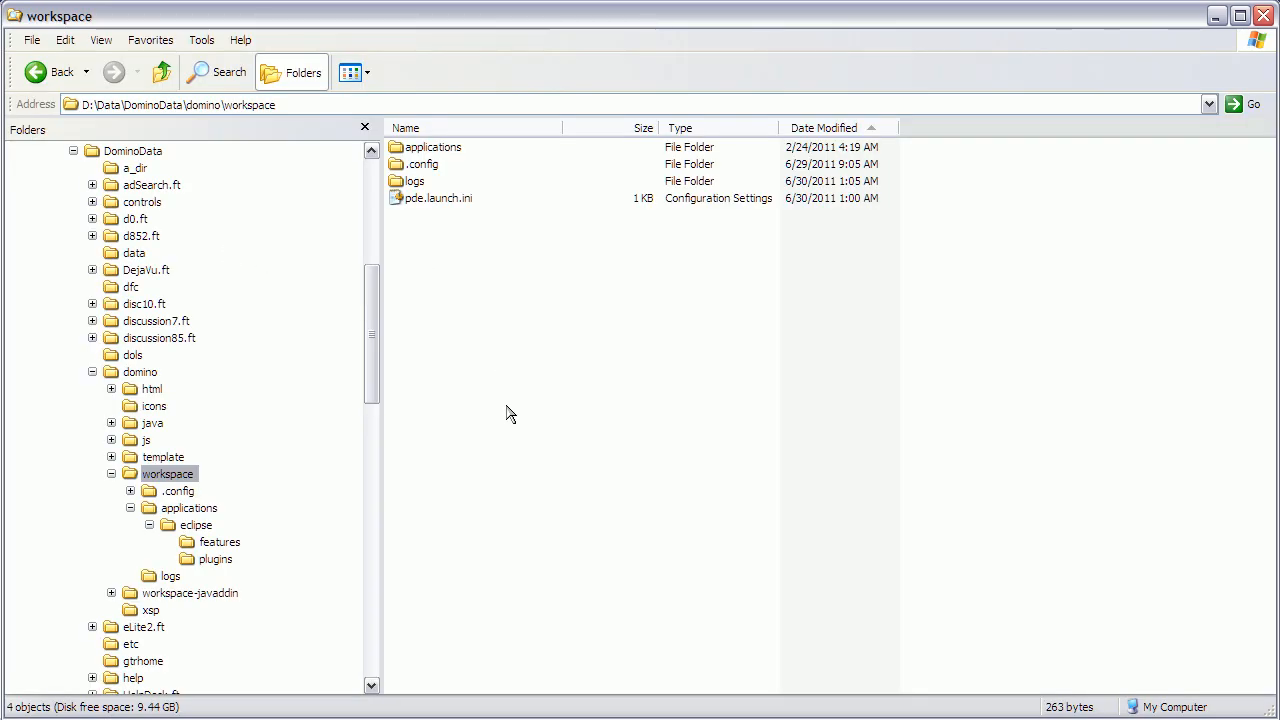
pyautogui.moveTo(188, 508)
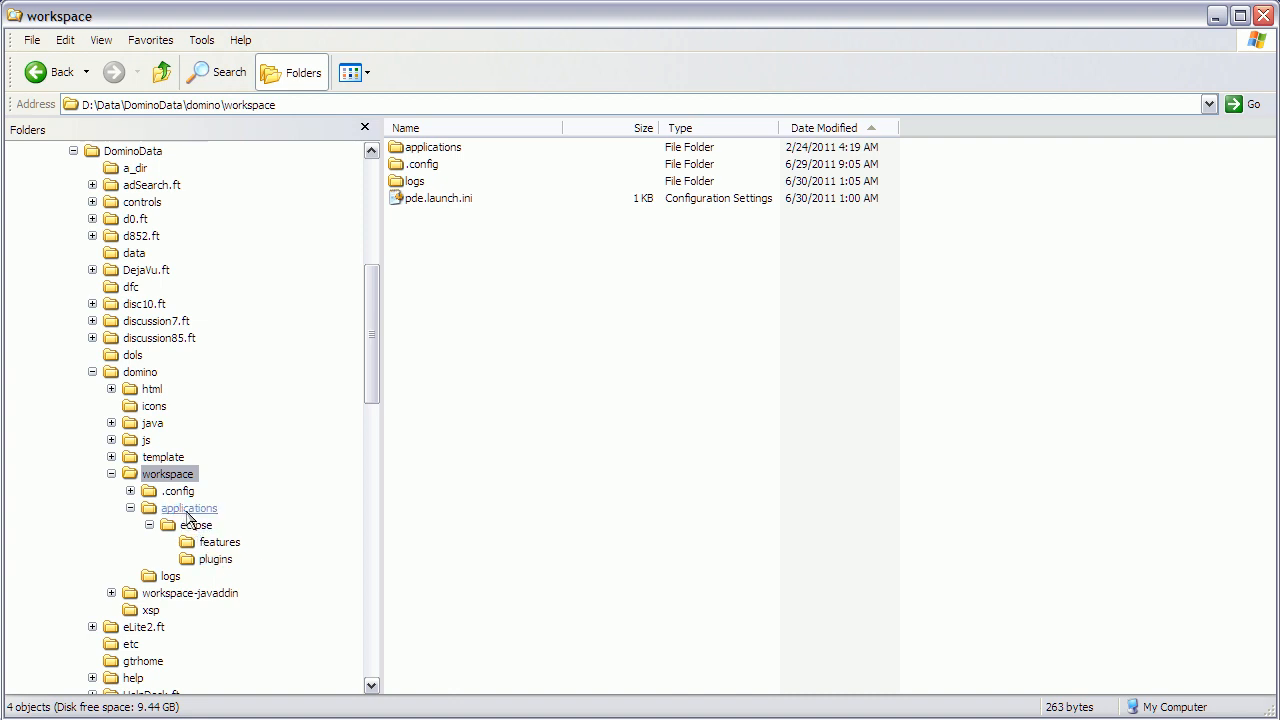
pyautogui.moveTo(332, 460)
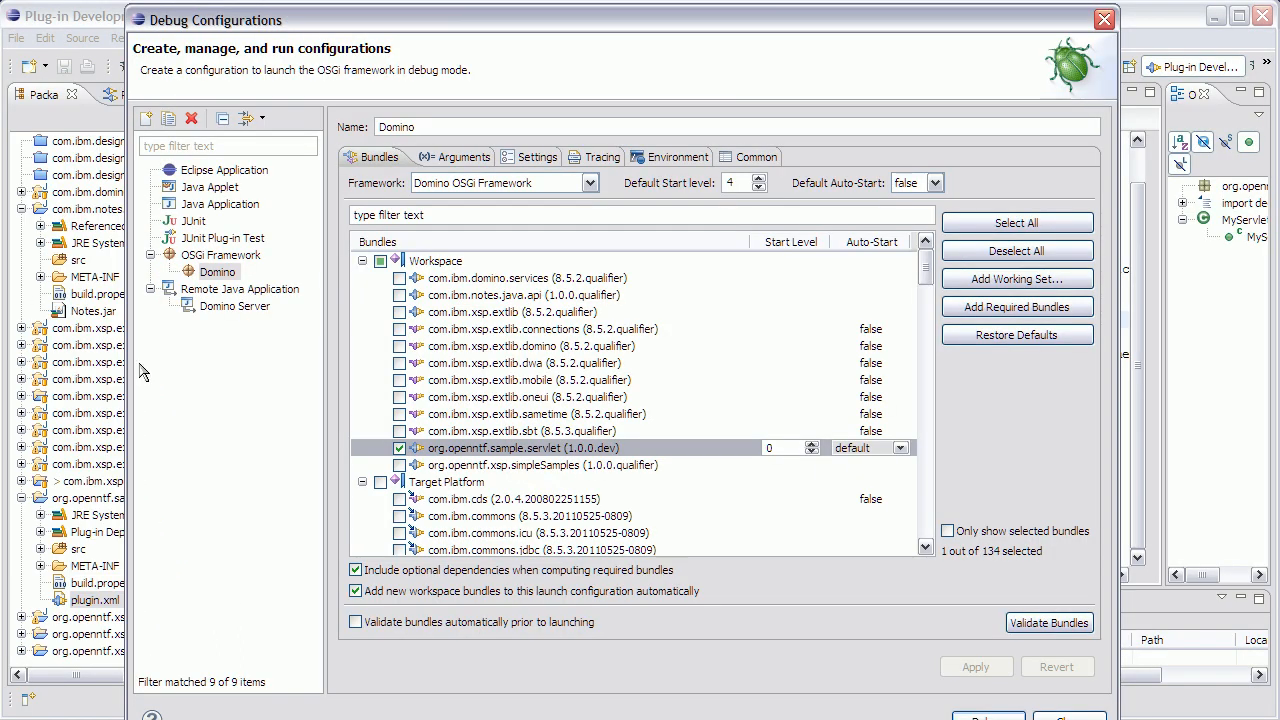
pyautogui.moveTo(288, 468)
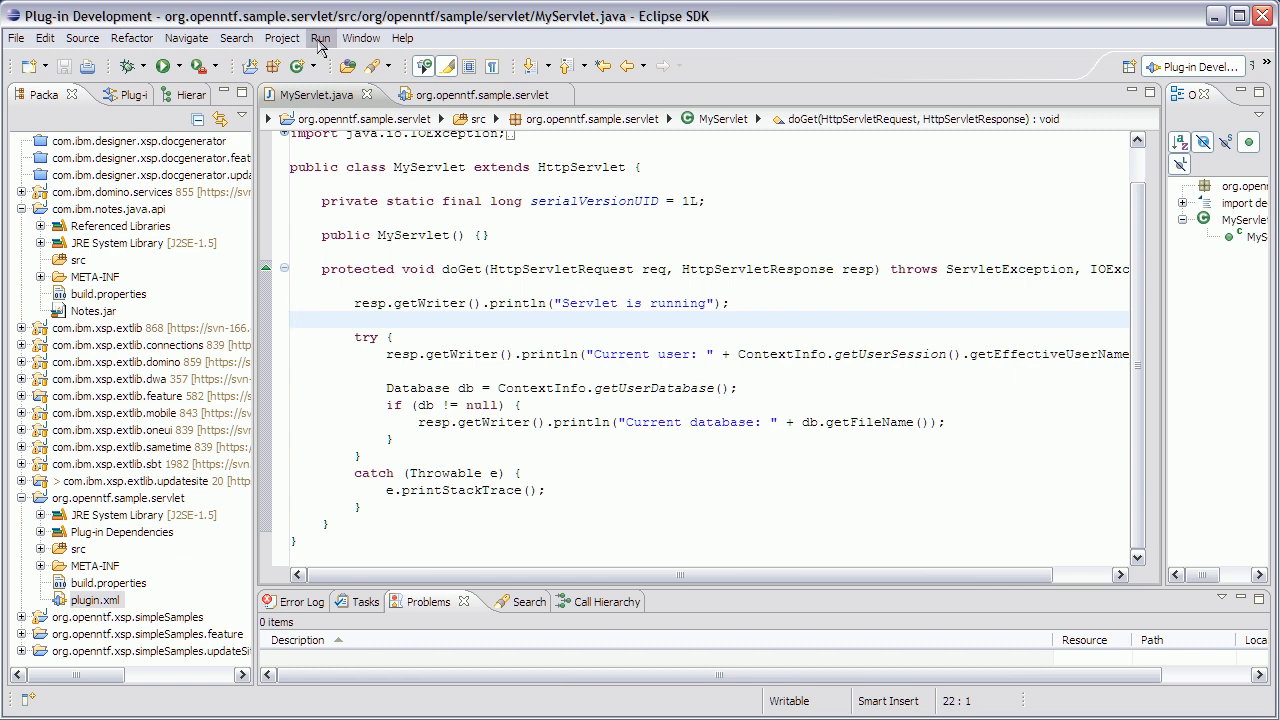
# Bring up the Window menu over the MyServlet.java source
pyautogui.click(360, 38)
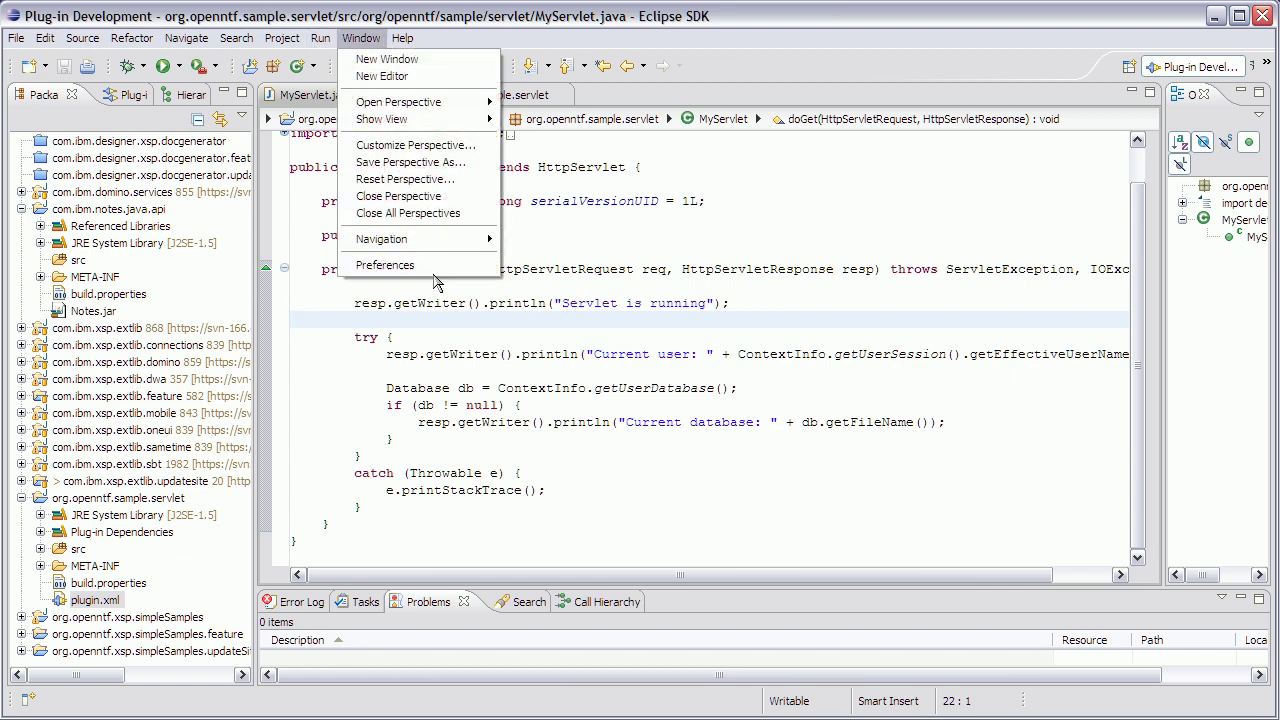
# Review the active Domino target platform's two OSGi locations, then cancel Preferences unchanged
pyautogui.click(384, 264)
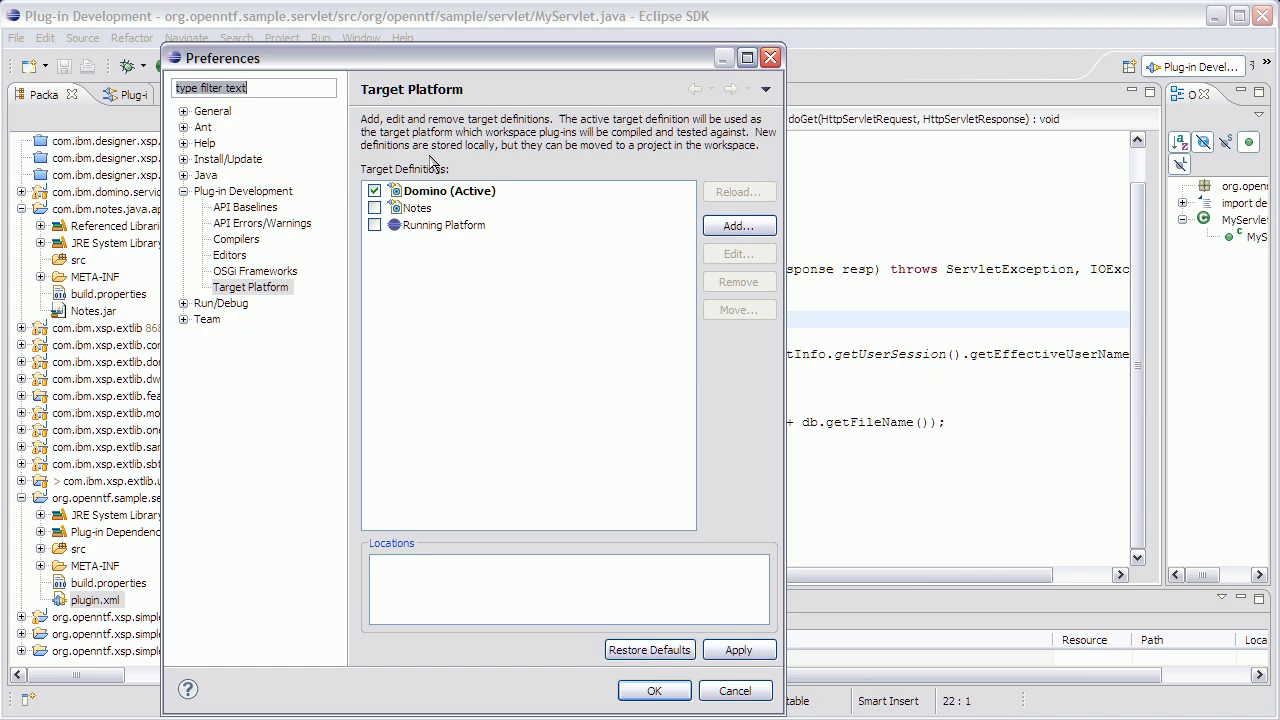
pyautogui.click(444, 190)
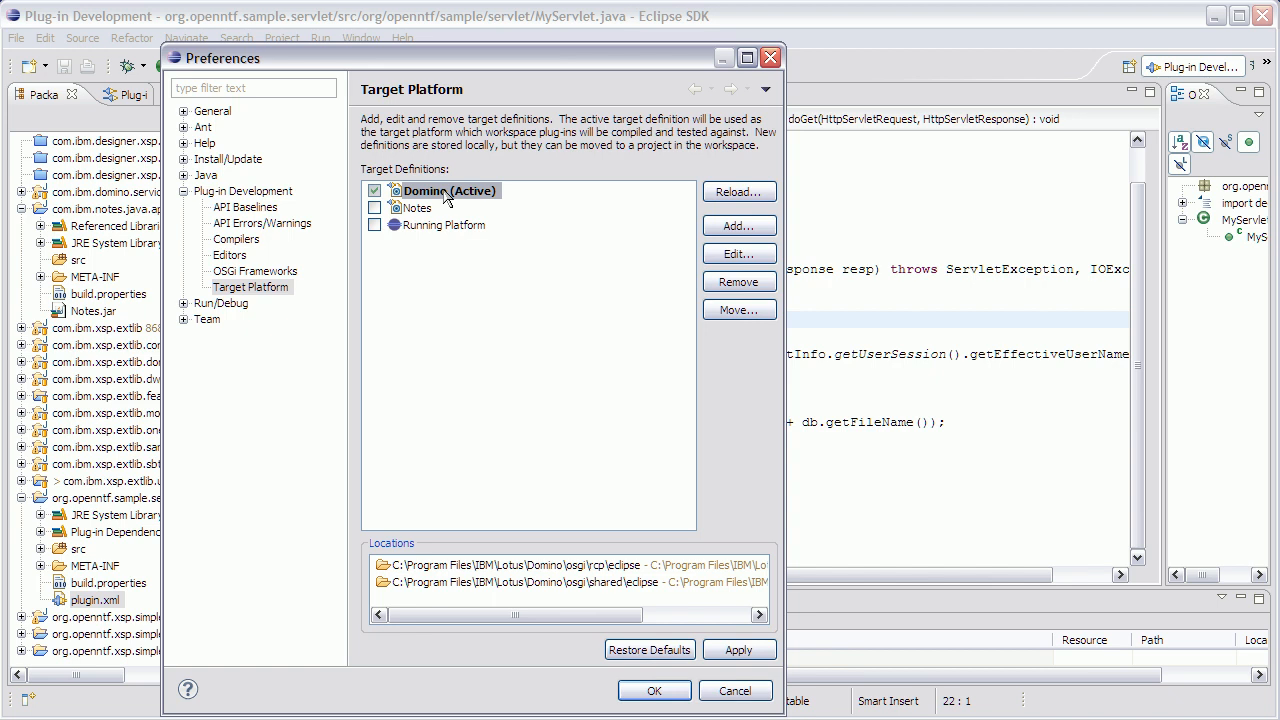
pyautogui.moveTo(610, 312)
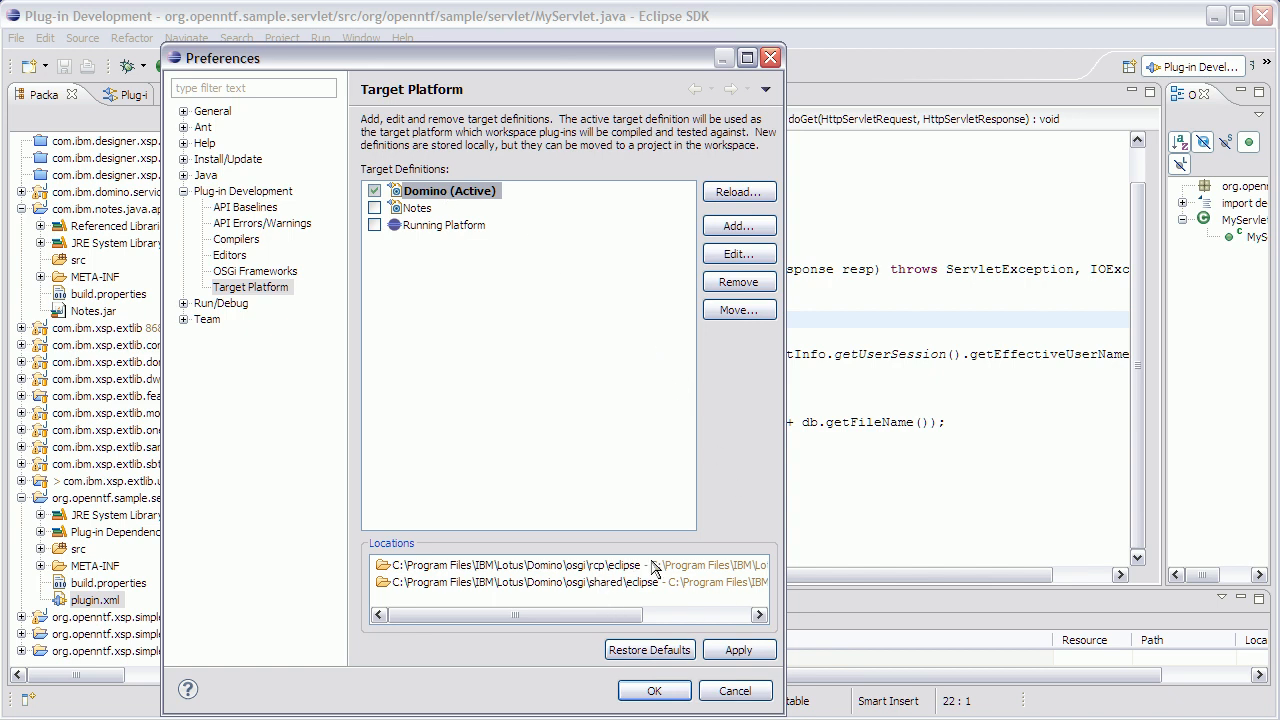
pyautogui.moveTo(644, 592)
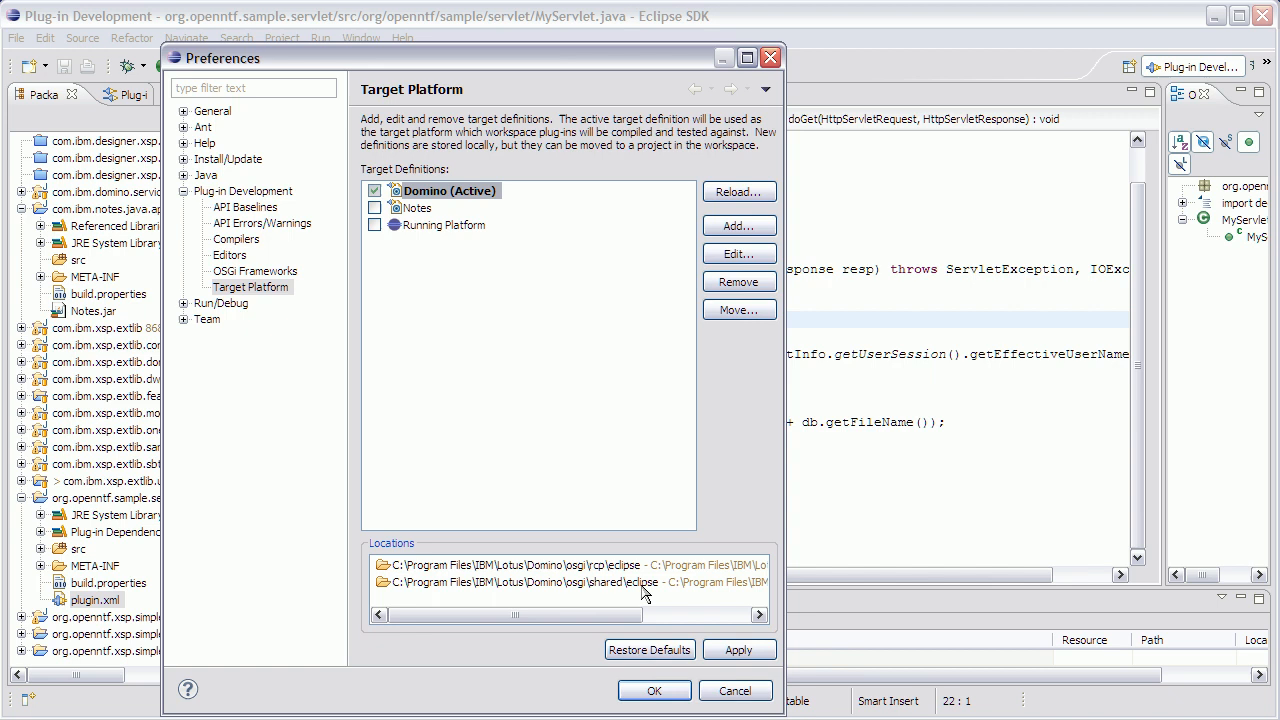
pyautogui.moveTo(628, 590)
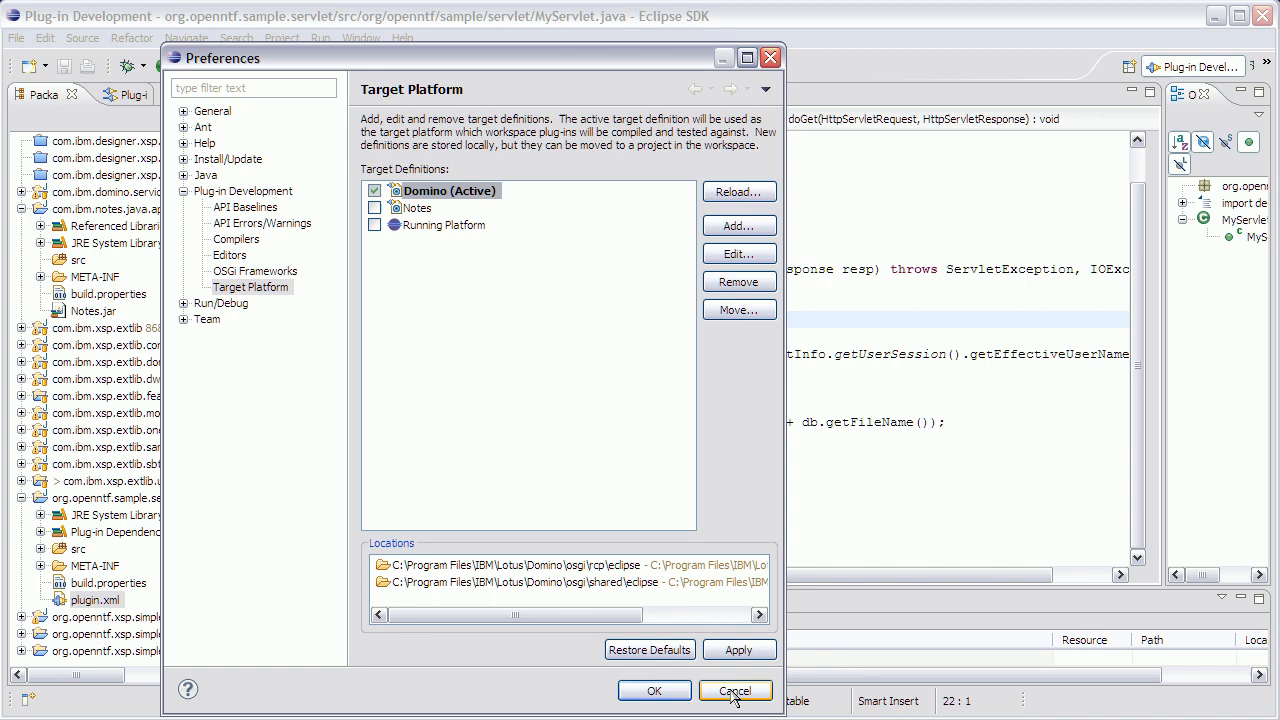
pyautogui.click(720, 692)
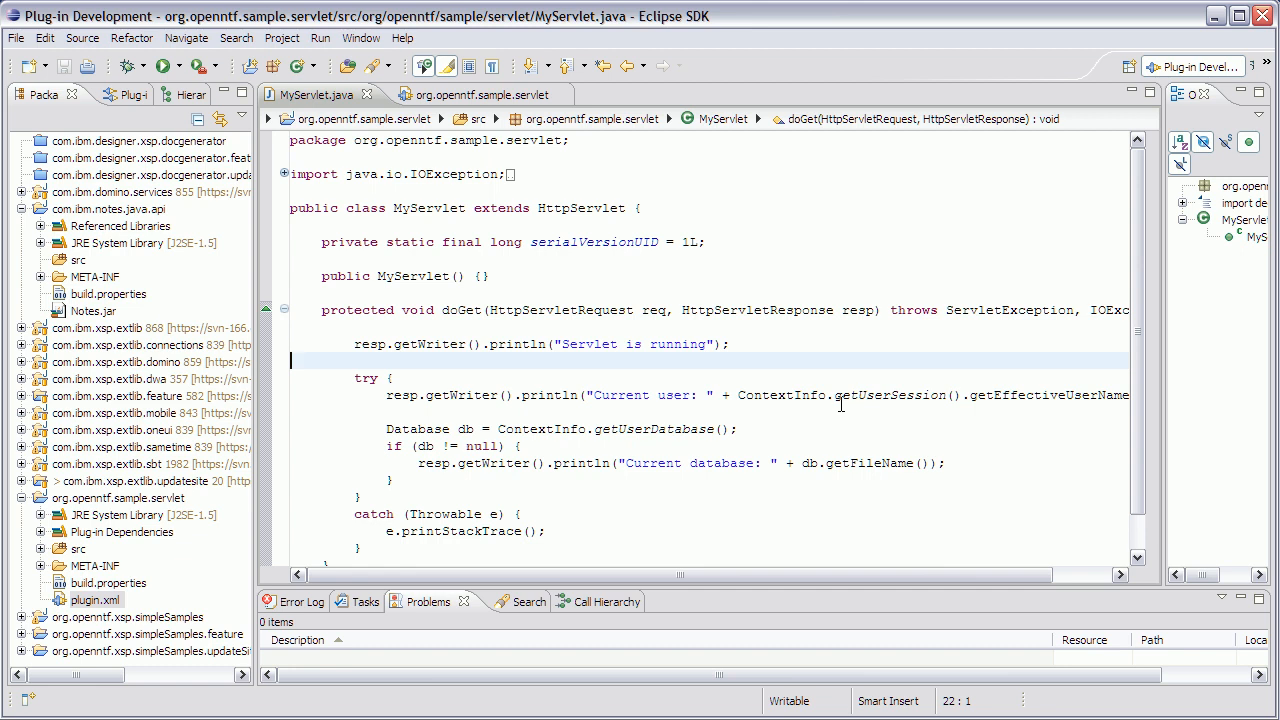
pyautogui.moveTo(82, 208)
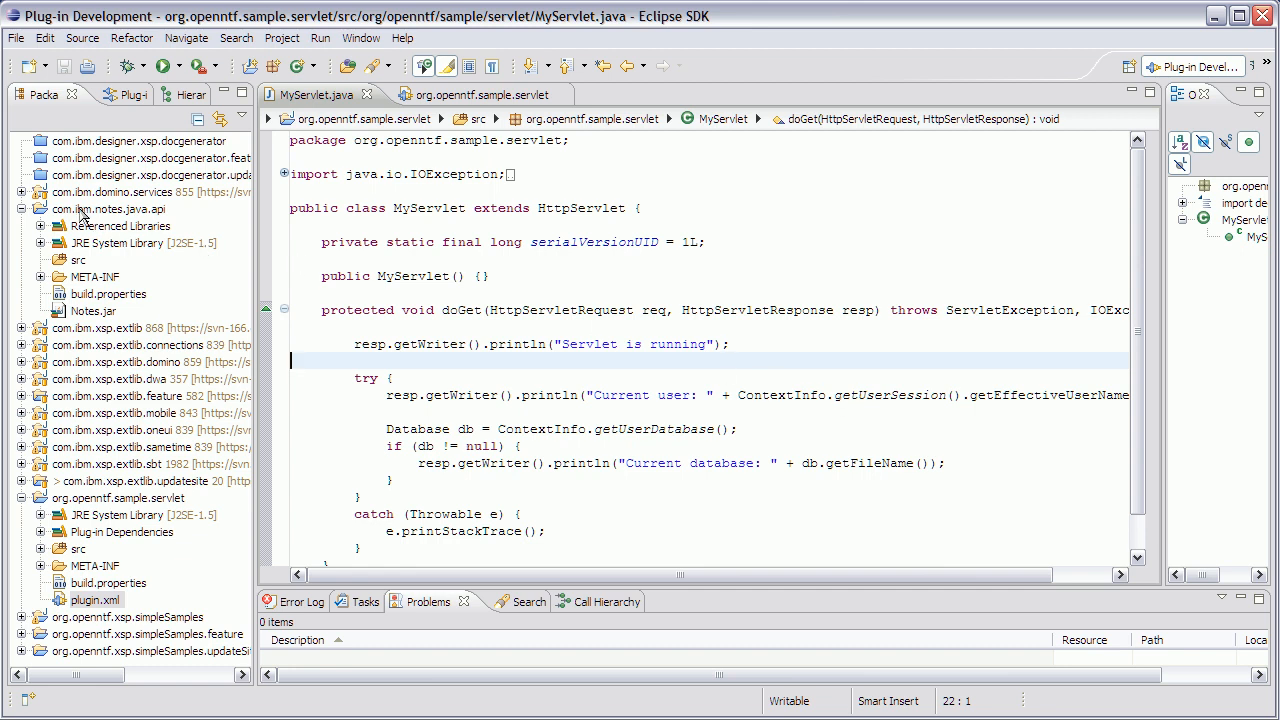
pyautogui.moveTo(128, 226)
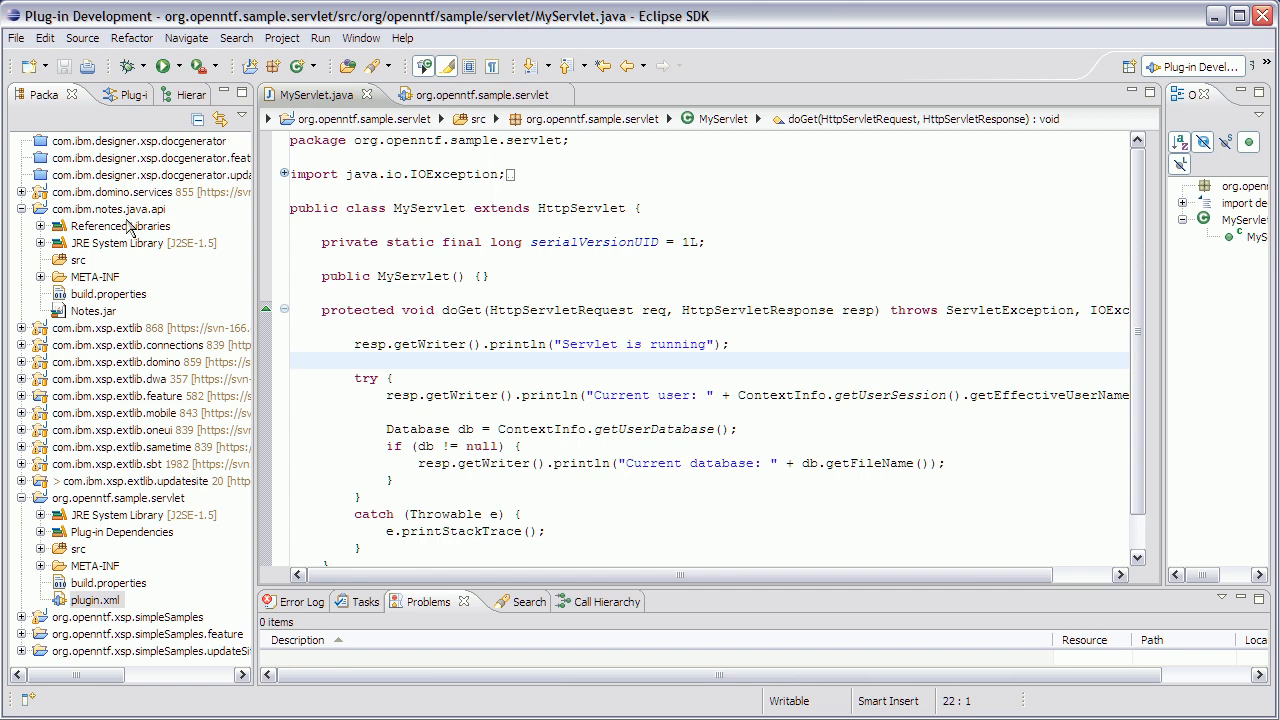
pyautogui.moveTo(162, 218)
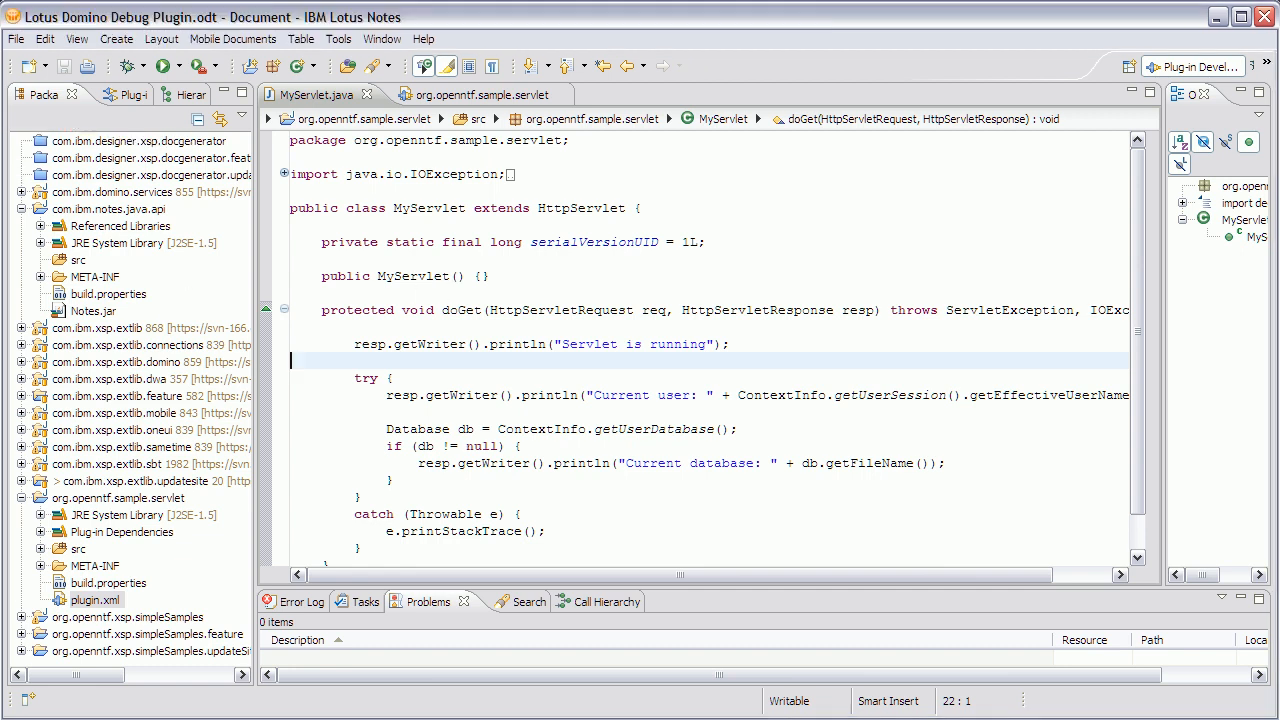
pyautogui.click(500, 68)
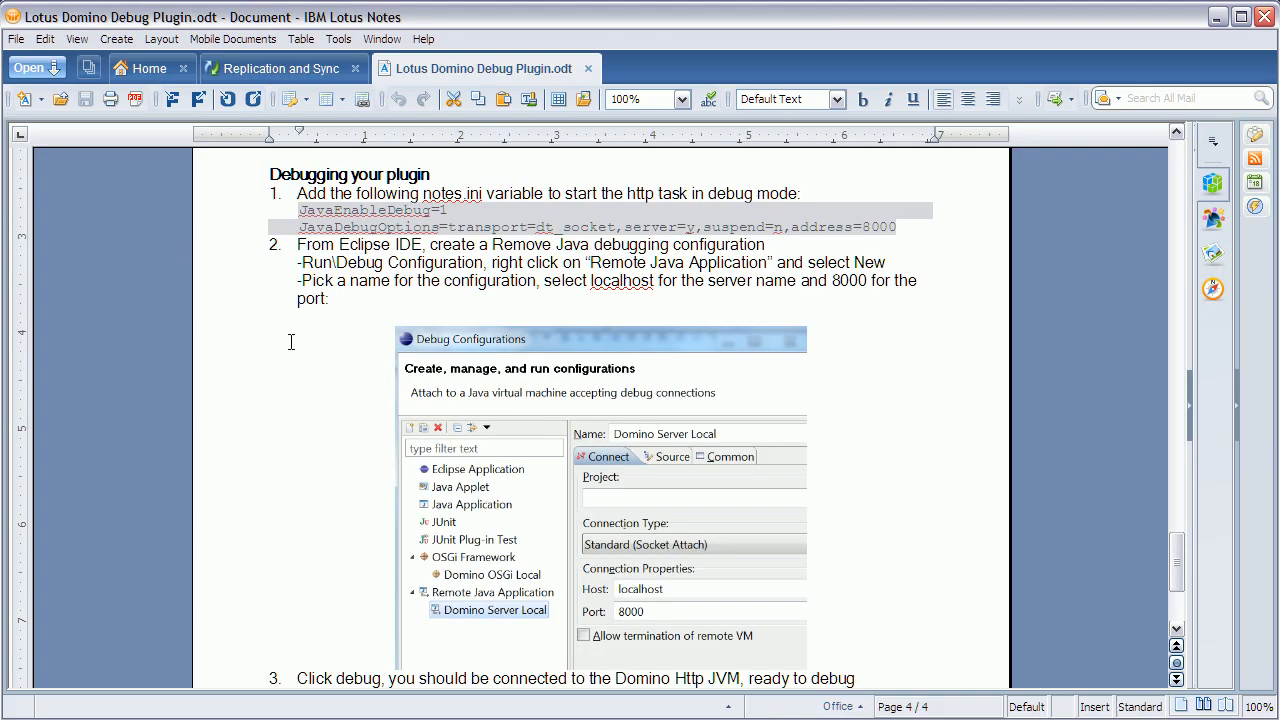
pyautogui.moveTo(364, 324)
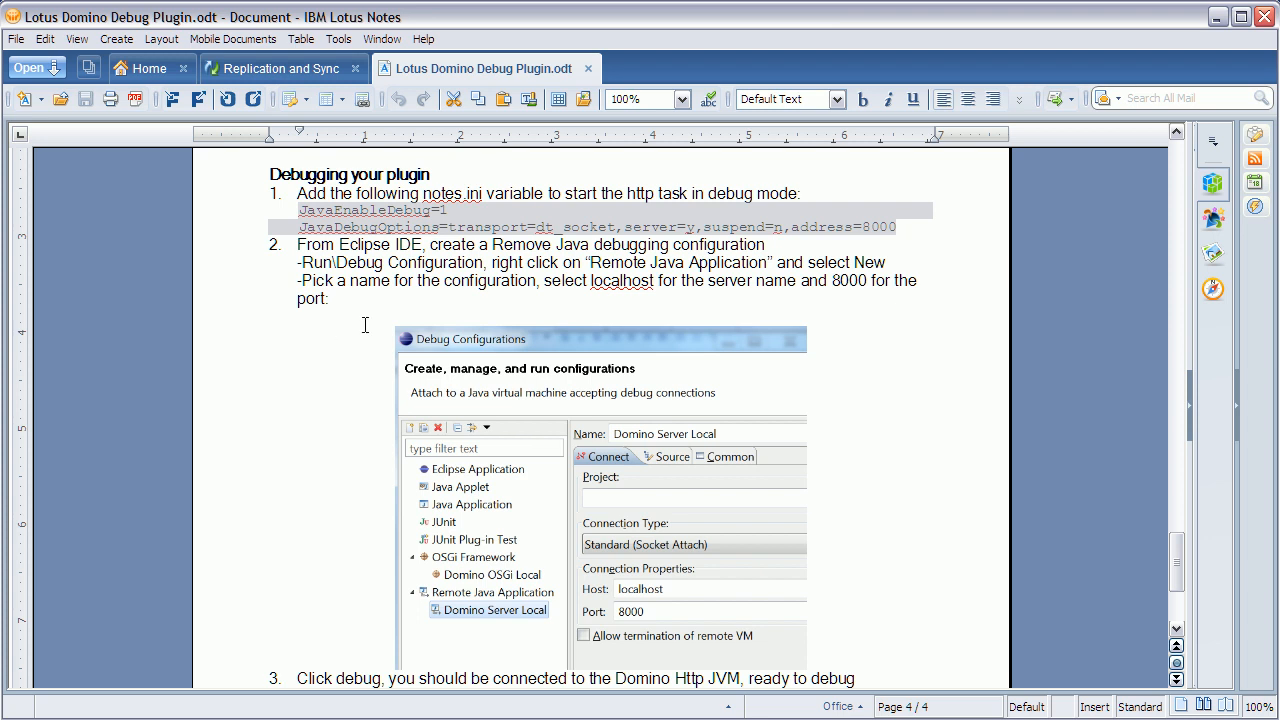
pyautogui.moveTo(290, 210)
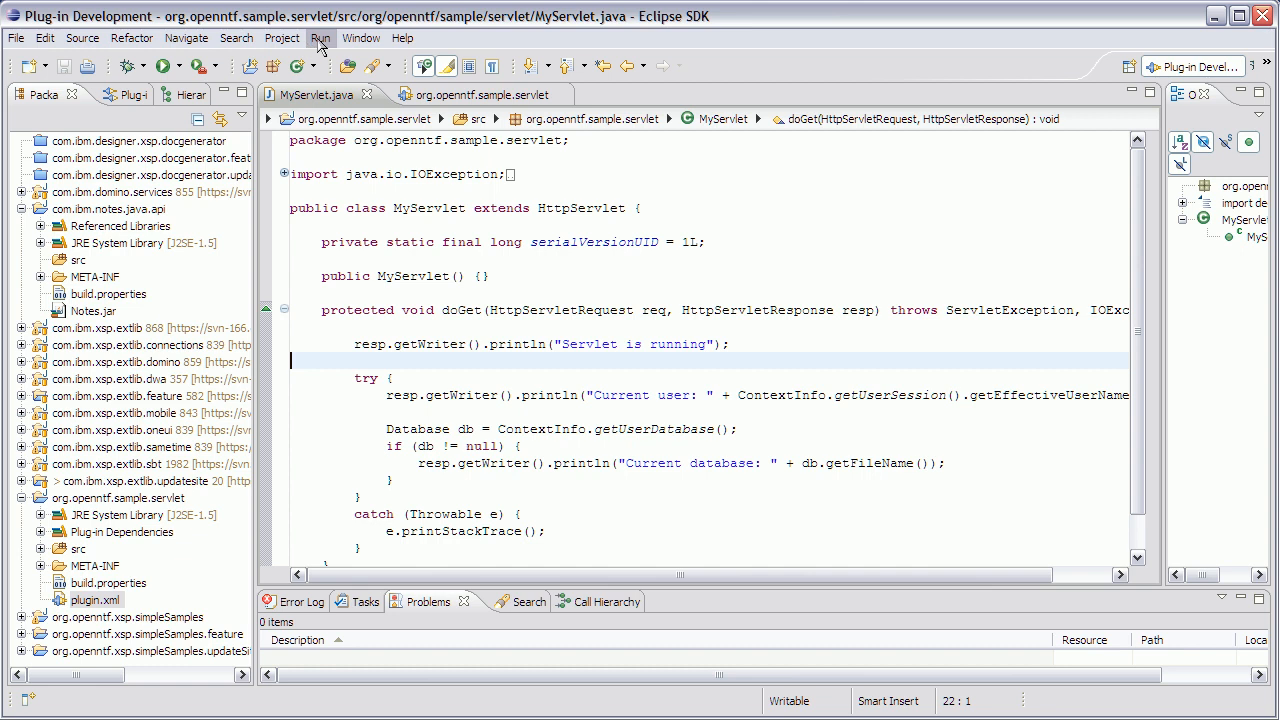
# Point the Domino Server remote Java debug configuration at localhost port 8000
pyautogui.click(320, 38)
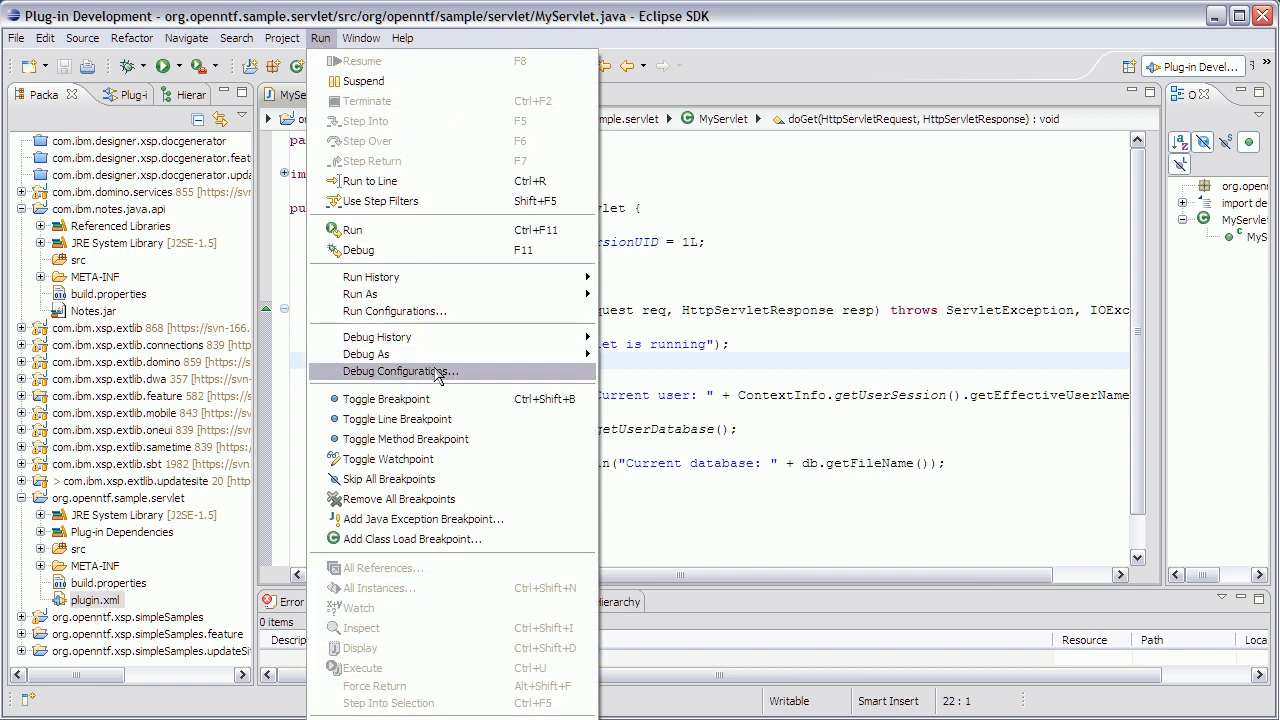
pyautogui.click(400, 370)
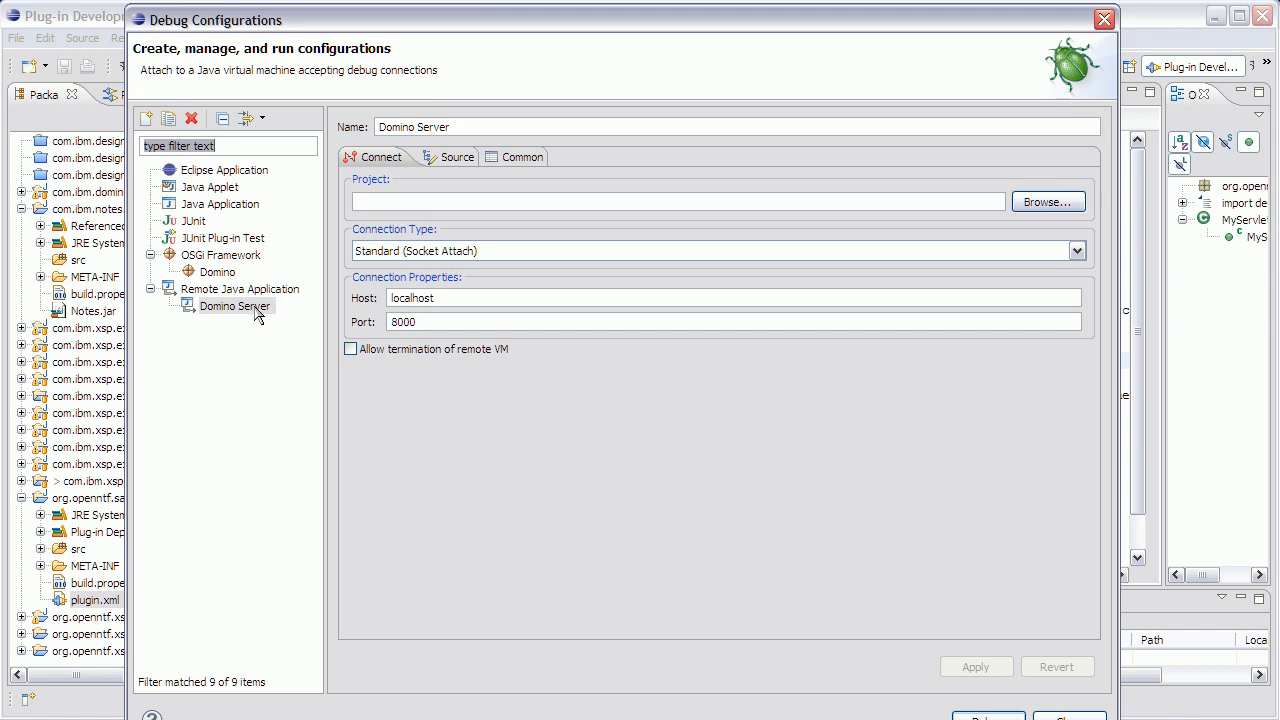
pyautogui.moveTo(220, 312)
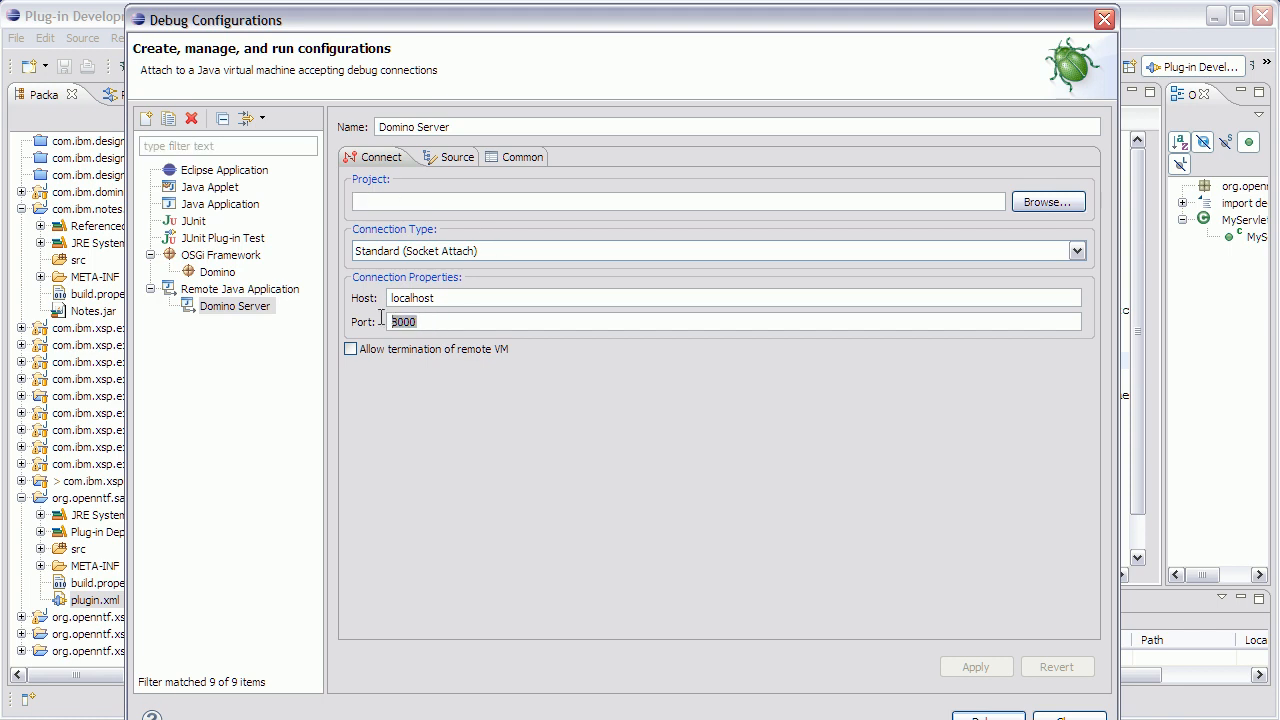
pyautogui.write('8000')
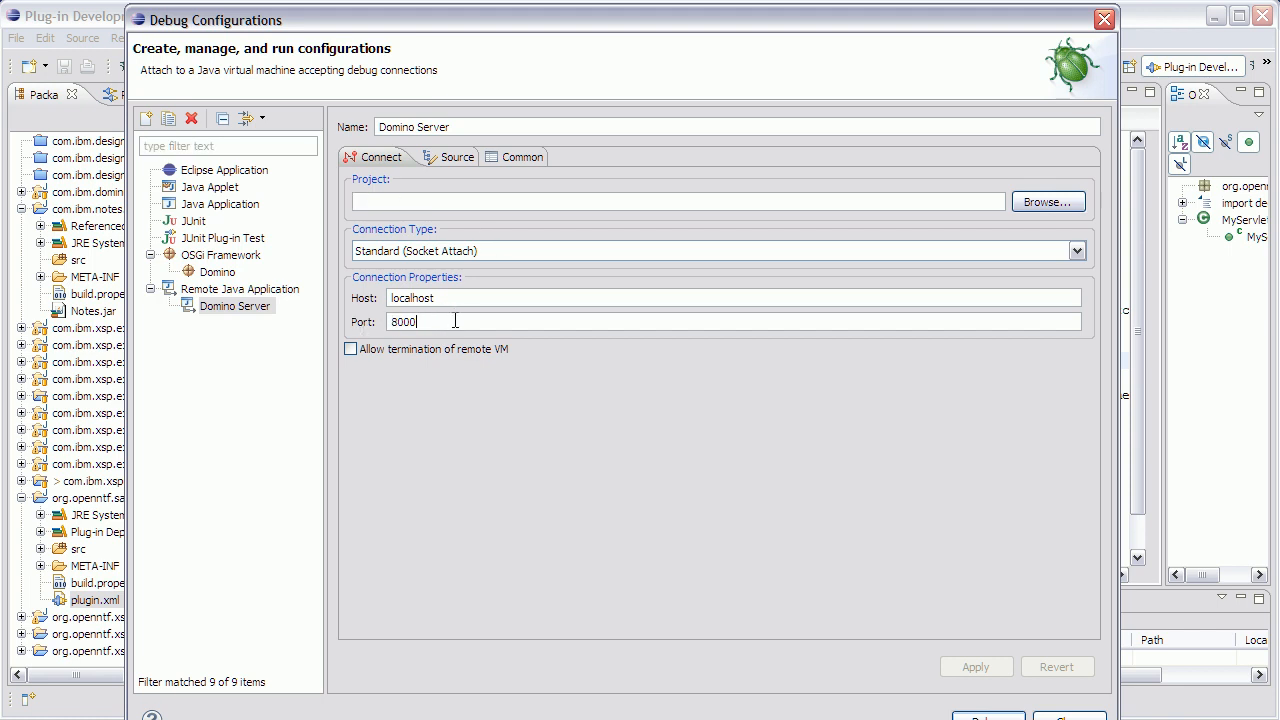
pyautogui.moveTo(1004, 698)
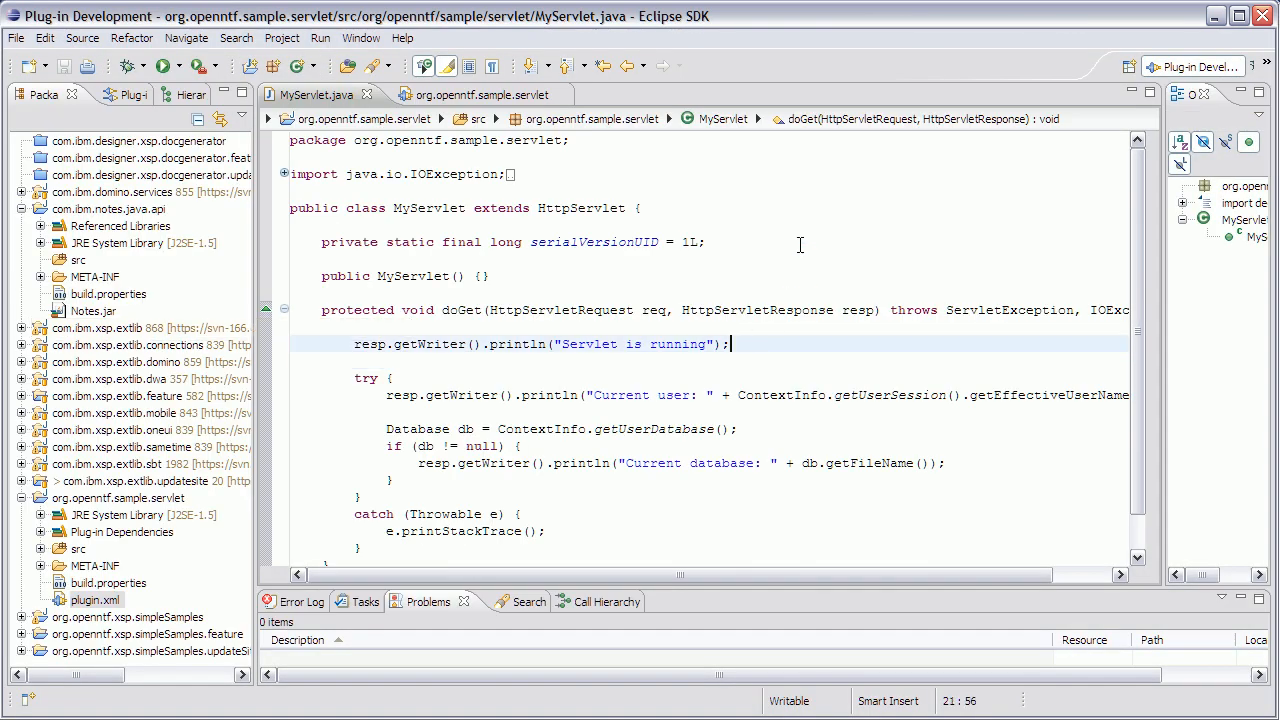
# Duplicate the "Servlet is running" println in doGet and resume the servlet thread paused at line 25
pyautogui.press('Return')
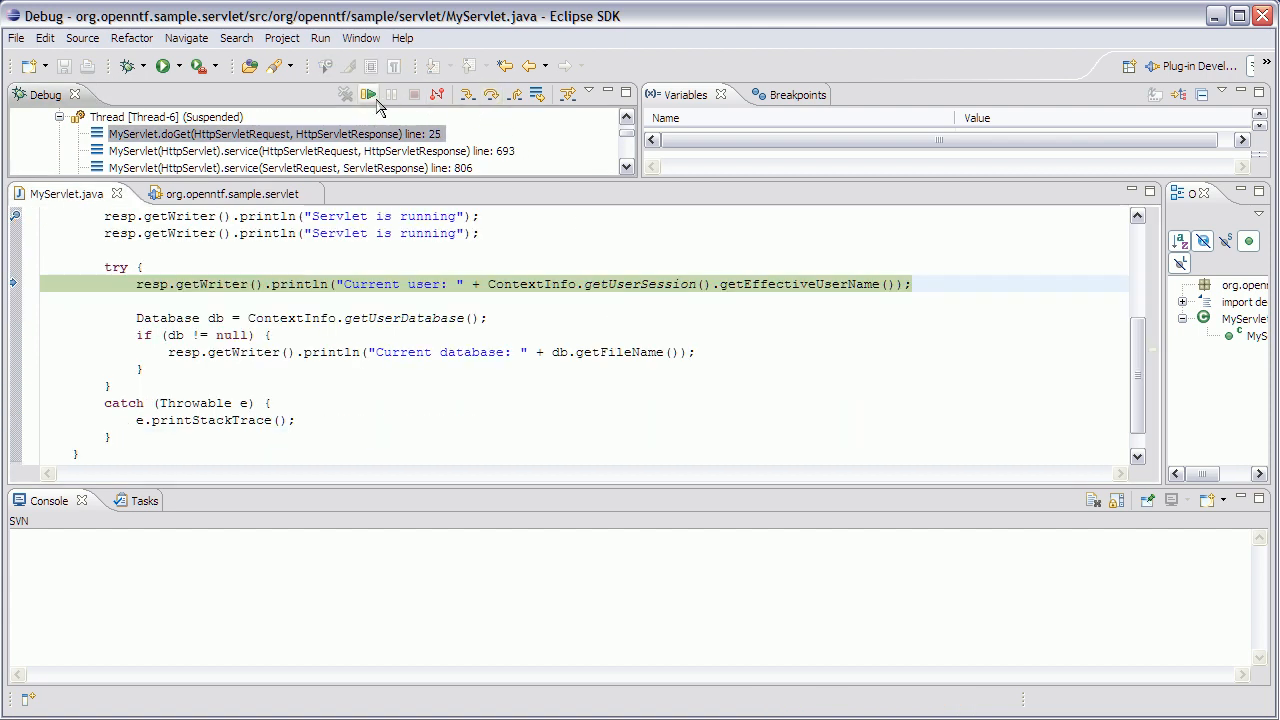
pyautogui.click(376, 96)
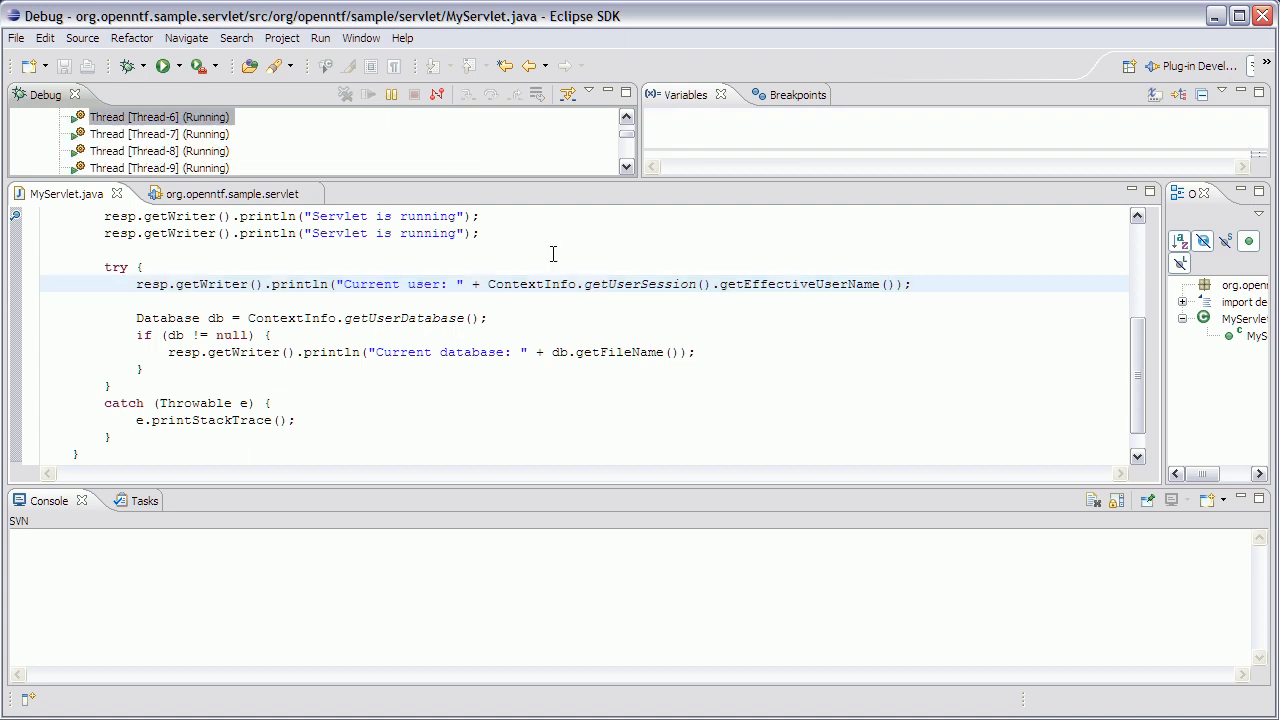
pyautogui.moveTo(1142, 120)
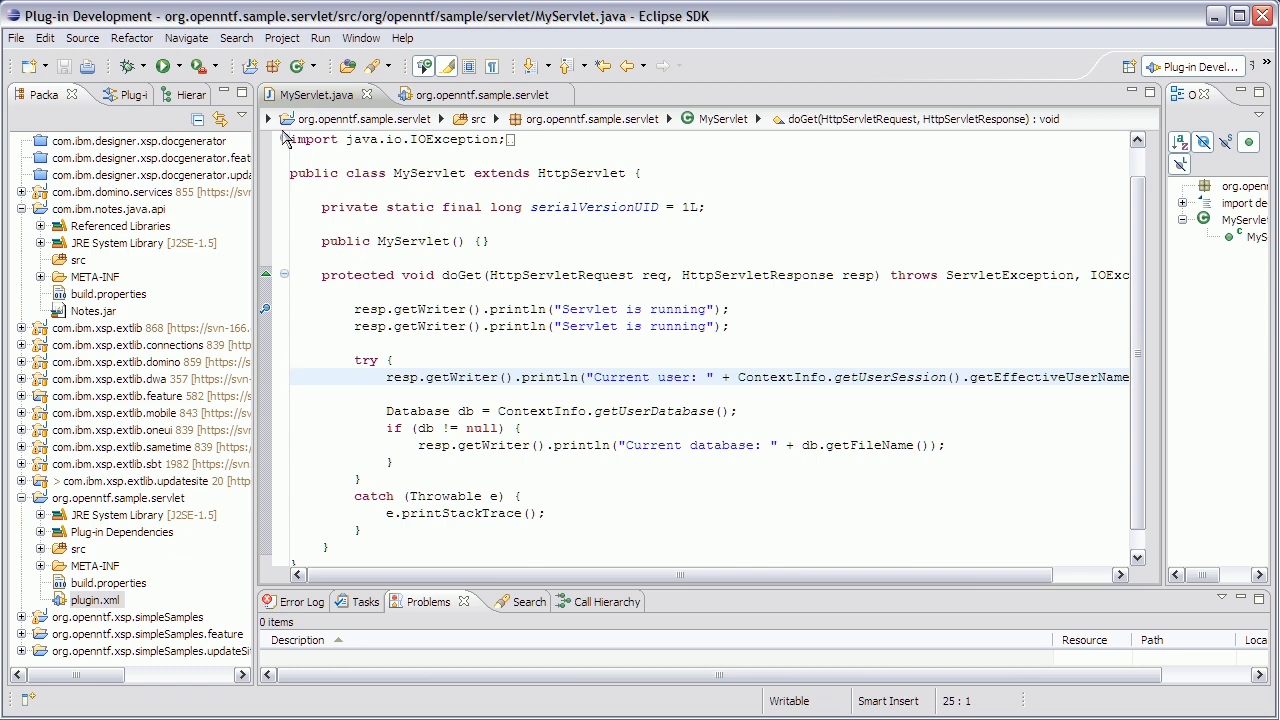
# Add field 'private int test;' to MyServlet, disconnect after hot code replace fails, and relaunch Domino Server debugging
pyautogui.click(150, 72)
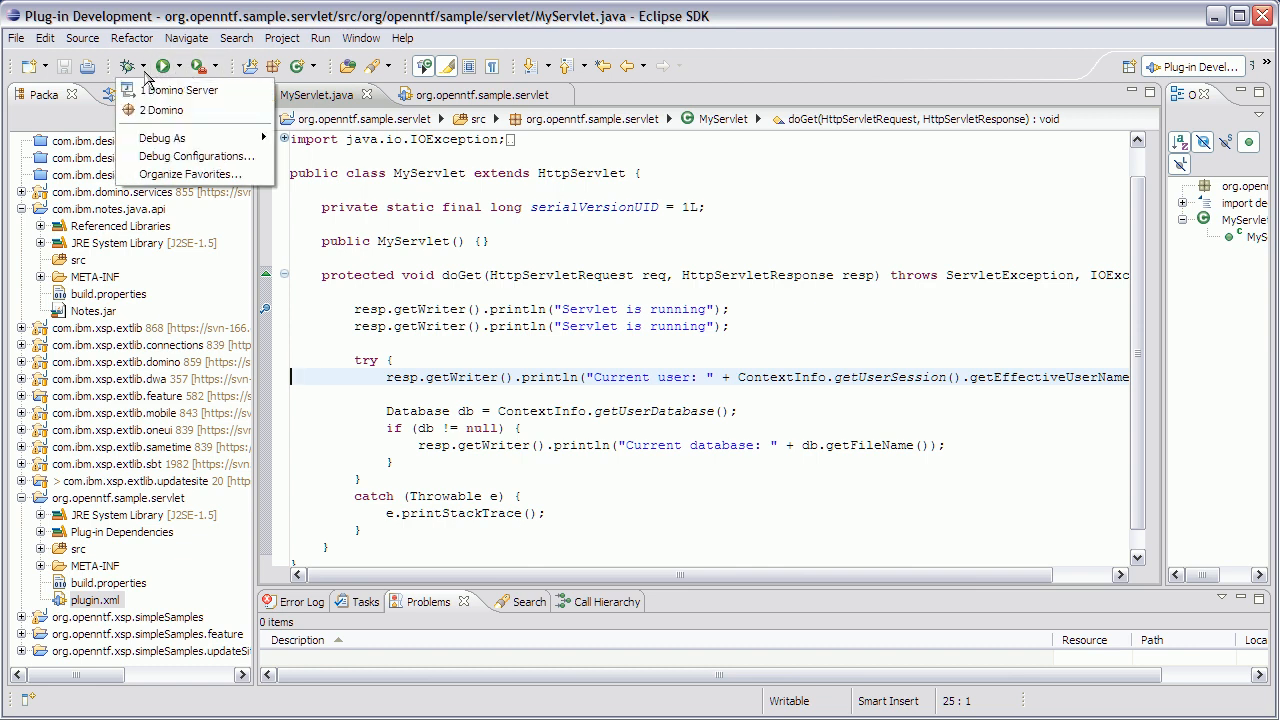
pyautogui.moveTo(180, 92)
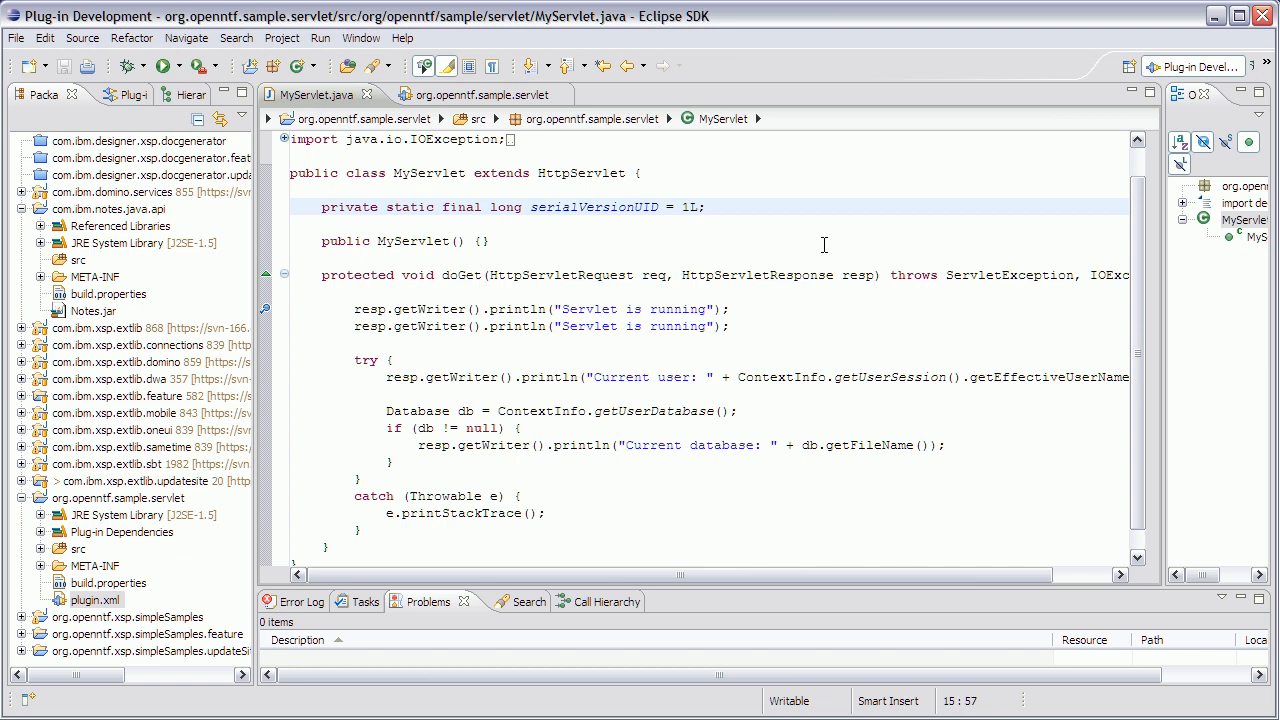
pyautogui.write('private')
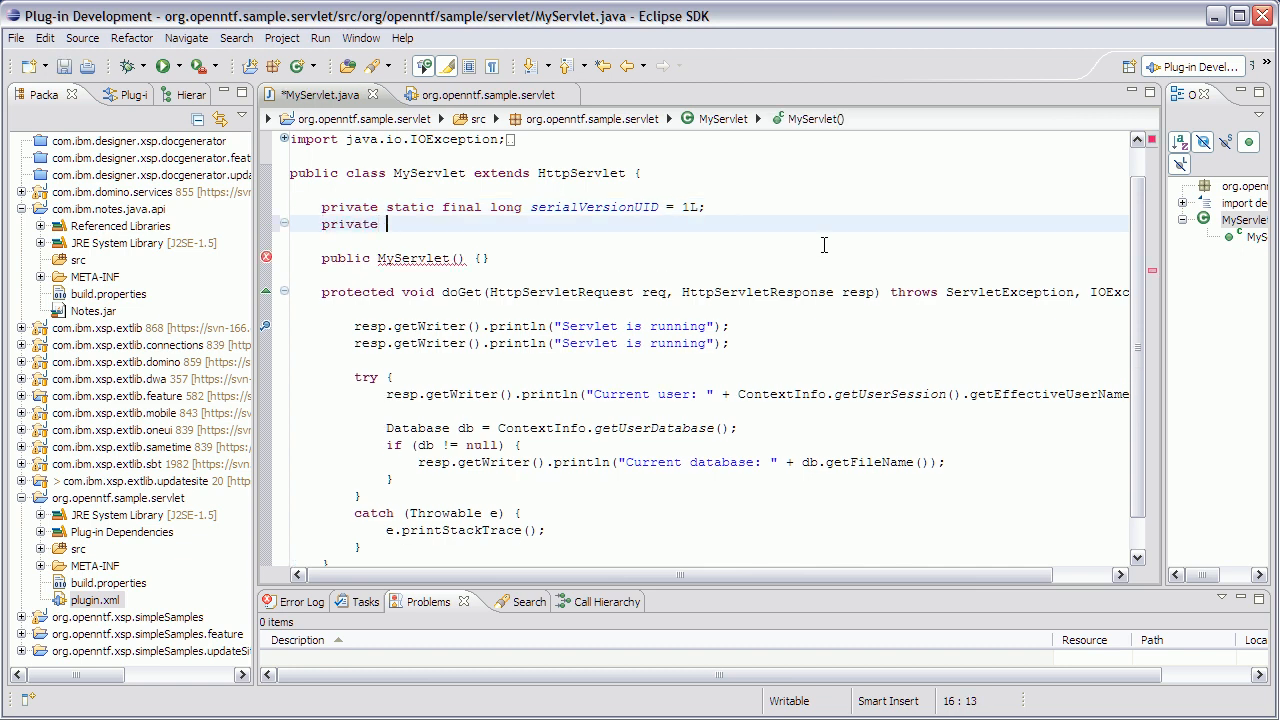
pyautogui.write('int test;')
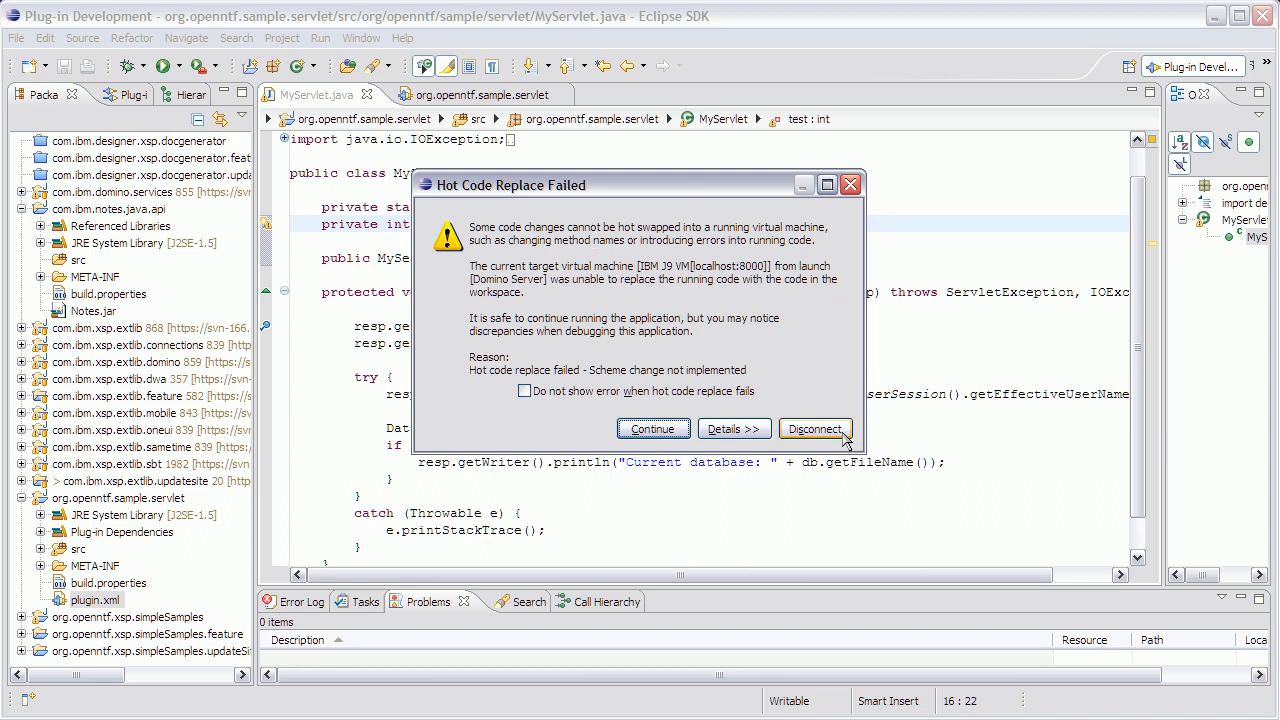
pyautogui.click(652, 428)
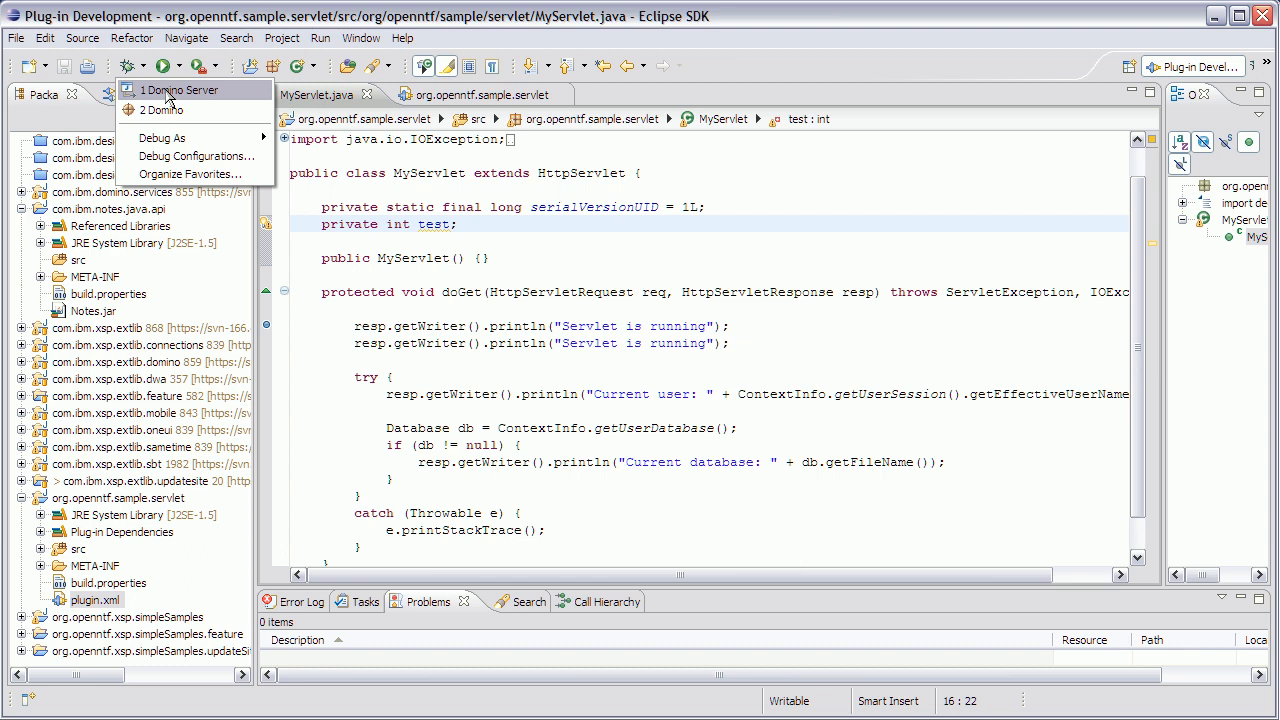
pyautogui.click(714, 252)
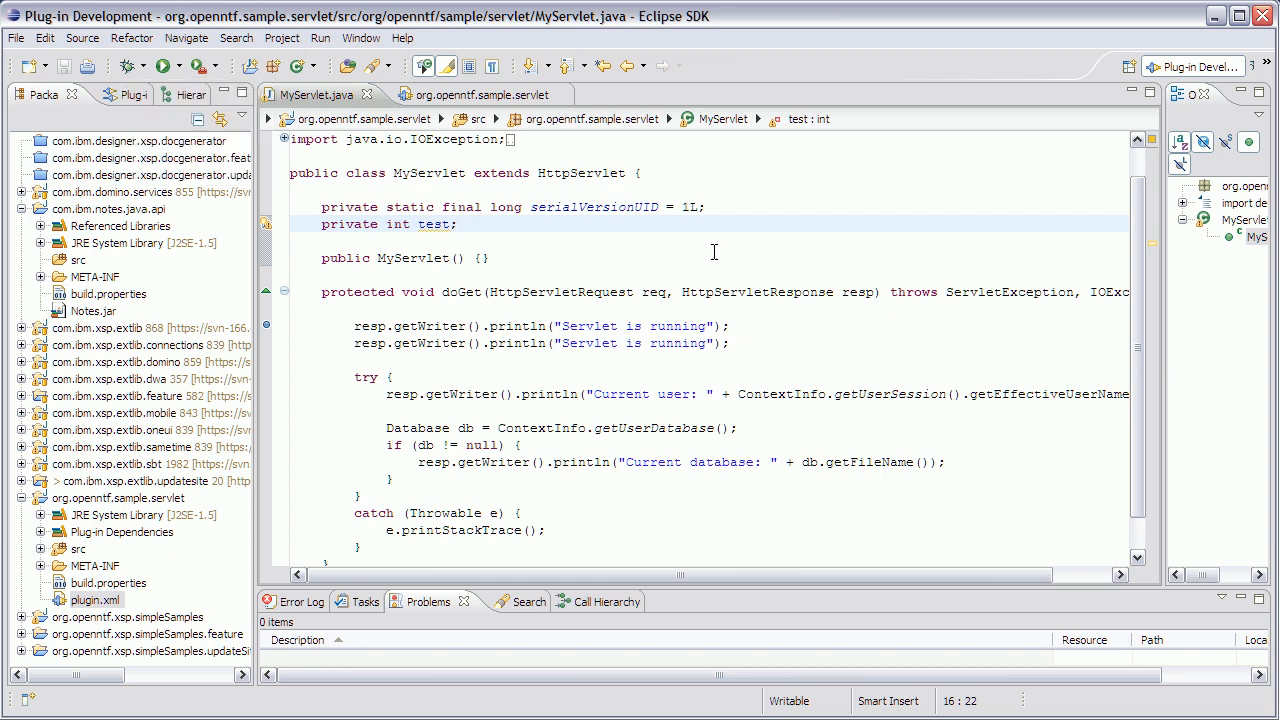